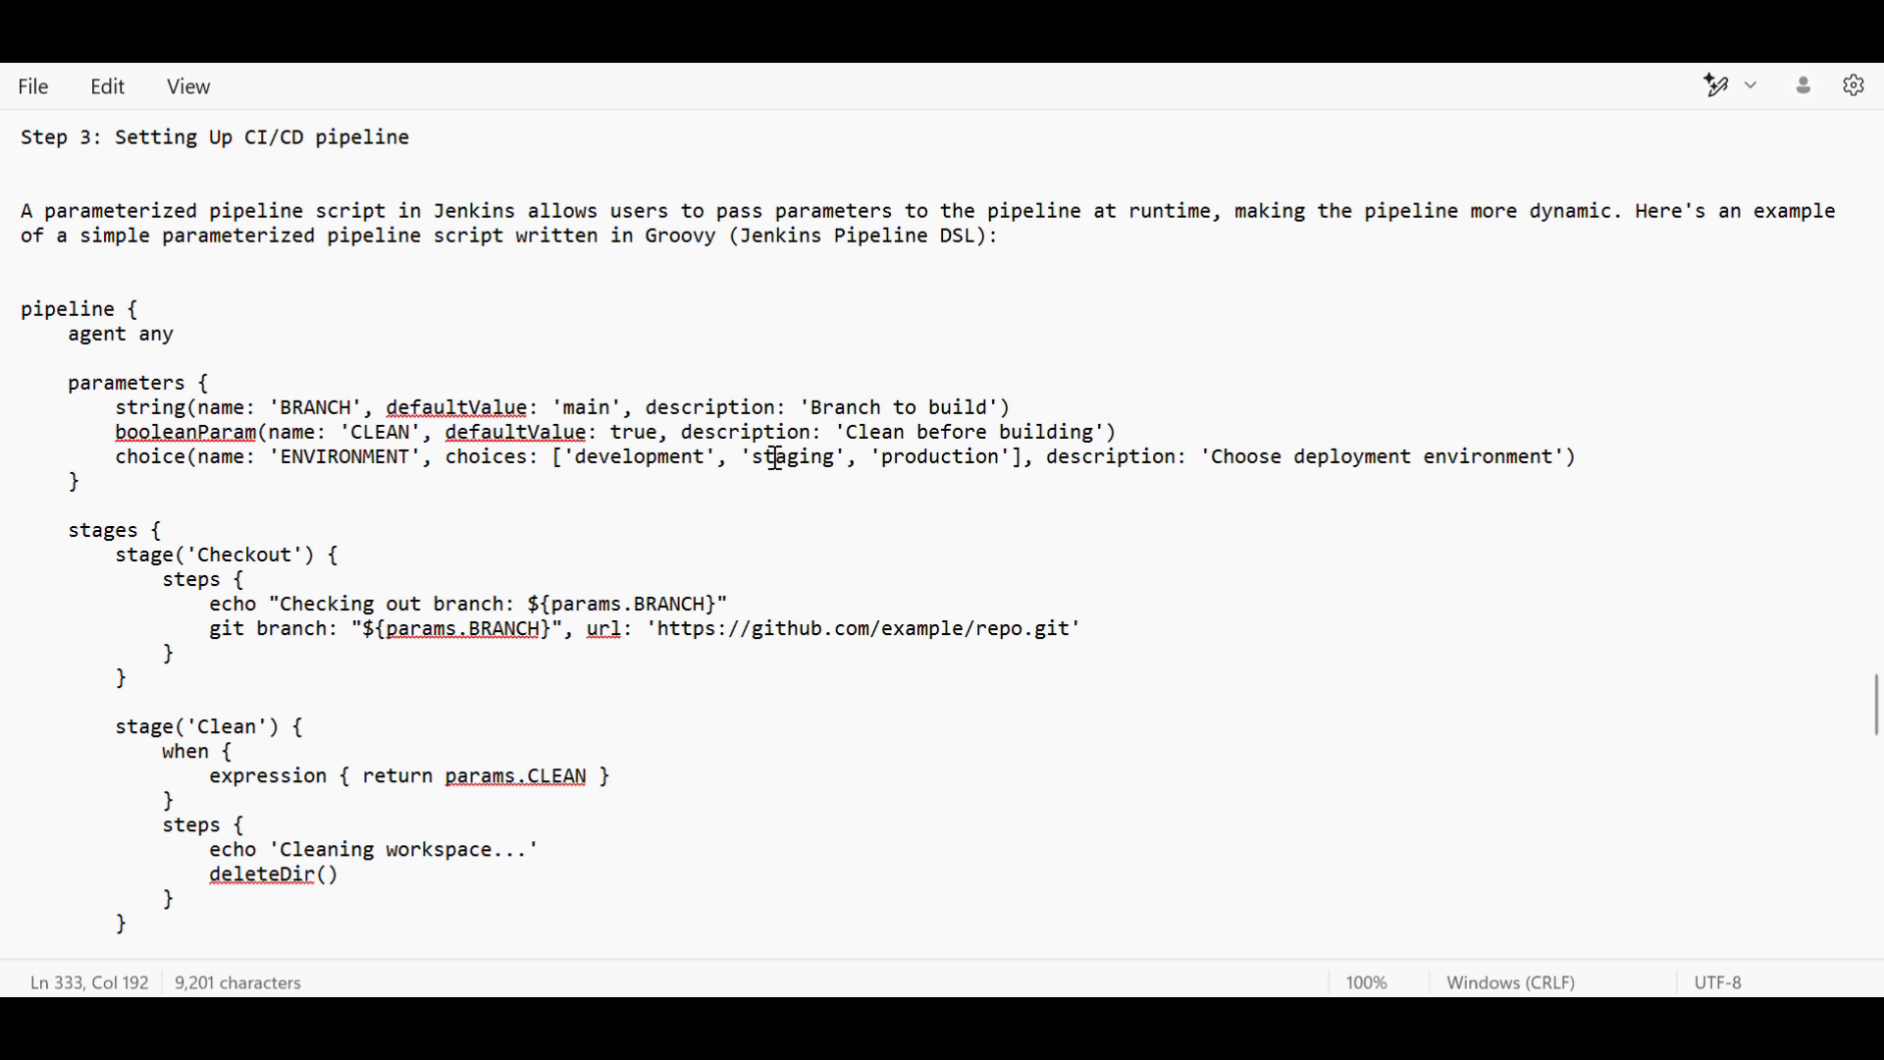
{"action": "mouse_move", "coordinate": [629, 549]}
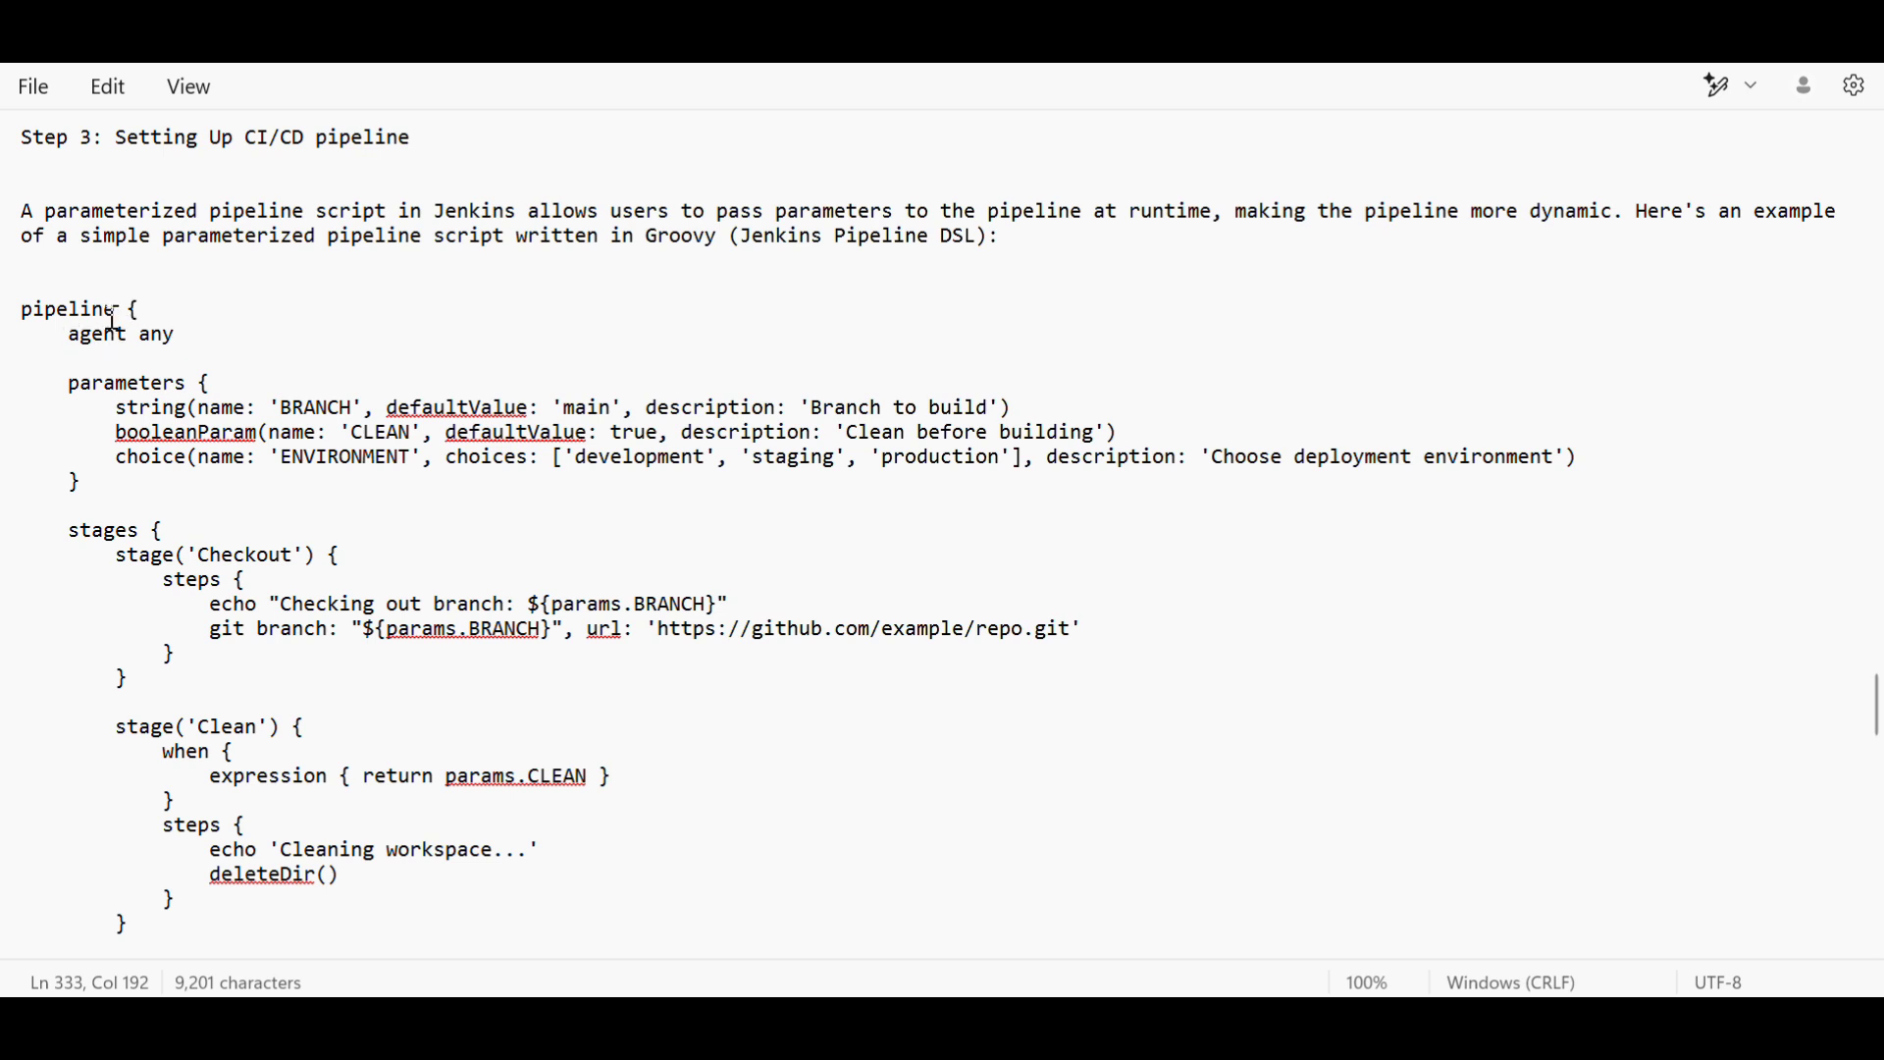
{"action": "mouse_move", "coordinate": [82, 341]}
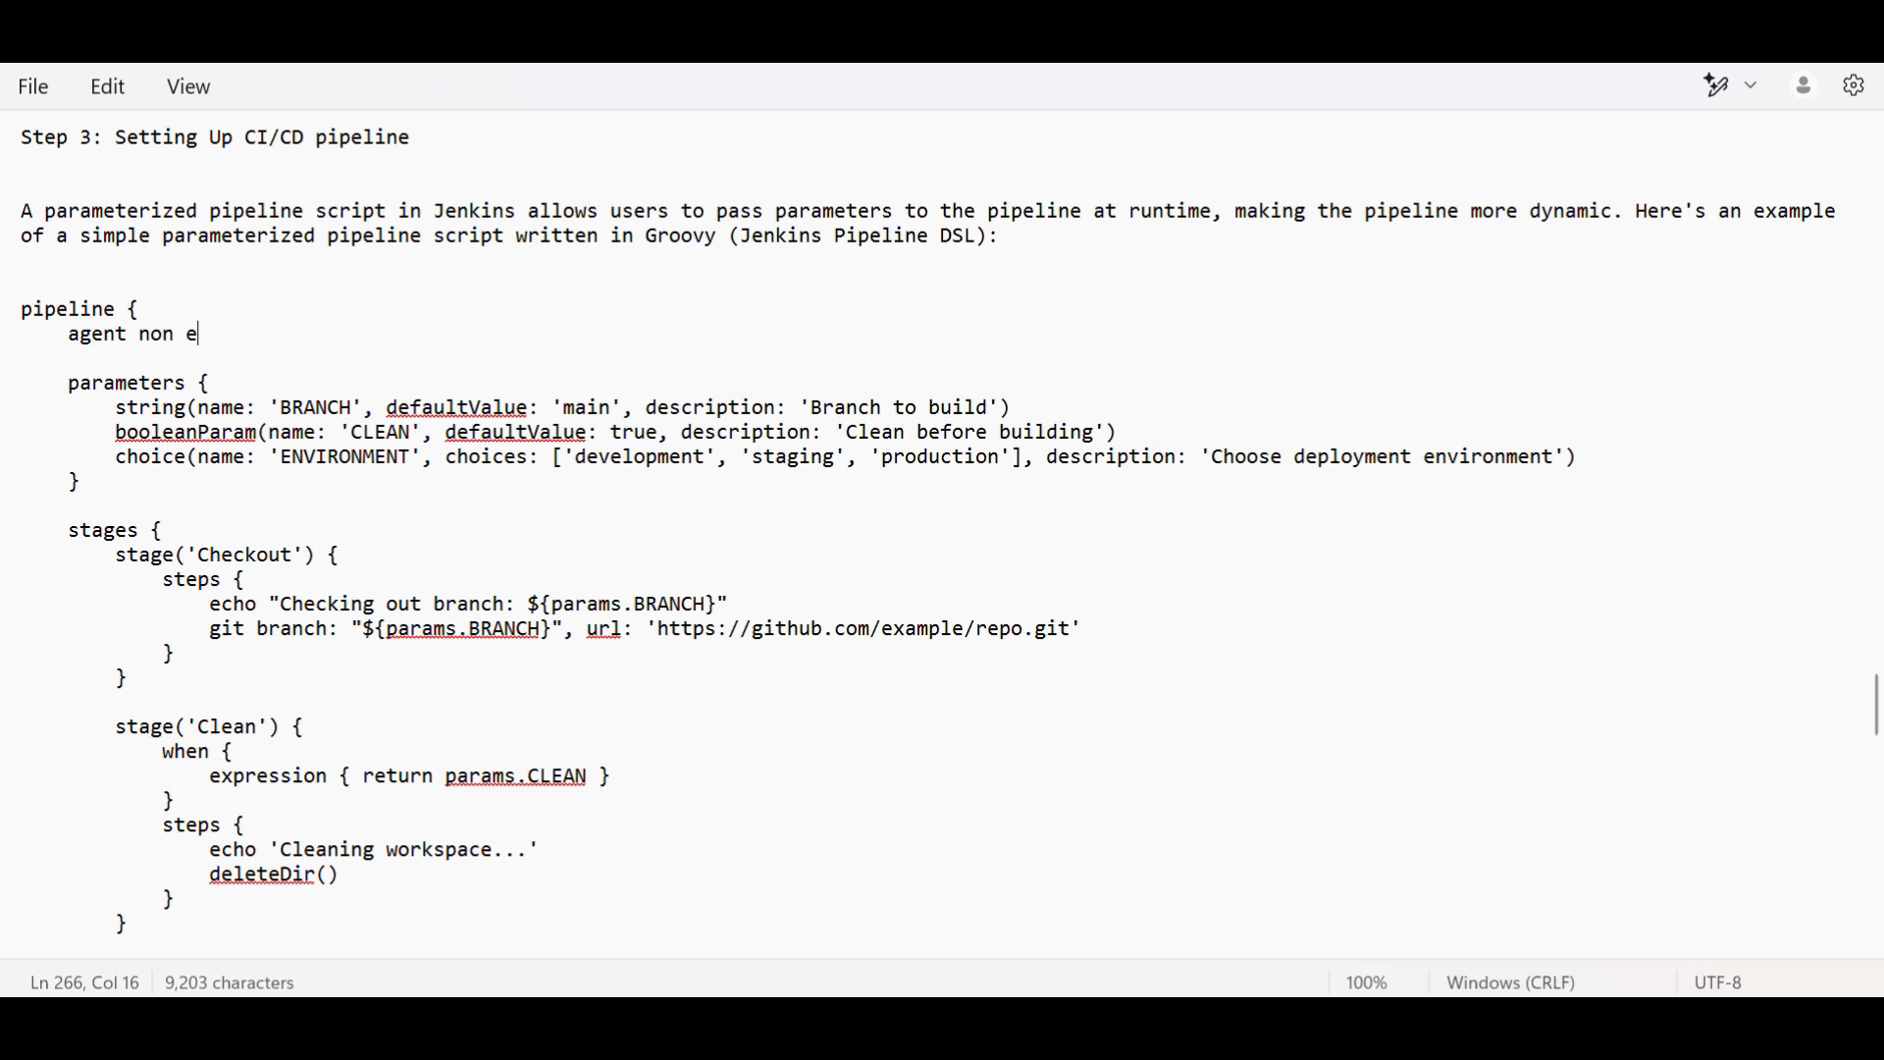
- Correct top-level agent to 'none' and add an agent { label: } block inside the Checkout stage
{"action": "key", "text": "Backspace"}
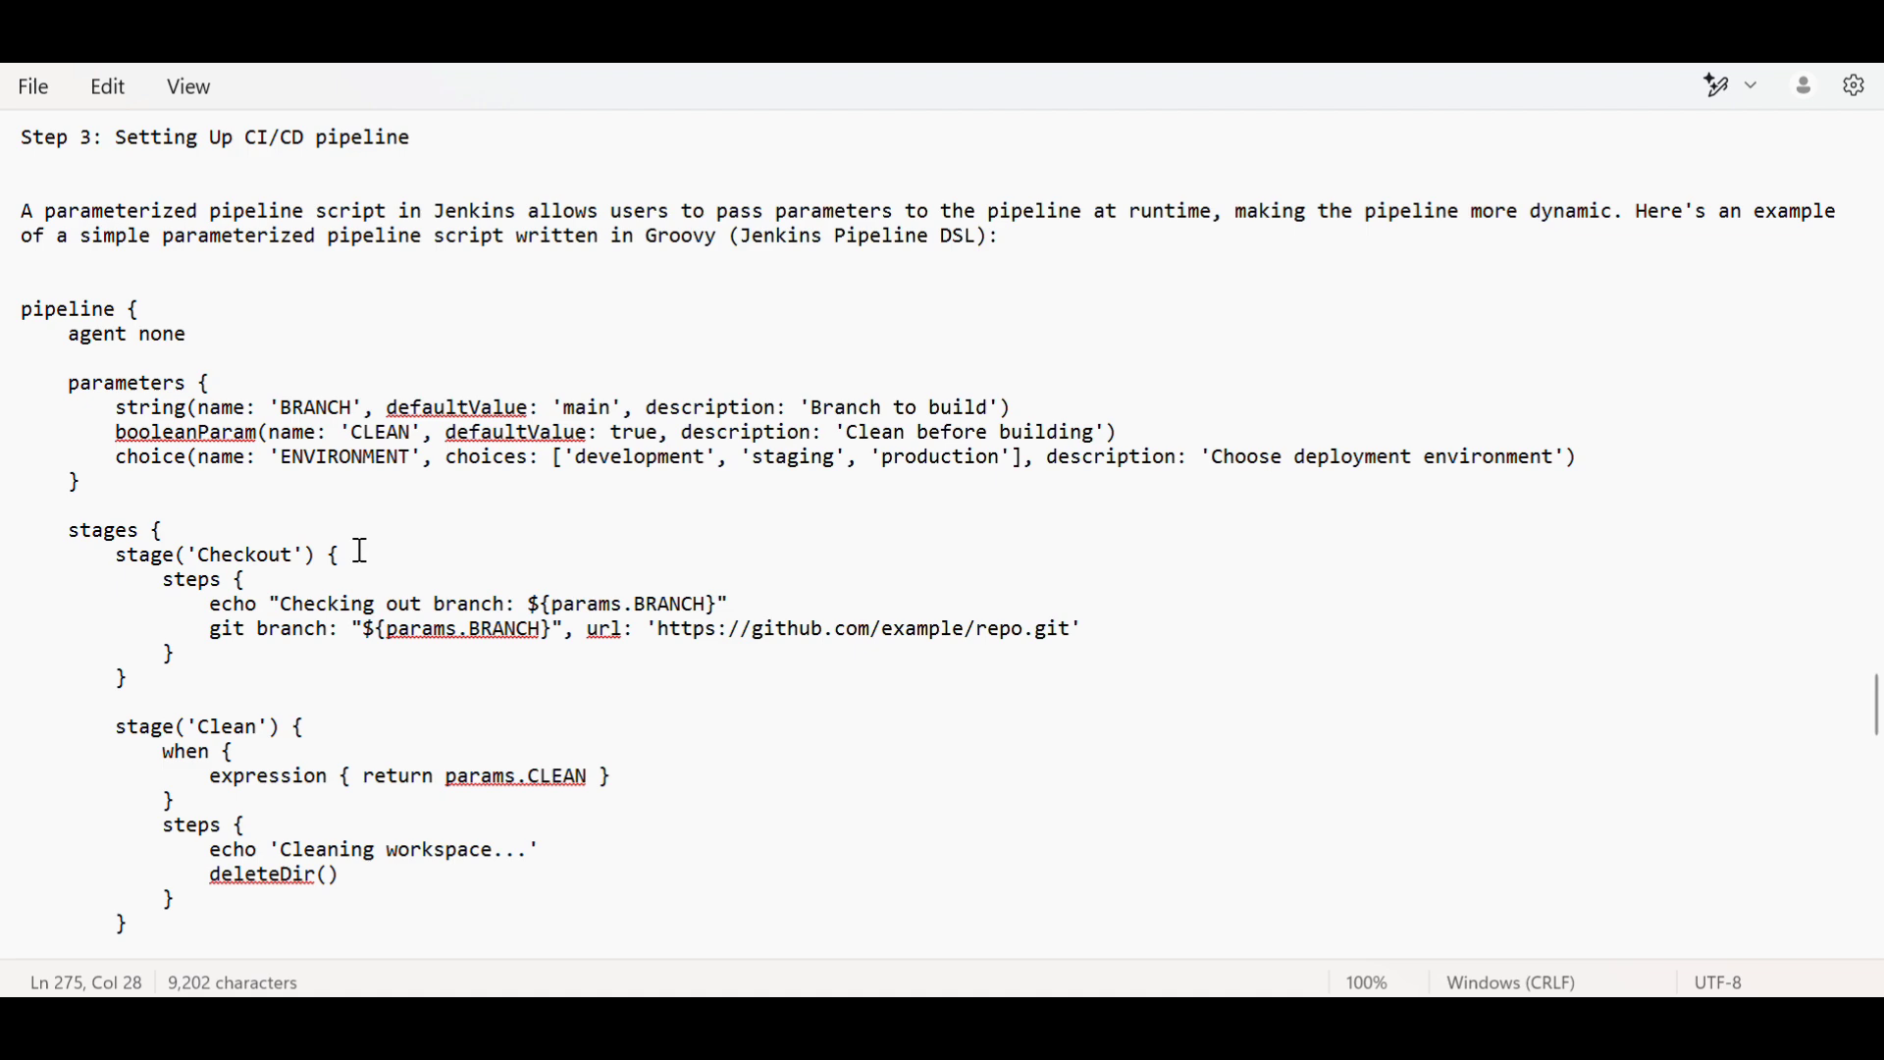
{"action": "key", "text": "enter"}
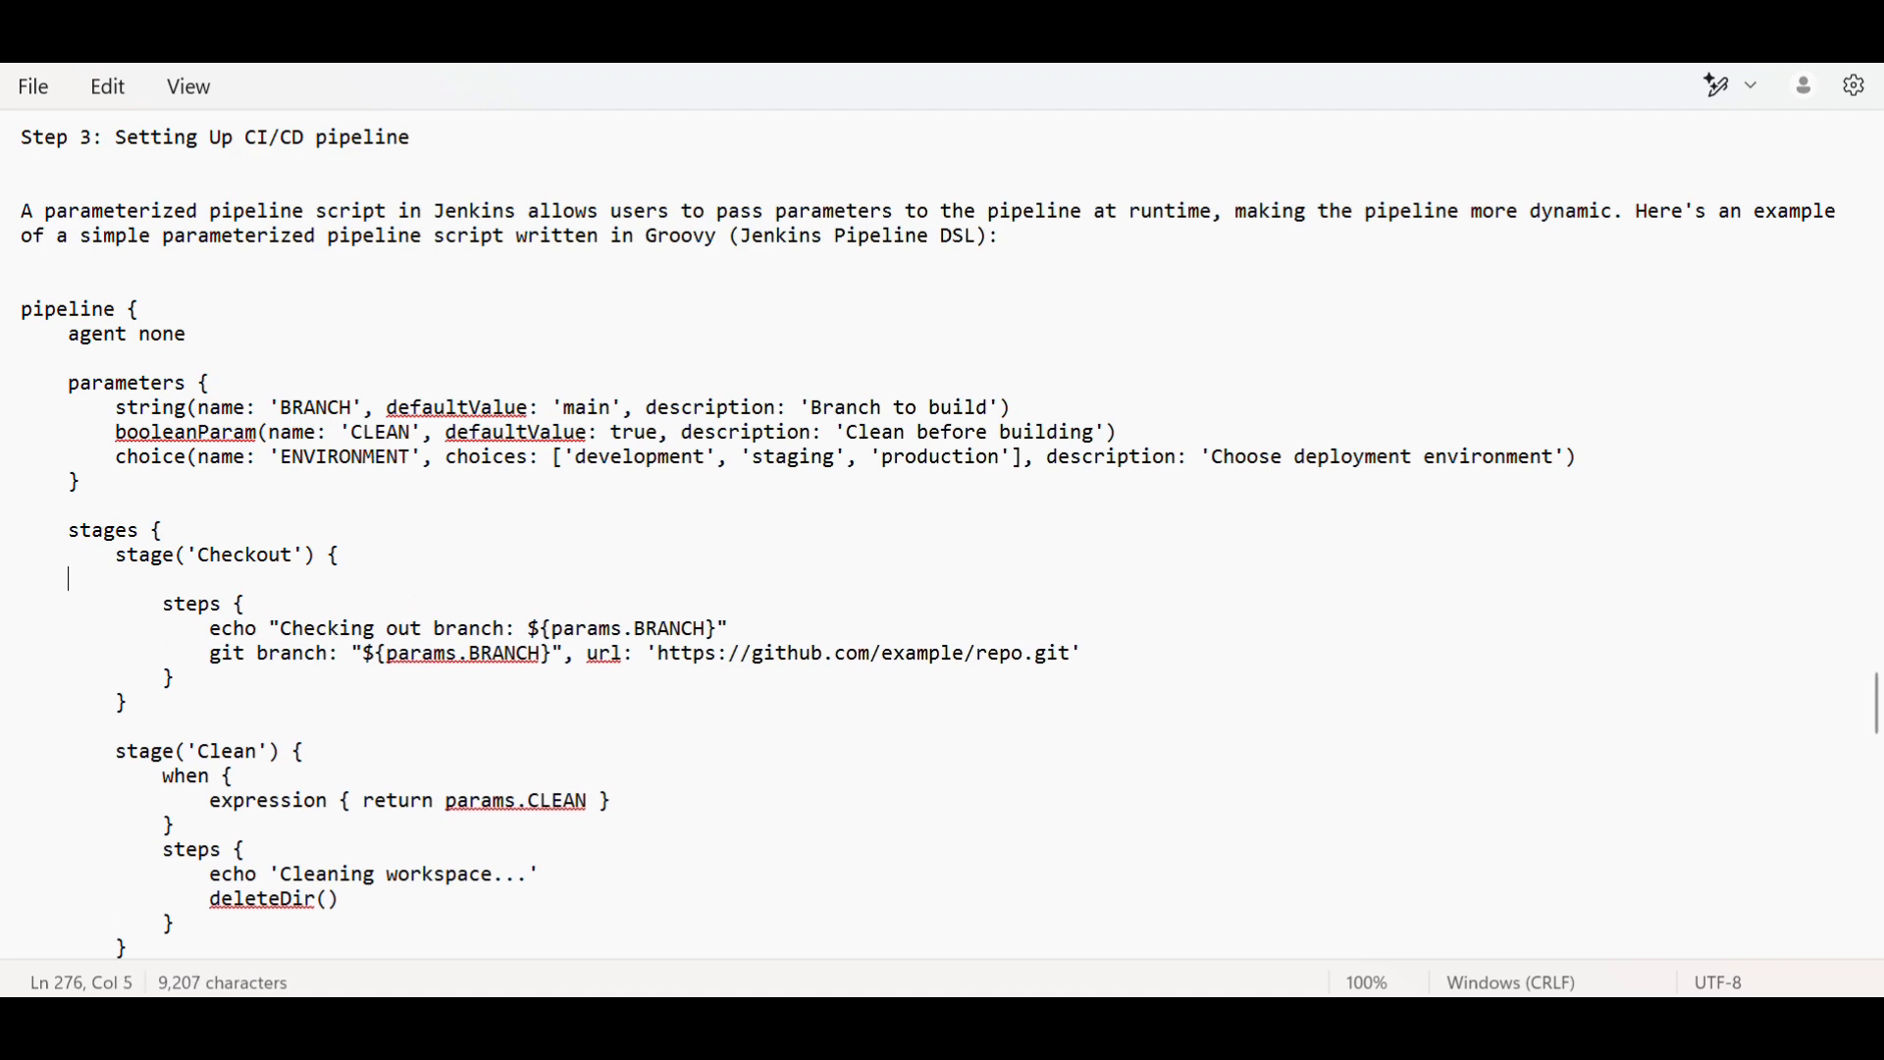
{"action": "type", "text": "agent"}
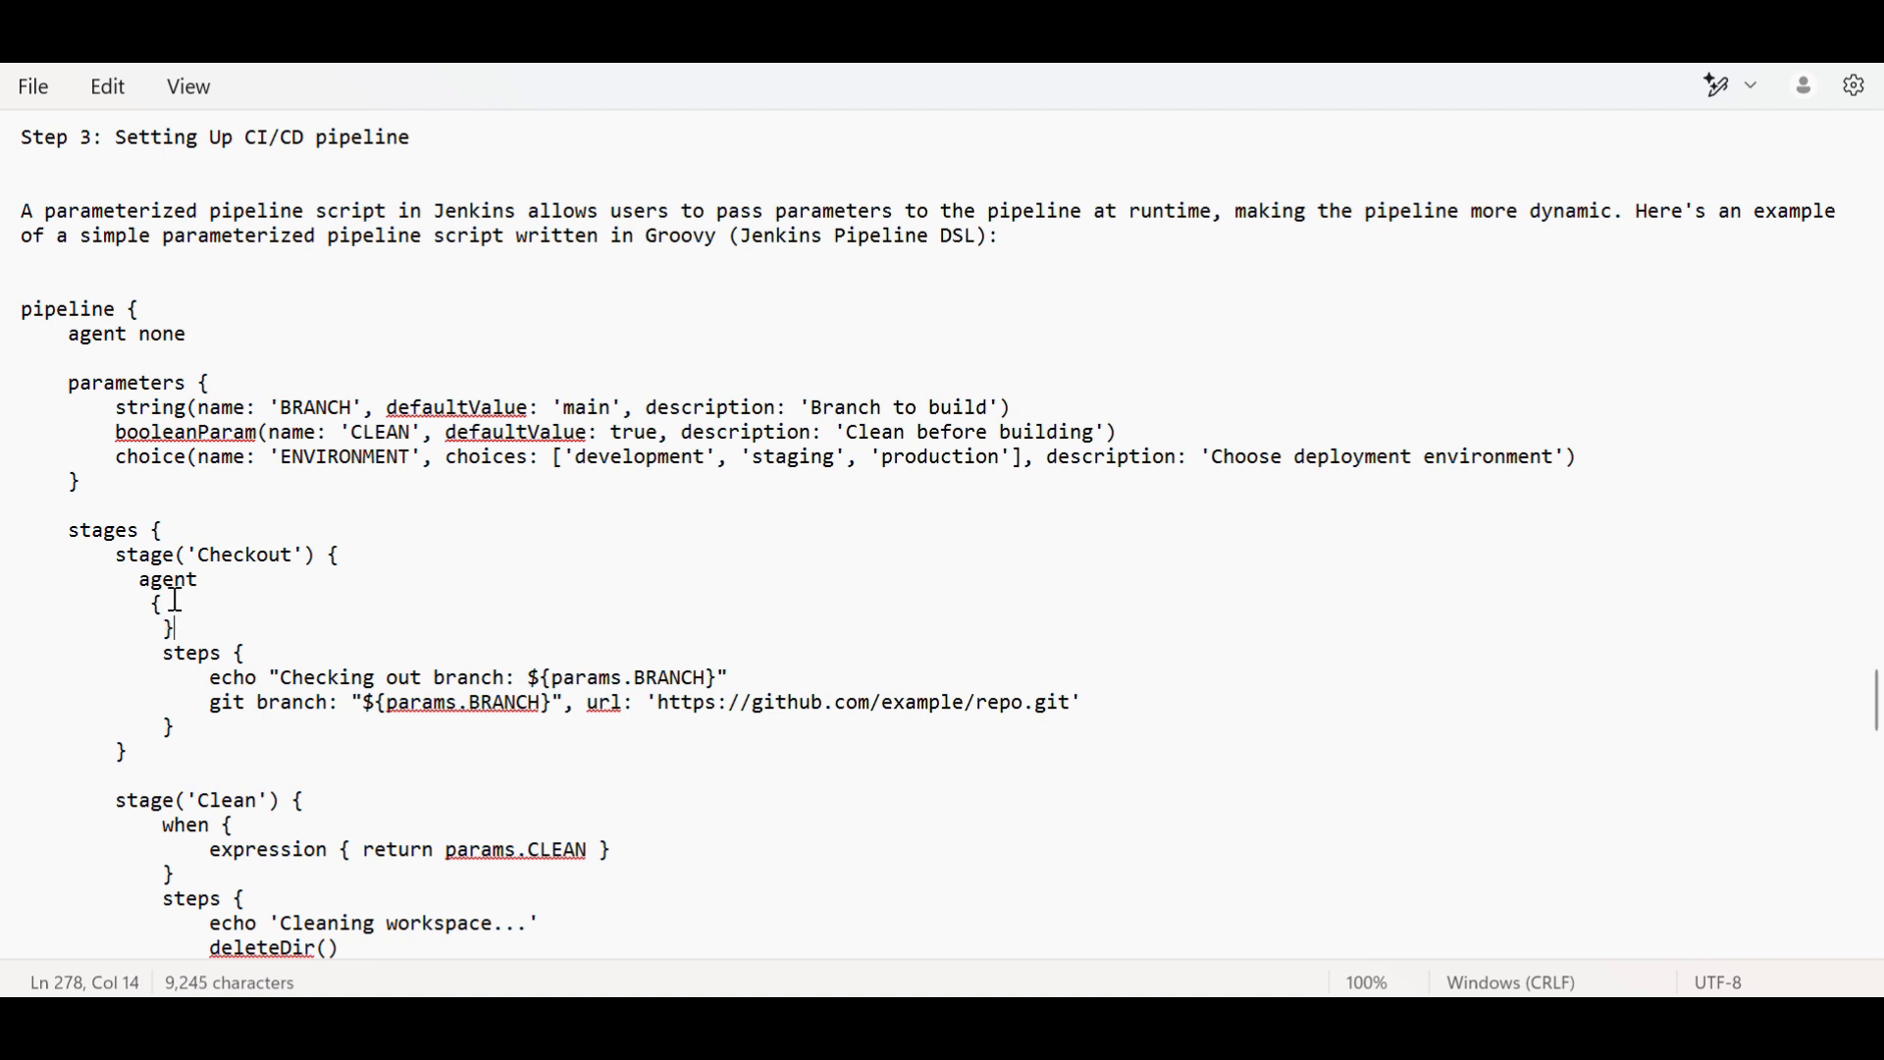
{"action": "key", "text": "Enter"}
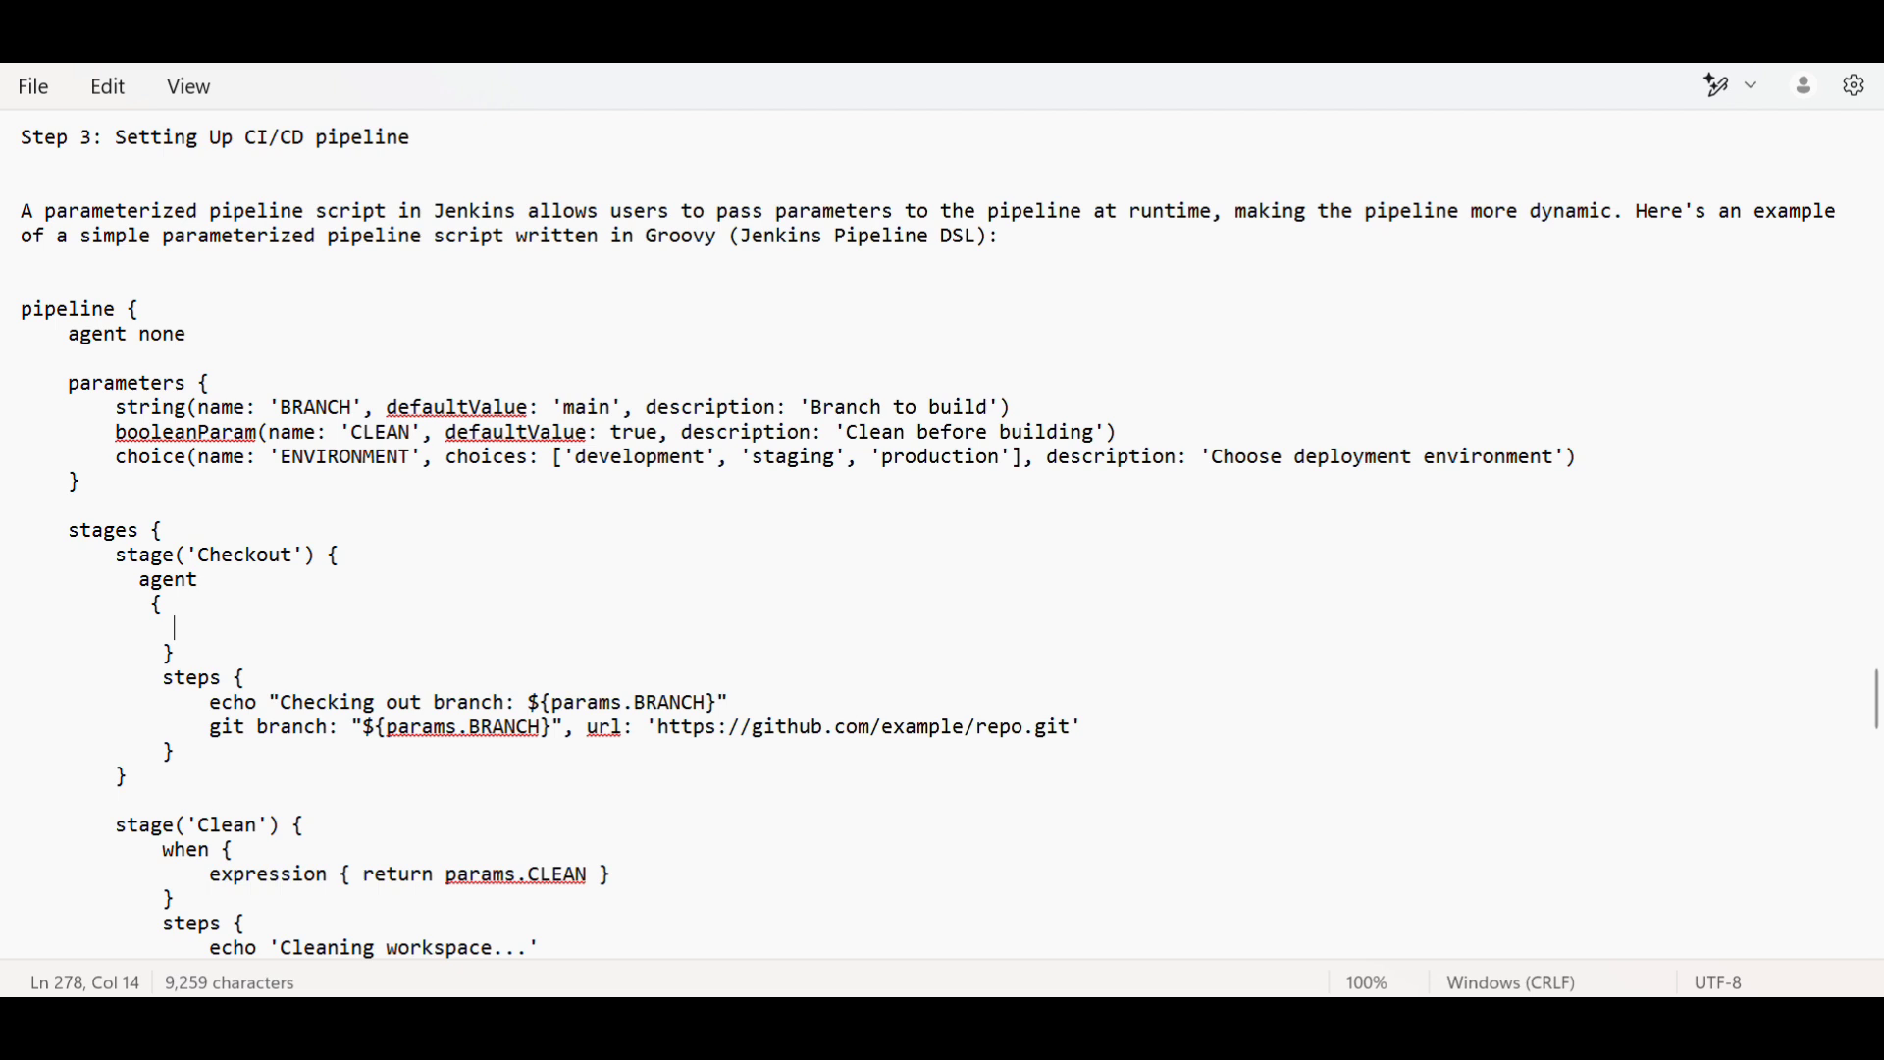
{"action": "type", "text": "lable"}
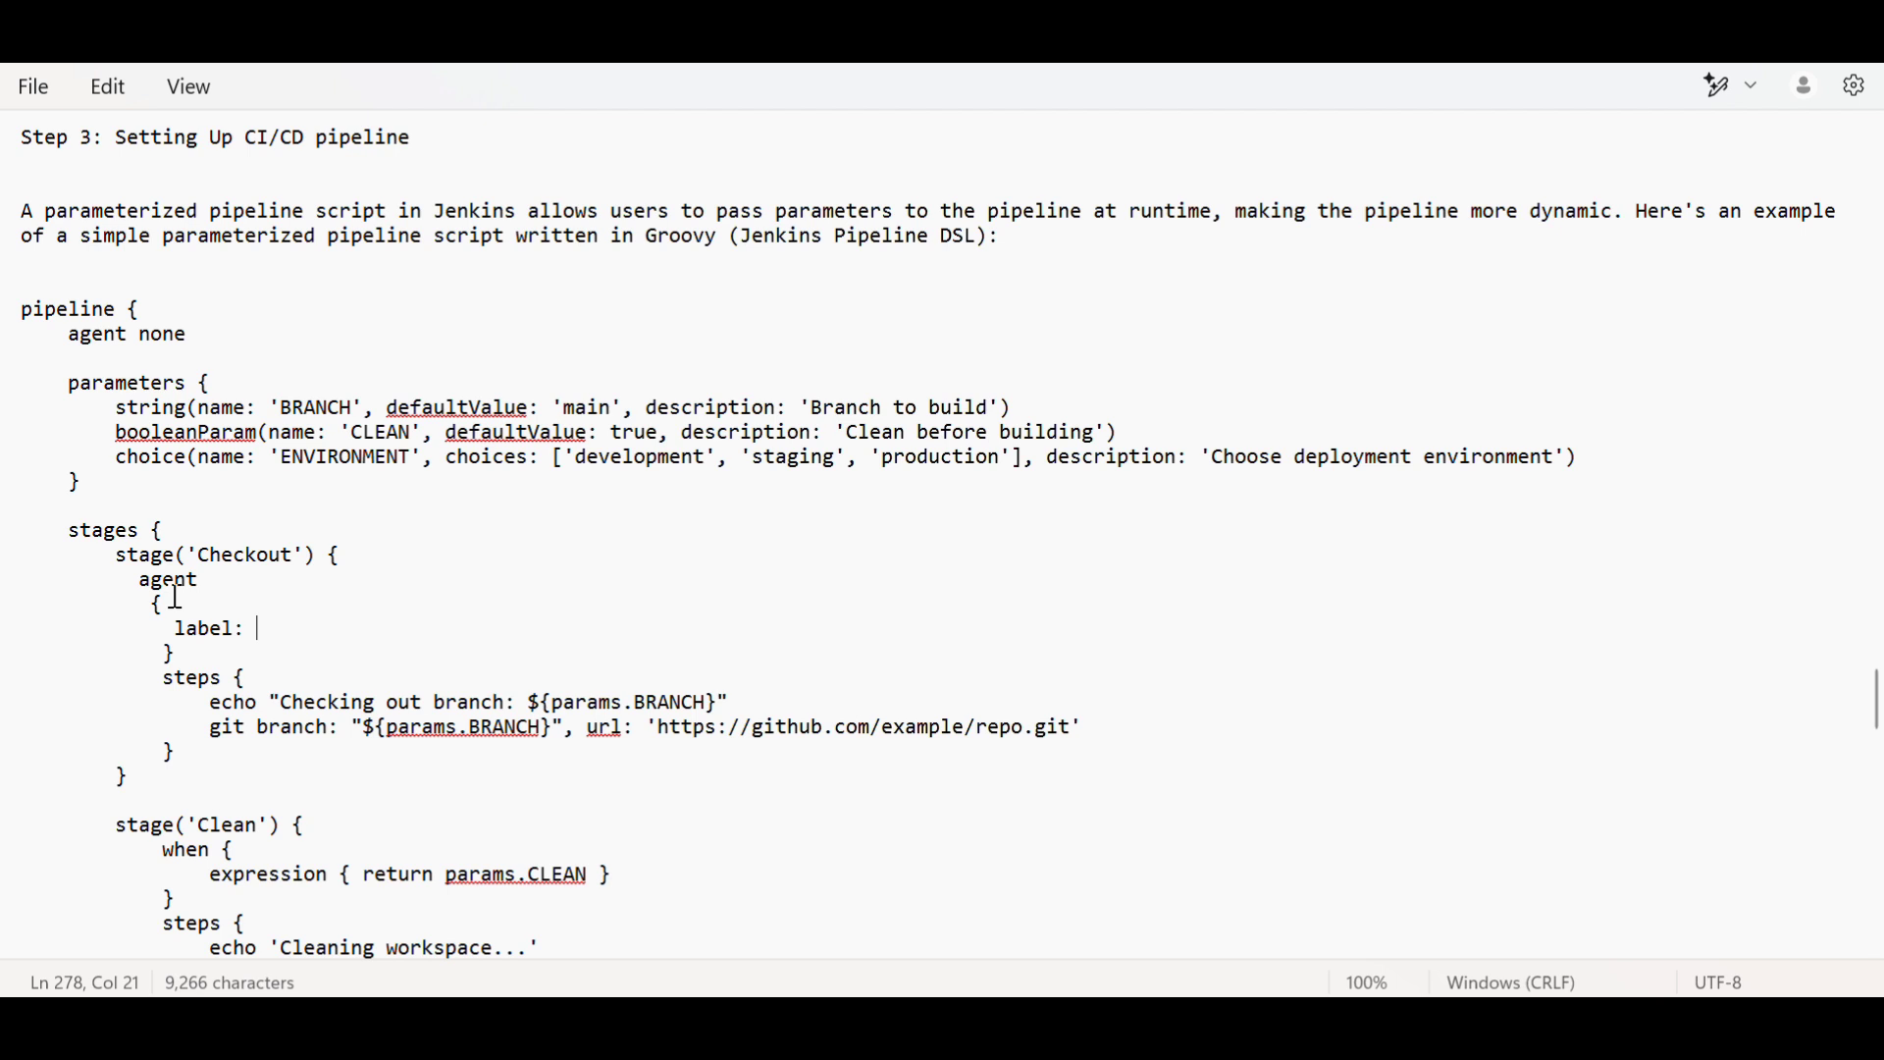
{"action": "left_click", "coordinate": [86, 485]}
{"action": "type", "text": "t"}
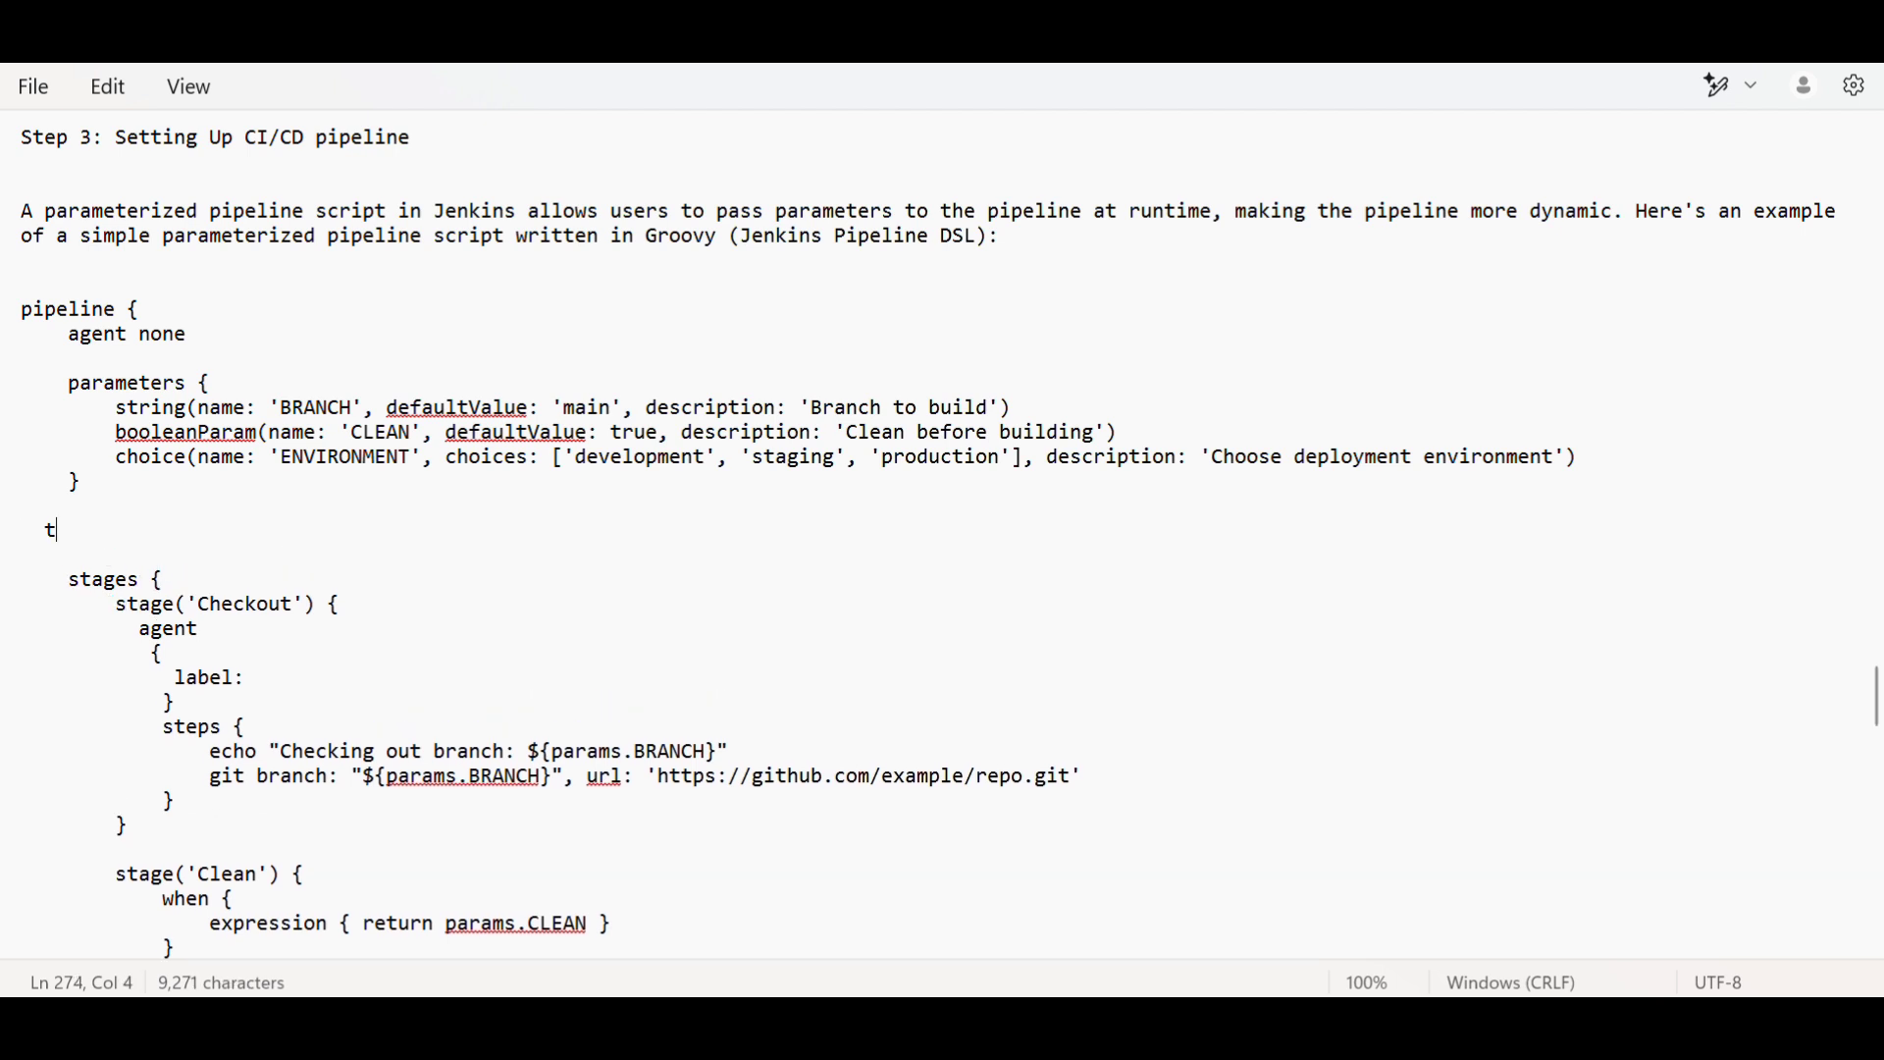
- Add a 'timeout' block with empty braces below the parameters block, cursor inside it
{"action": "type", "text": "imeout"}
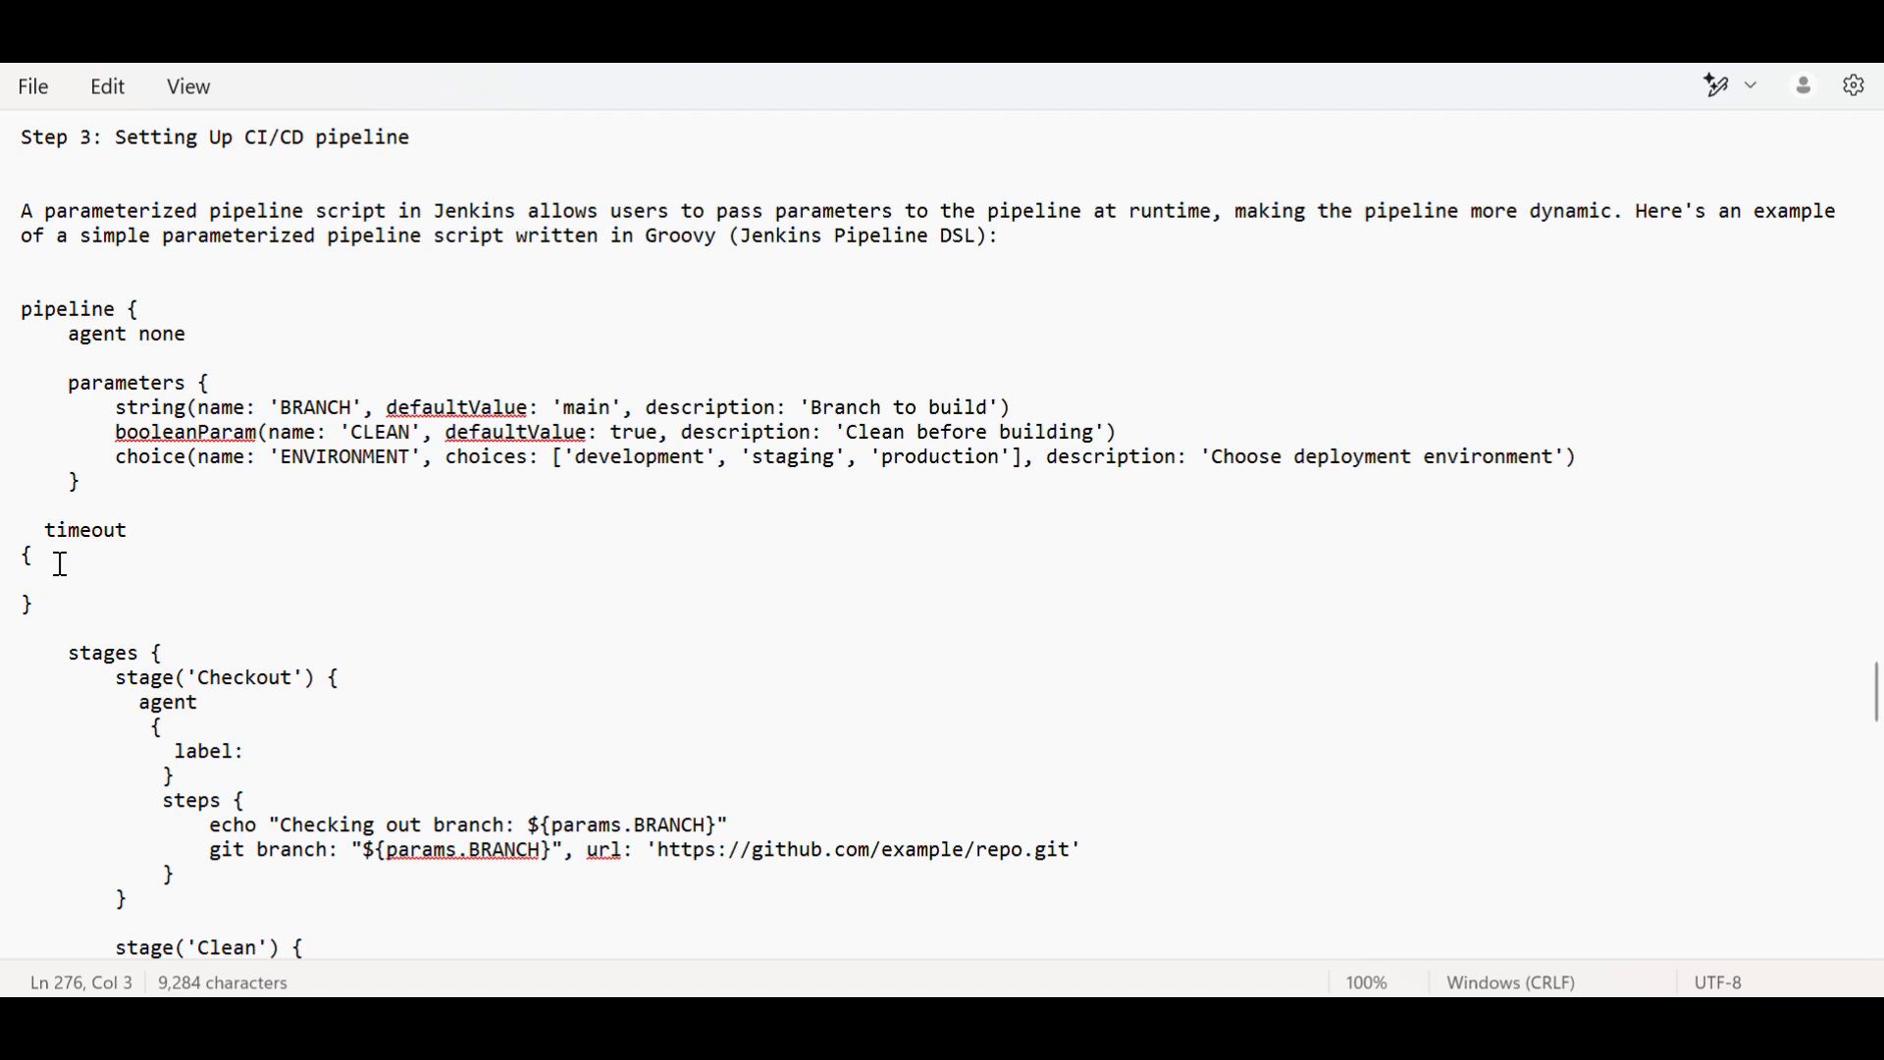
{"action": "left_click", "coordinate": [46, 579]}
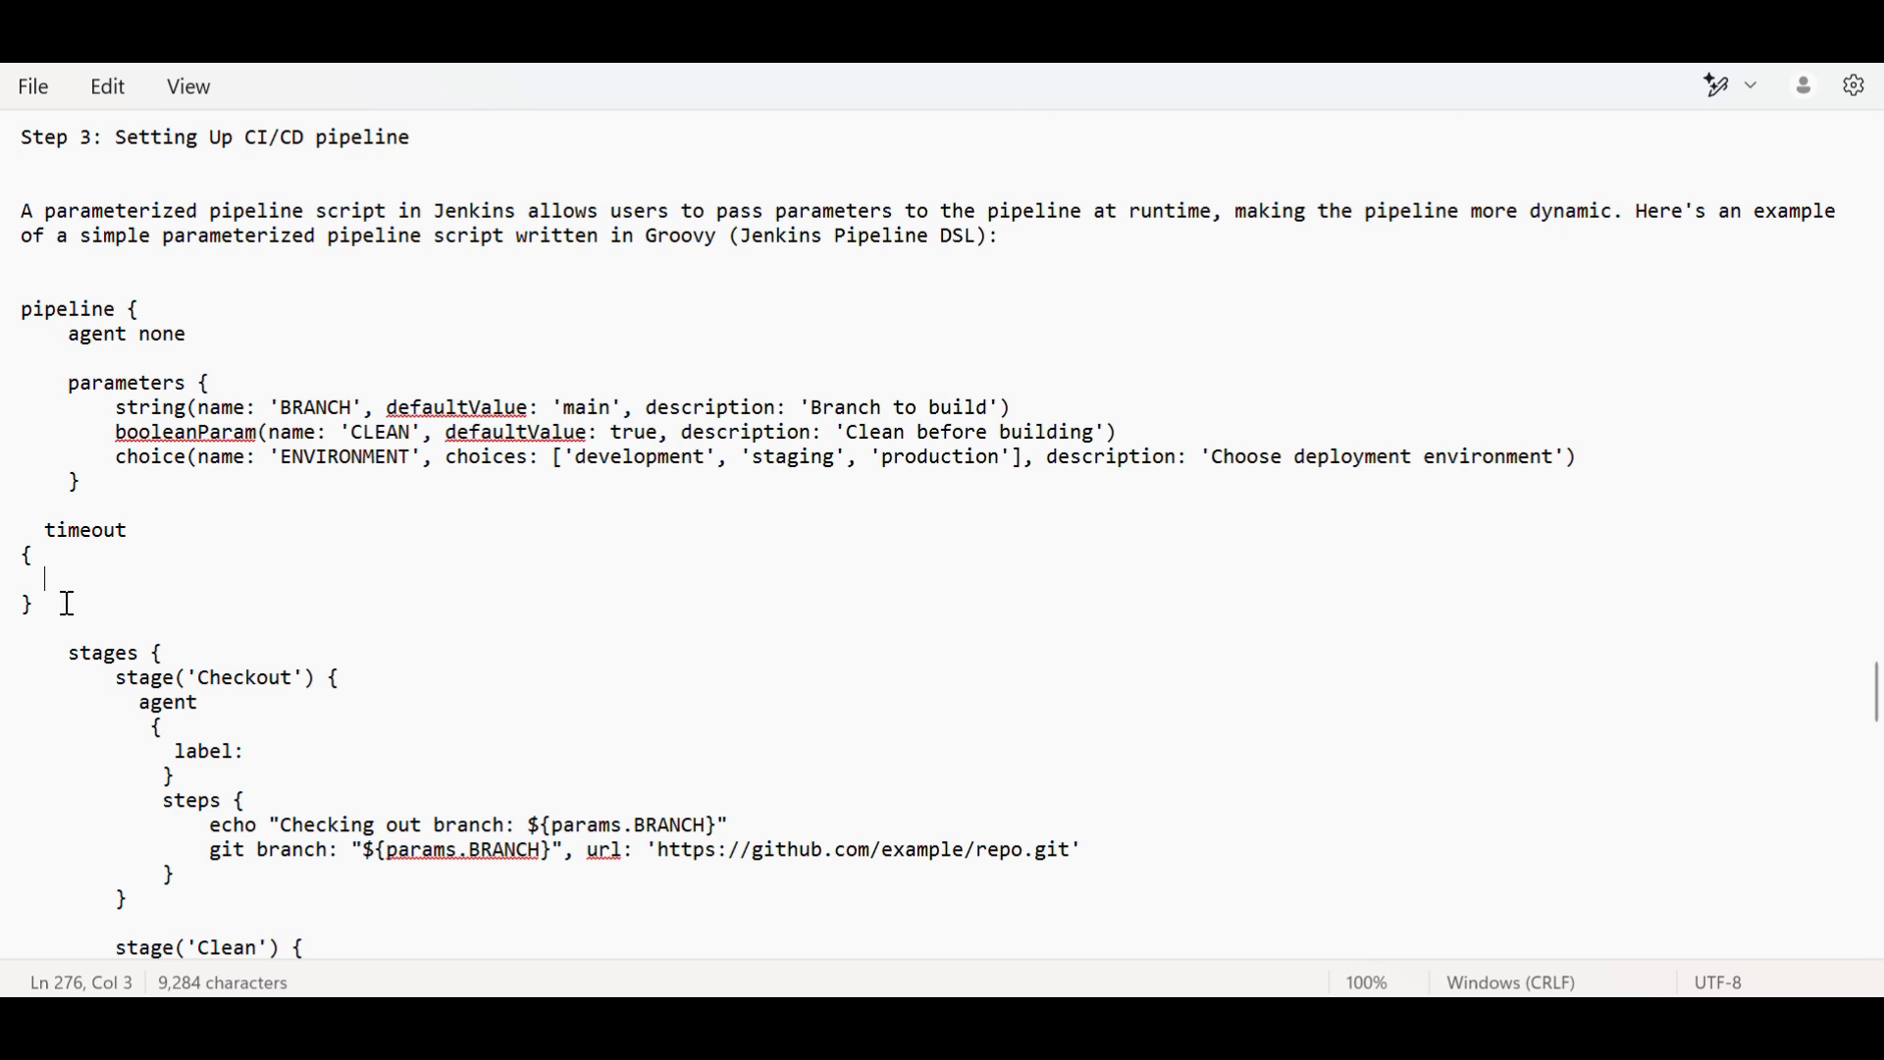
{"action": "mouse_move", "coordinate": [47, 573]}
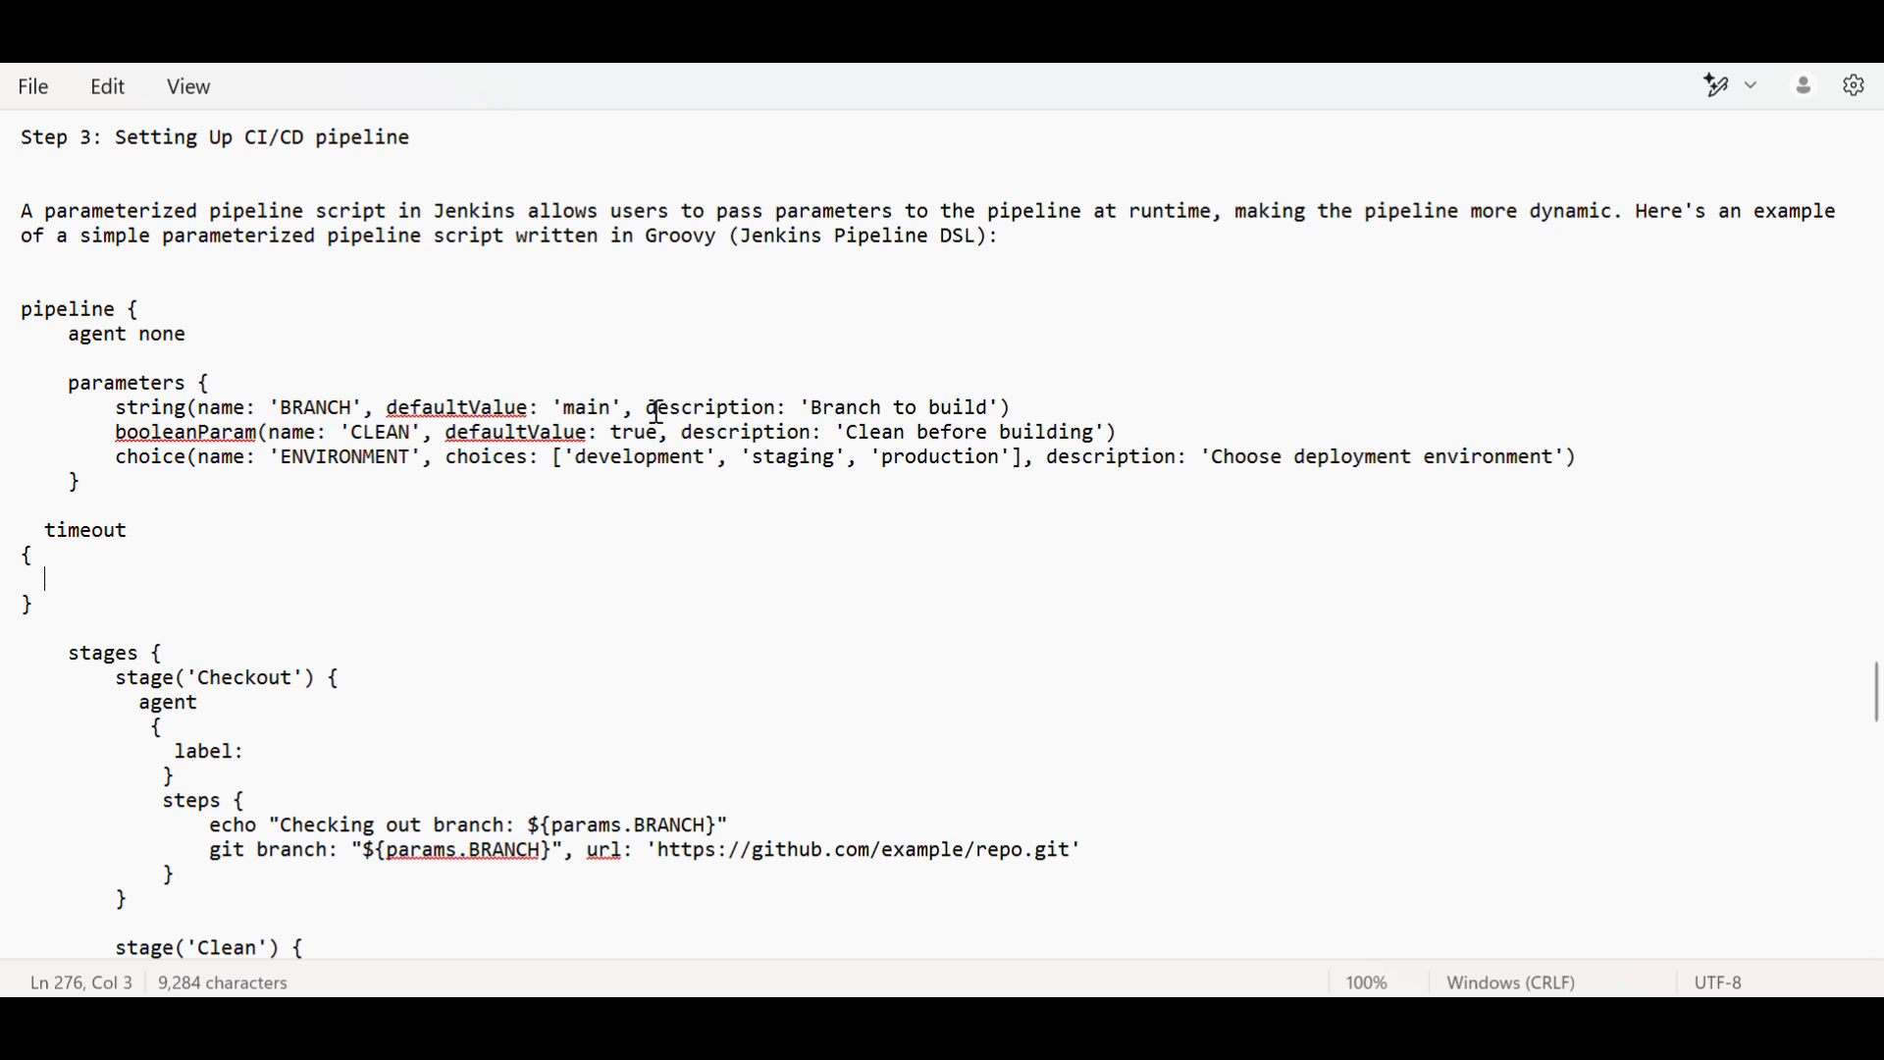
{"action": "mouse_move", "coordinate": [446, 452]}
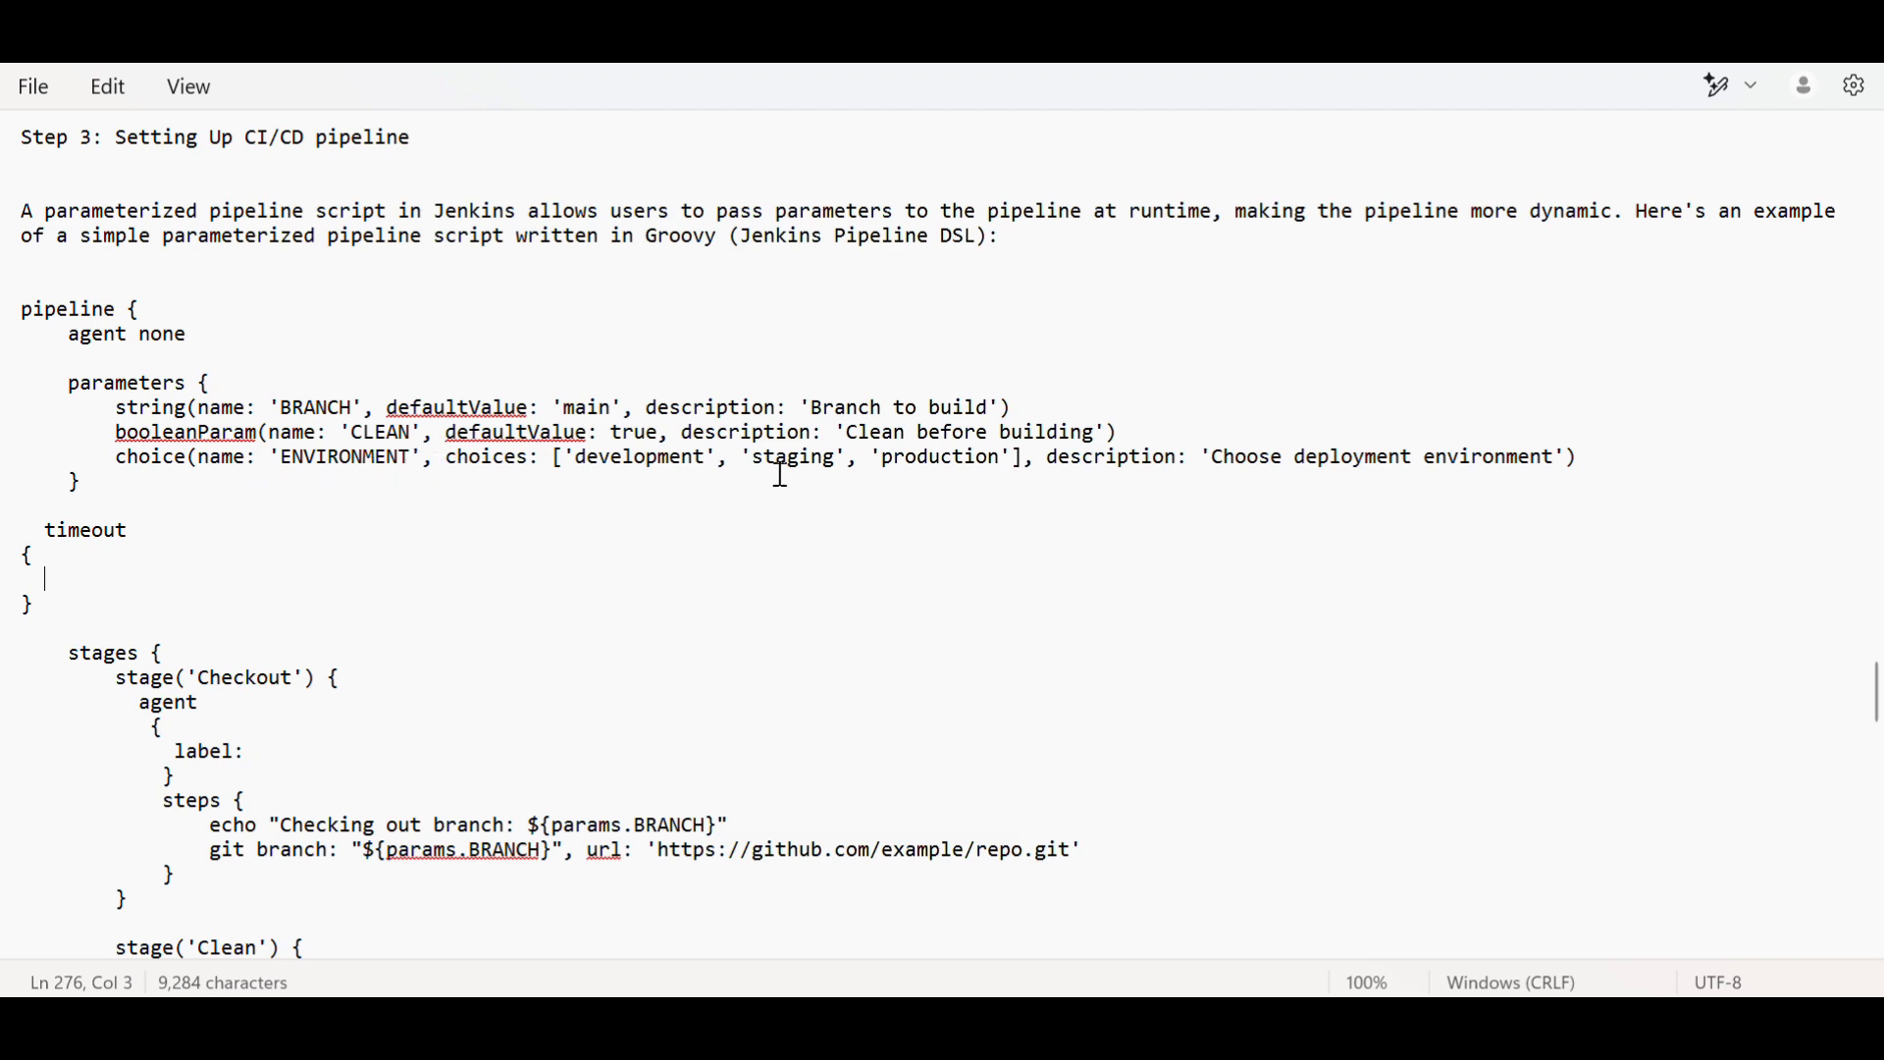
{"action": "mouse_move", "coordinate": [644, 467]}
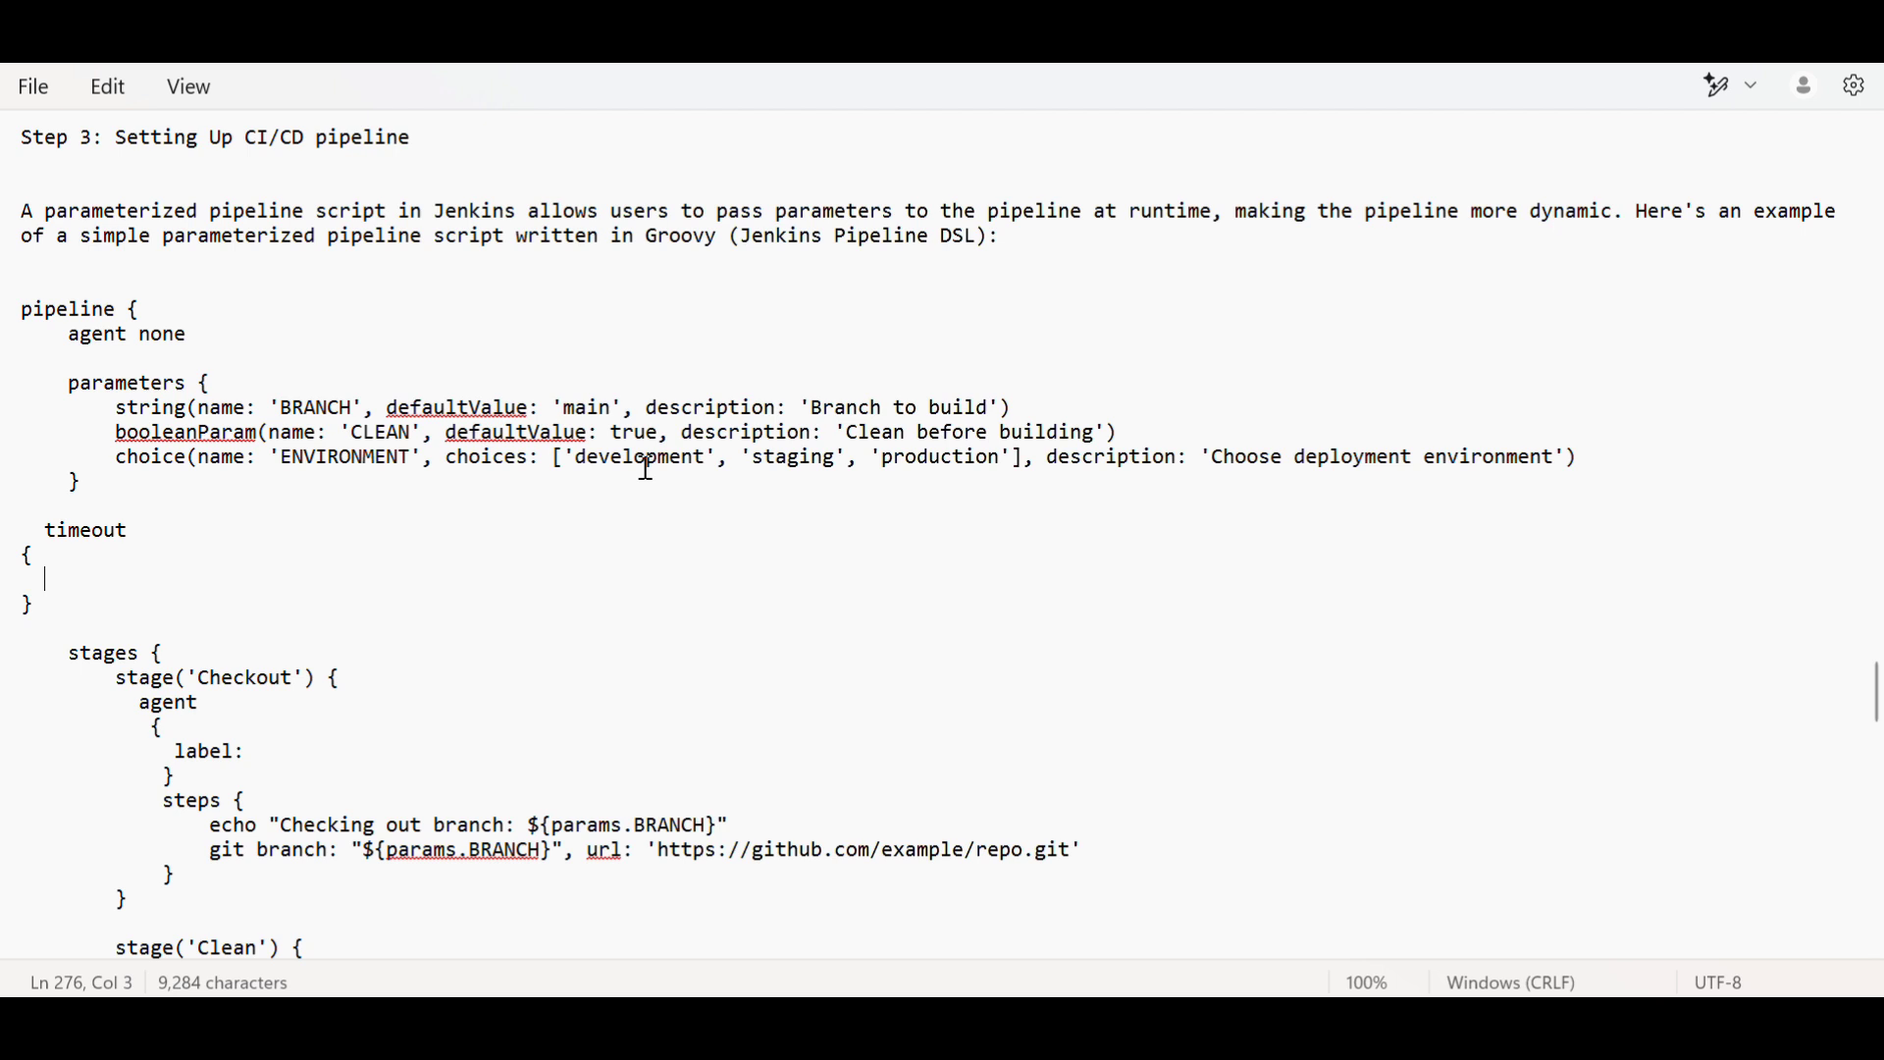
{"action": "mouse_move", "coordinate": [1427, 428]}
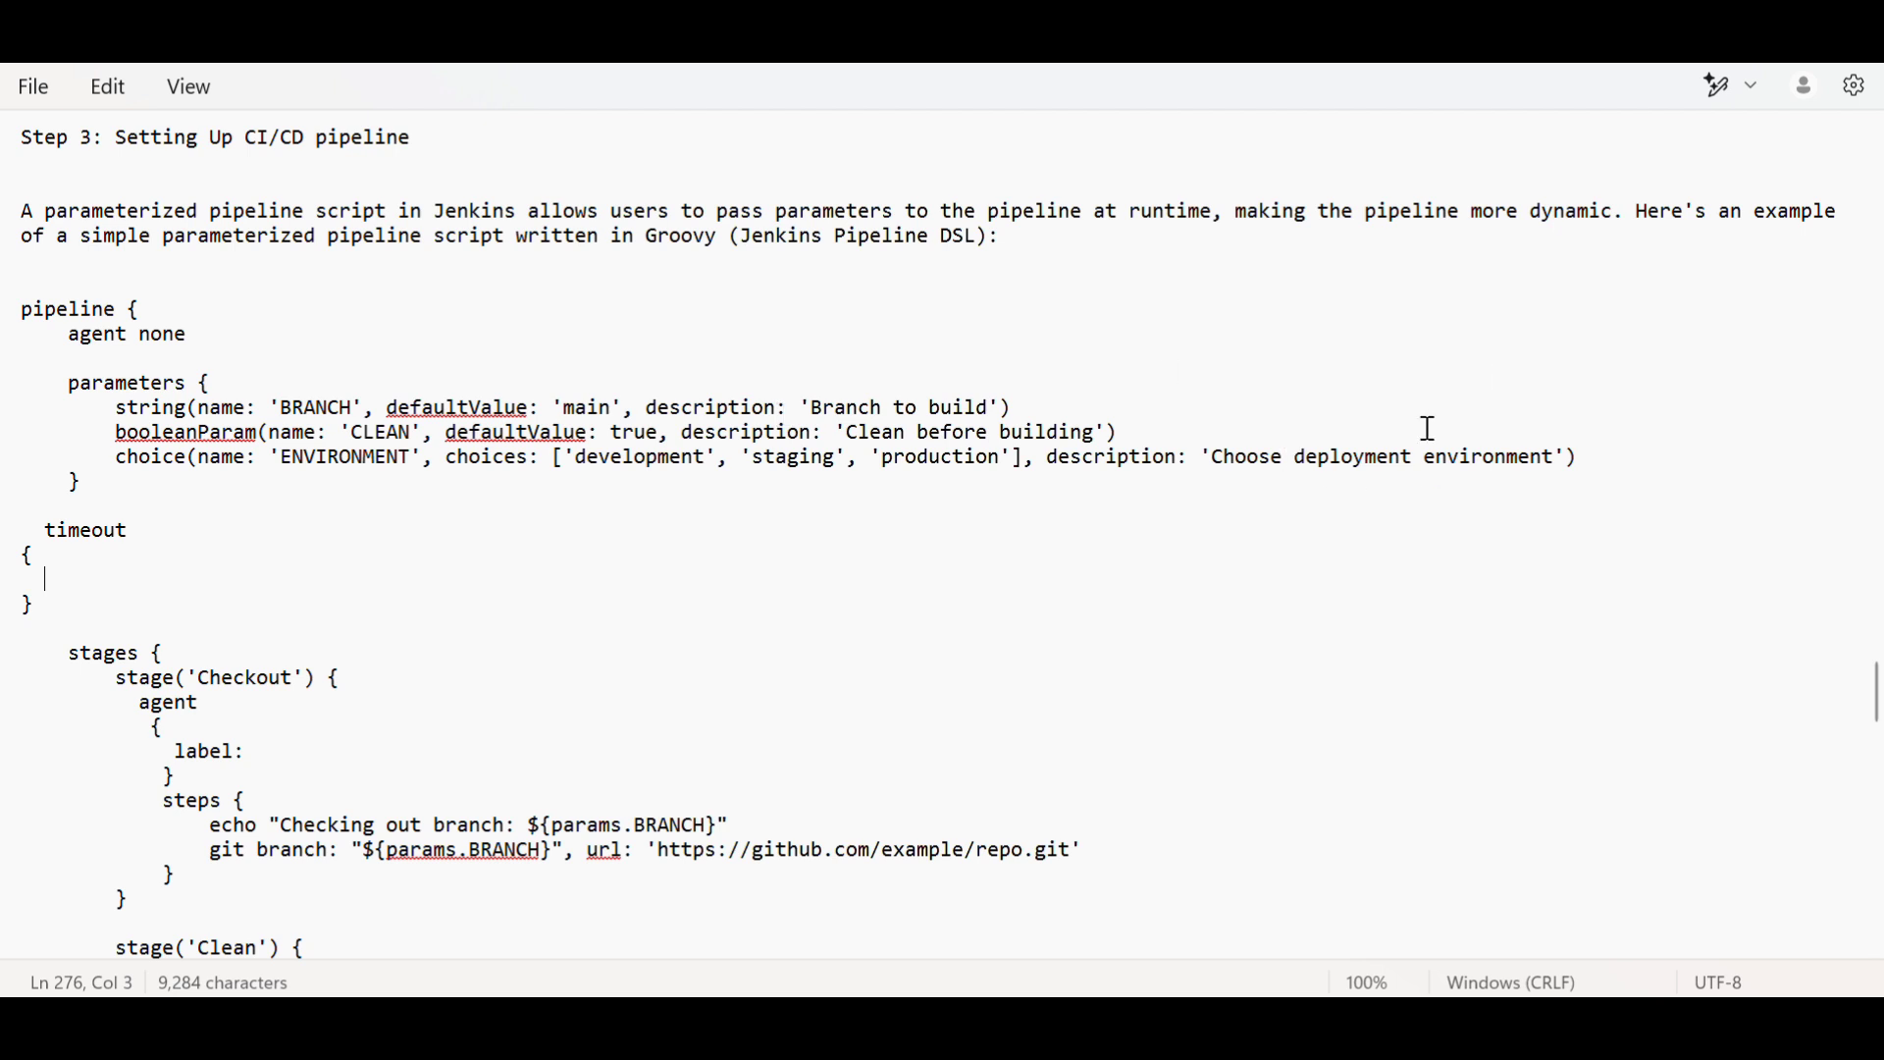
{"action": "mouse_move", "coordinate": [1682, 452]}
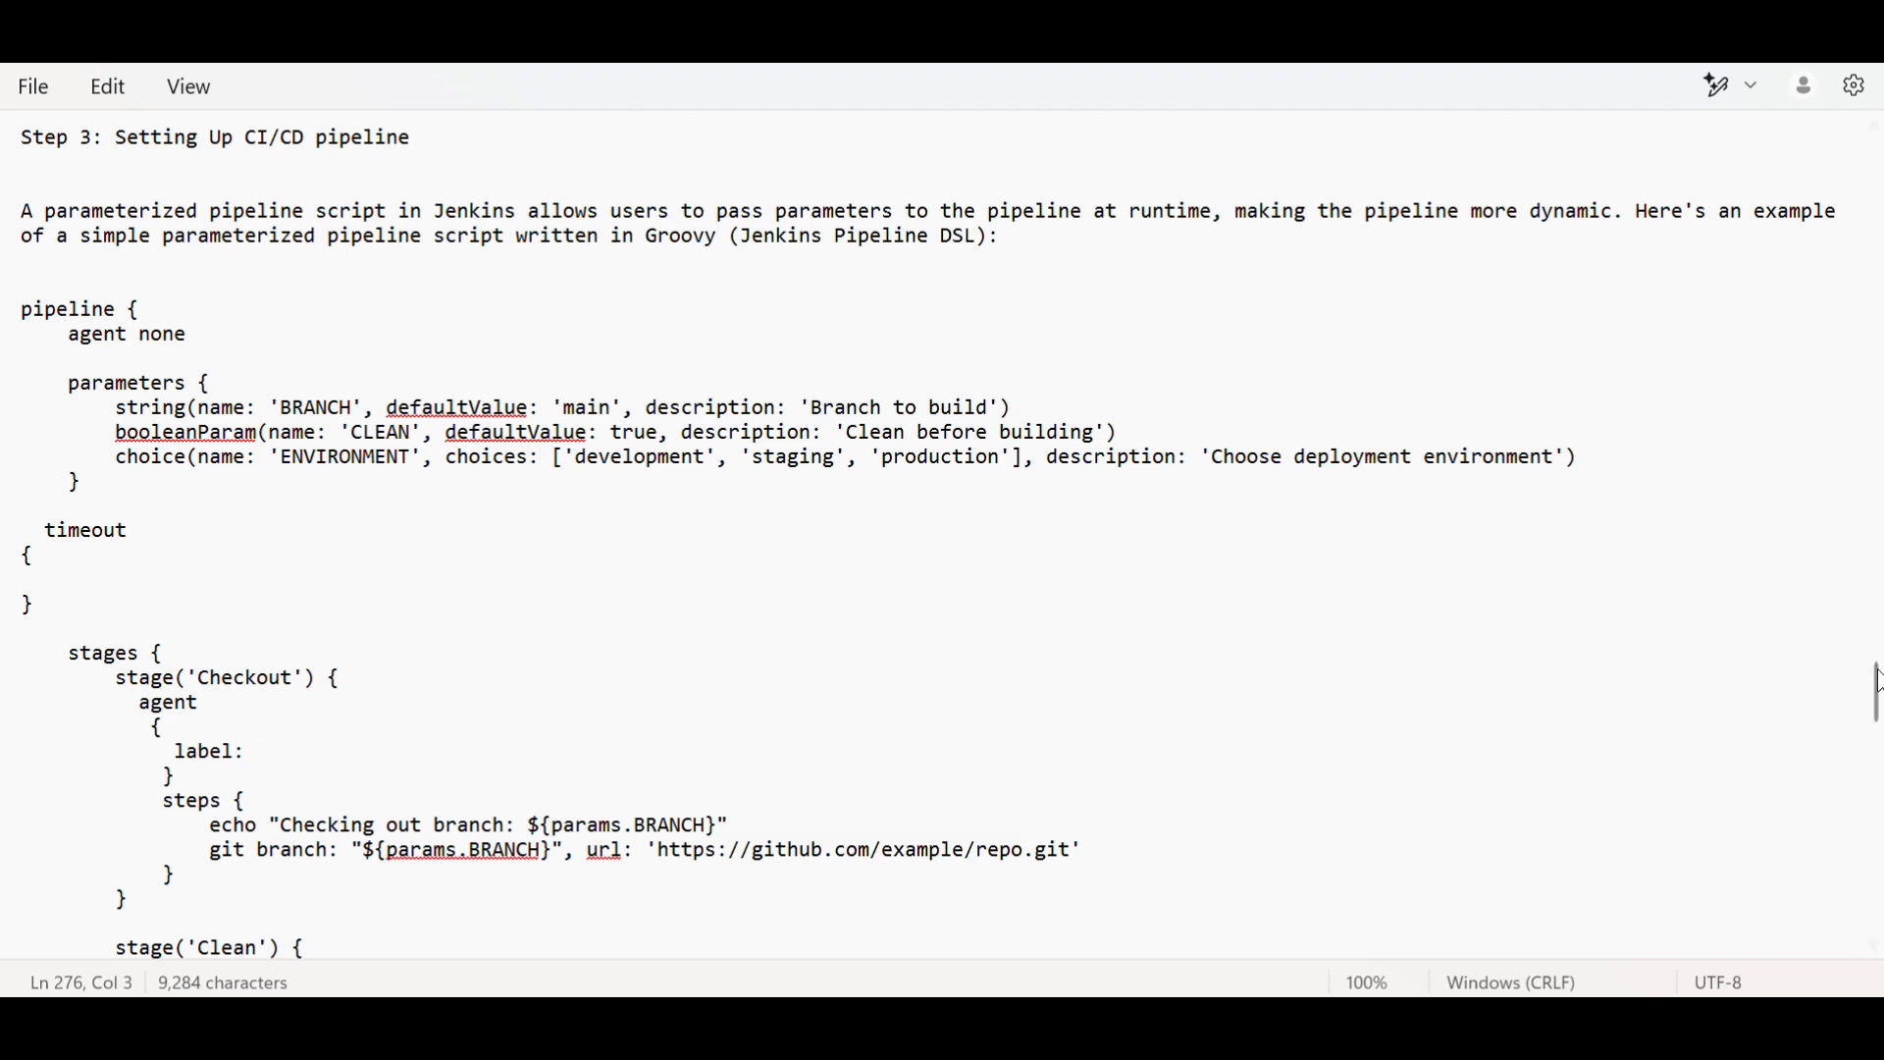
{"action": "scroll", "scroll_direction": "down", "scroll_amount": 3}
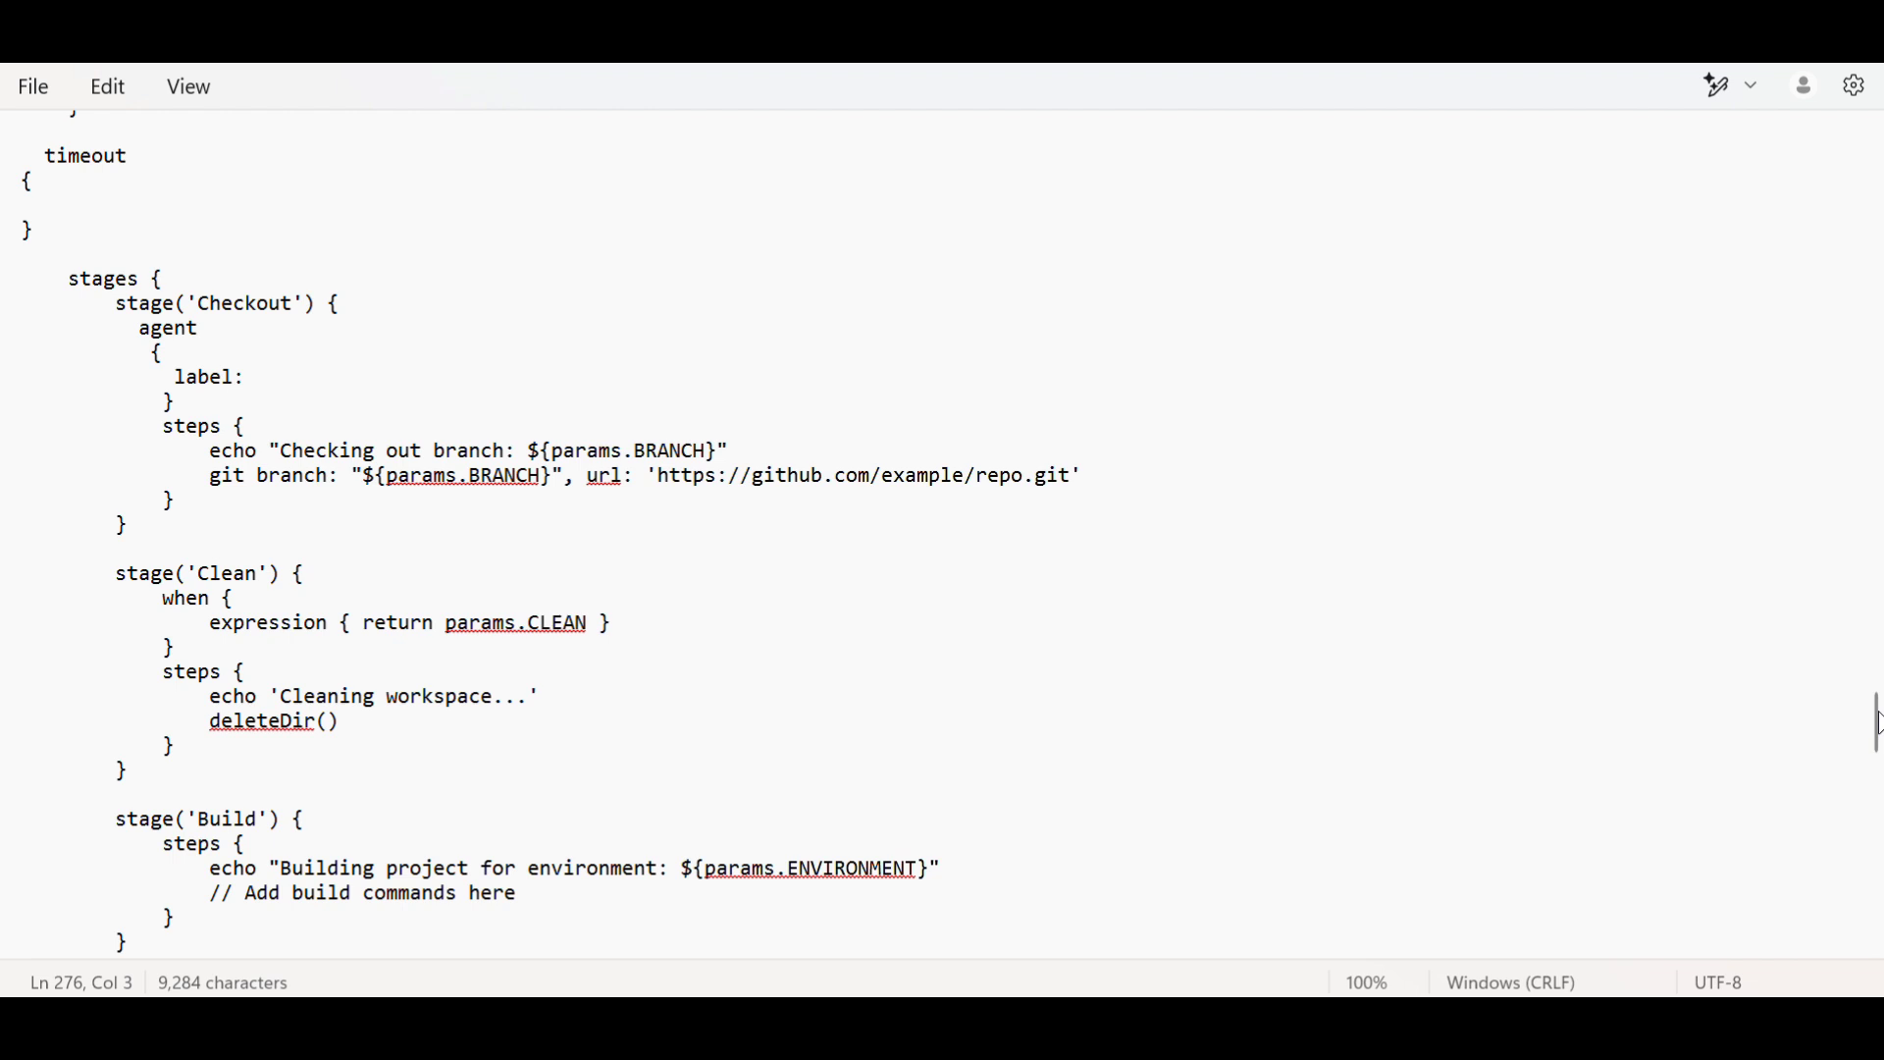
{"action": "mouse_move", "coordinate": [1875, 720]}
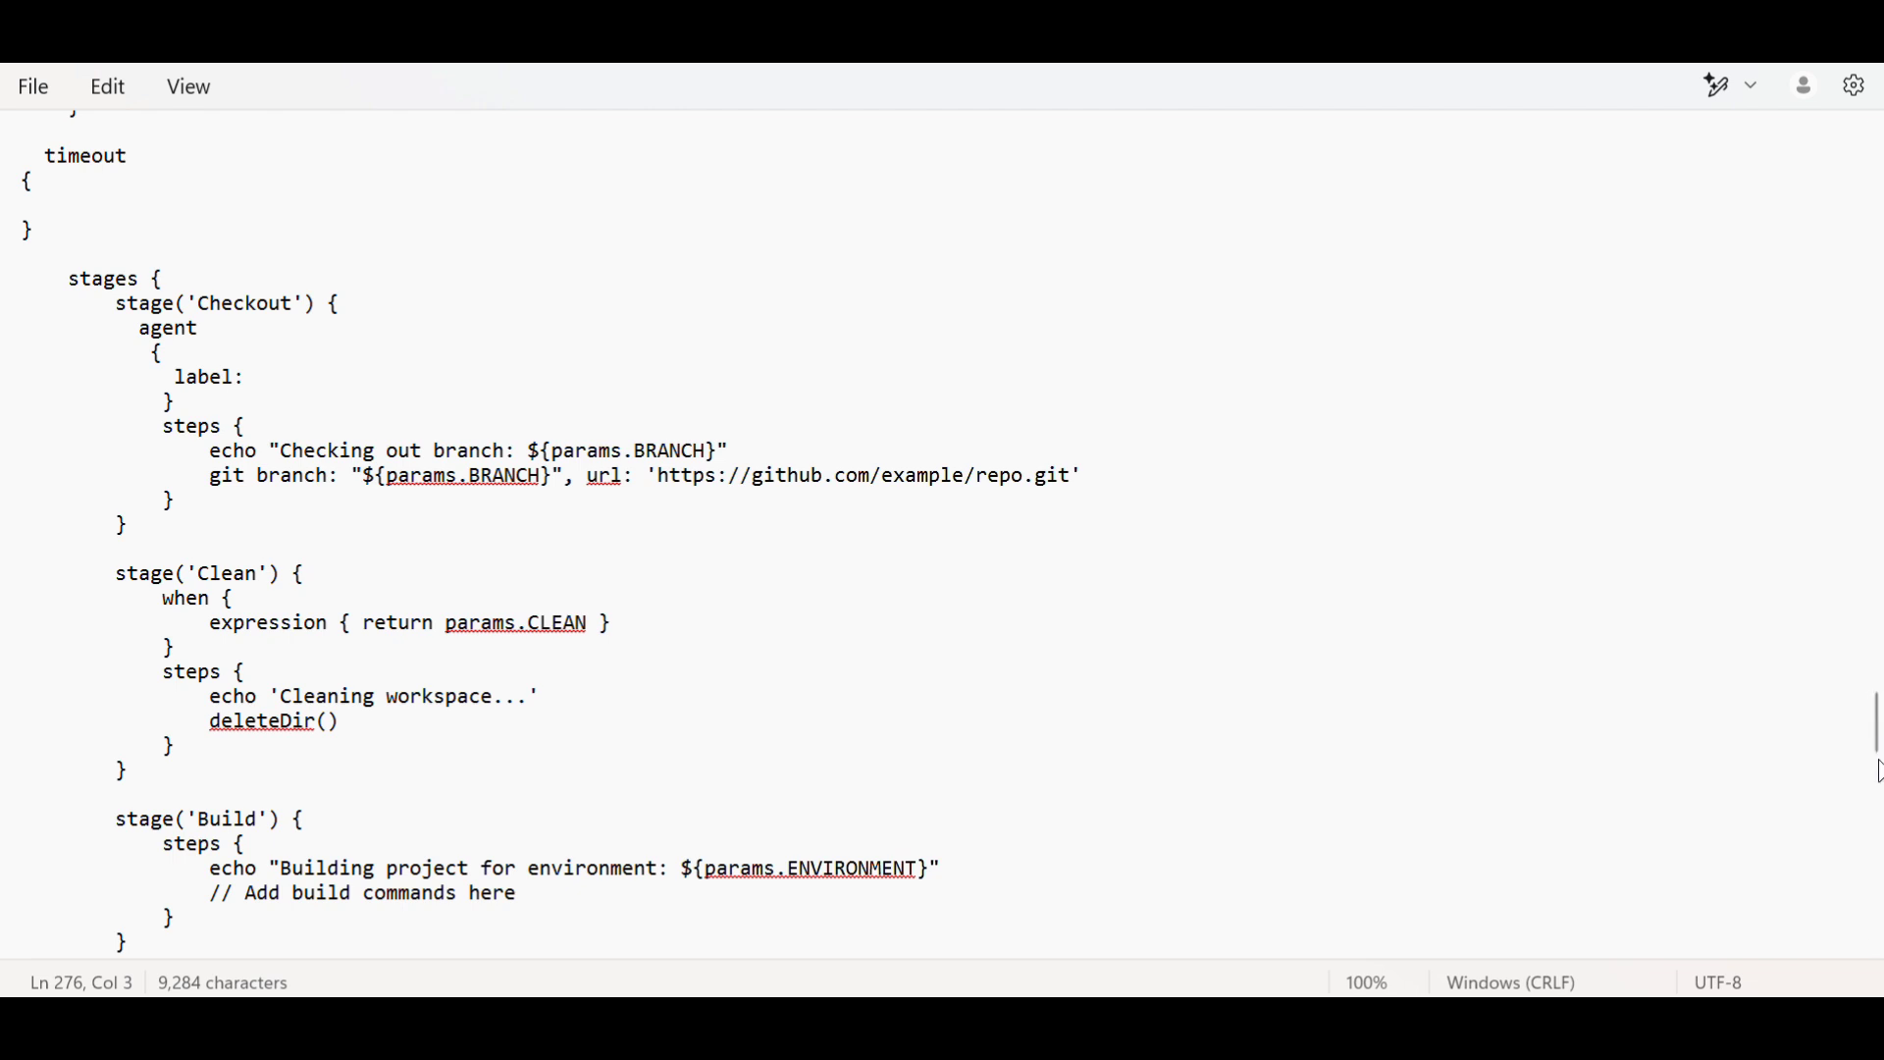
{"action": "scroll", "scroll_direction": "down", "scroll_amount": 3}
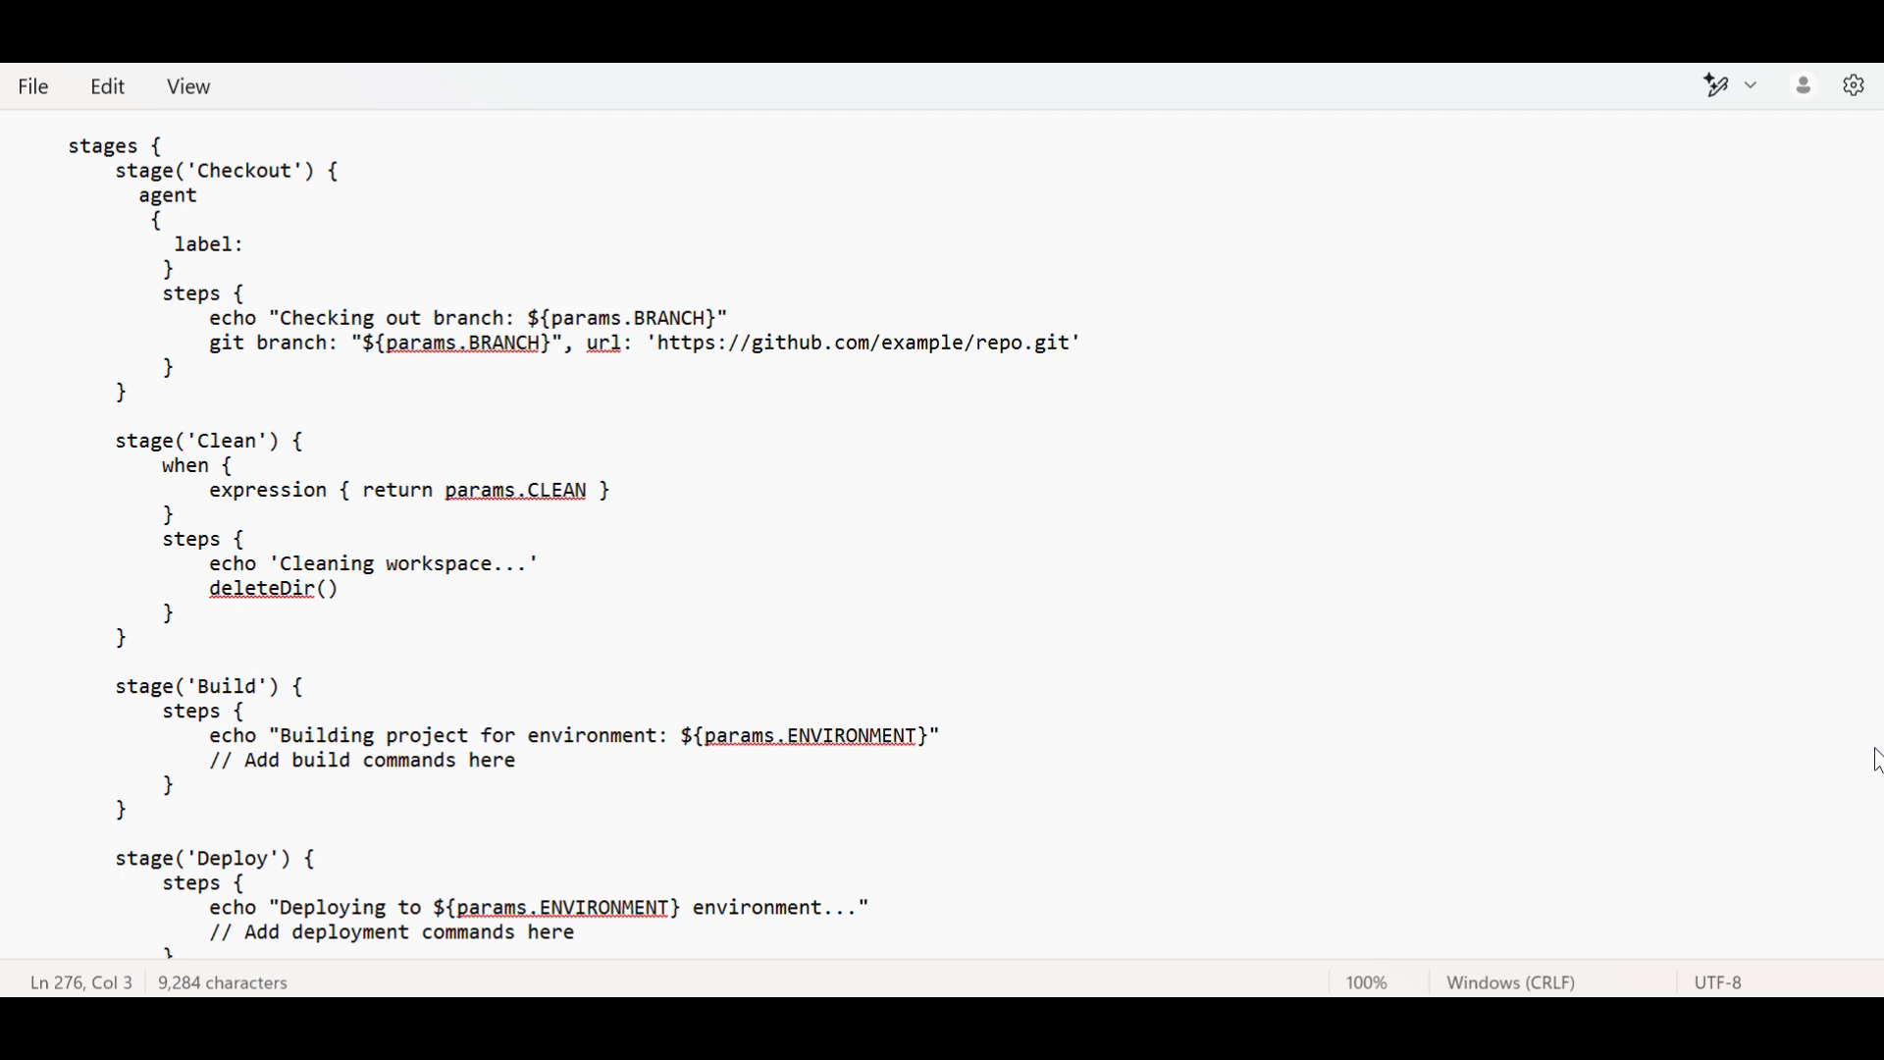
{"action": "scroll", "scroll_direction": "down", "scroll_amount": 3}
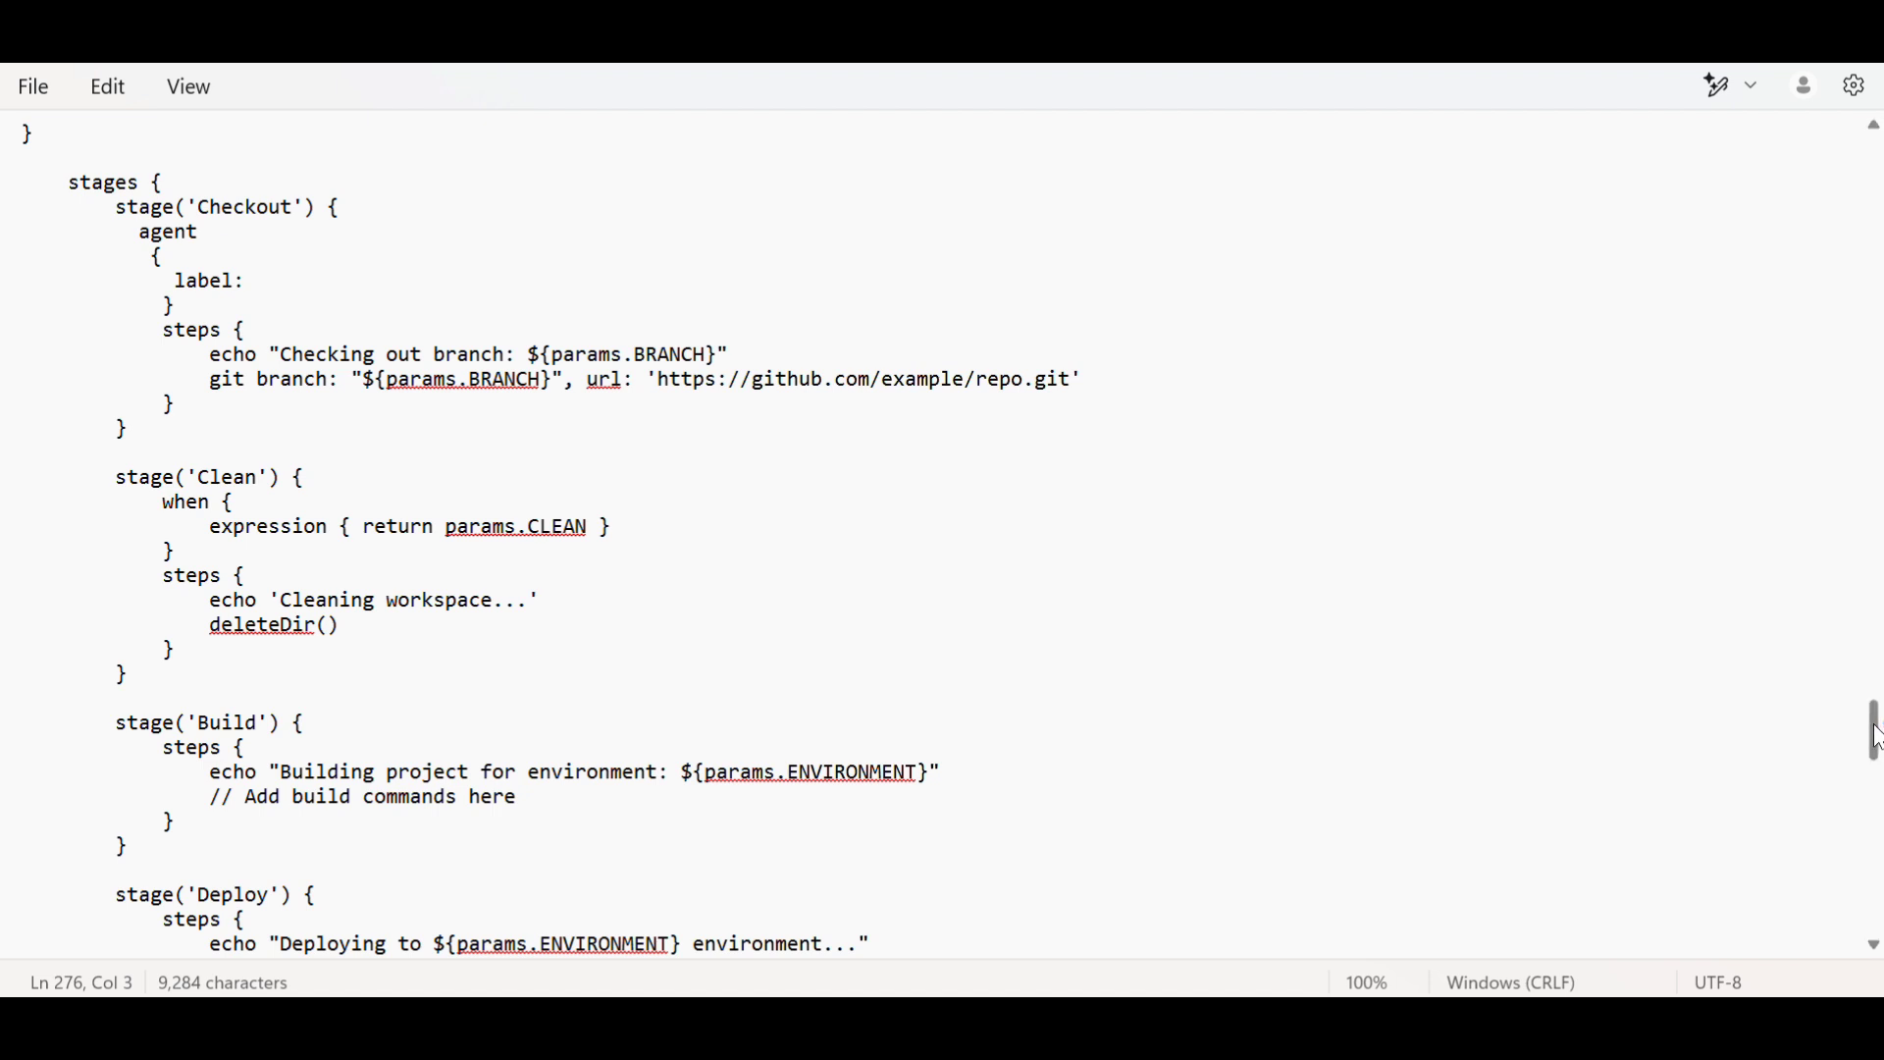
{"action": "scroll", "scroll_direction": "down", "scroll_amount": 3}
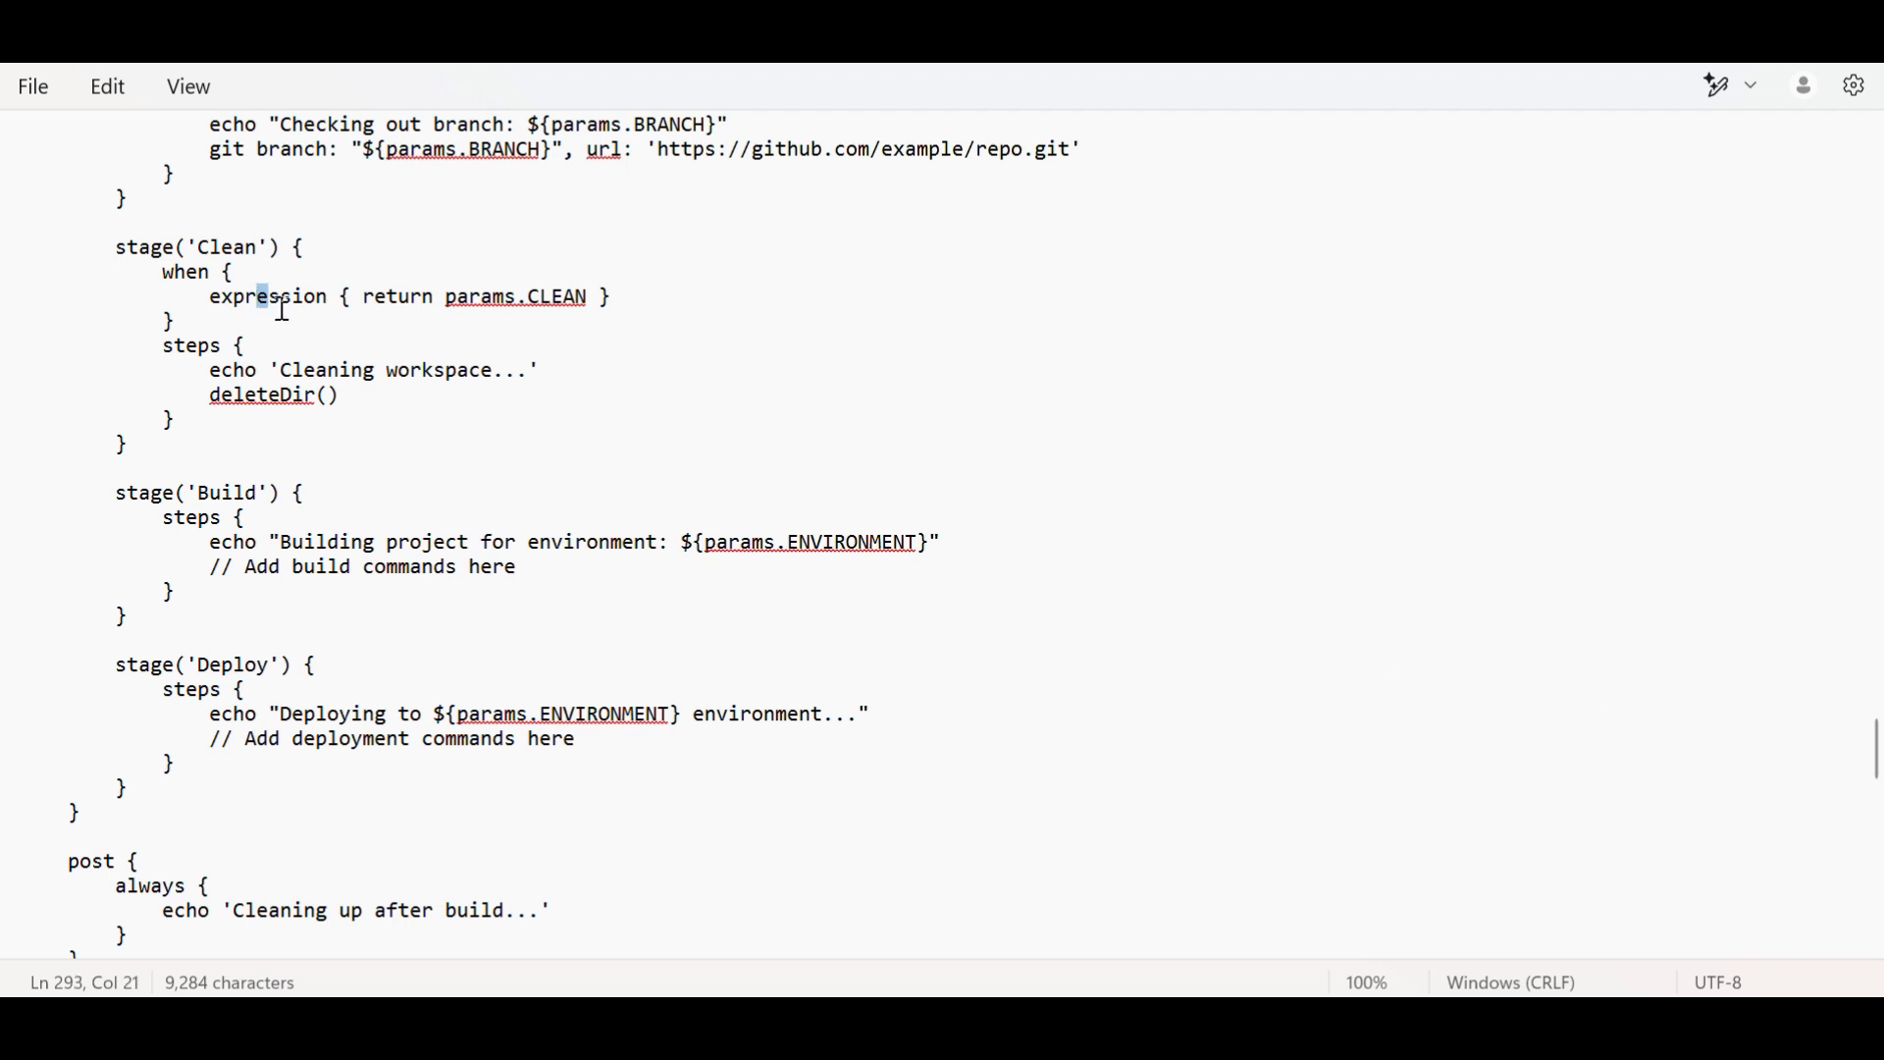
- Review the Clean stage expression and scroll down to the multibranch pipeline notes
{"action": "left_click_drag", "start_coordinate": [265, 296], "coordinate": [357, 296]}
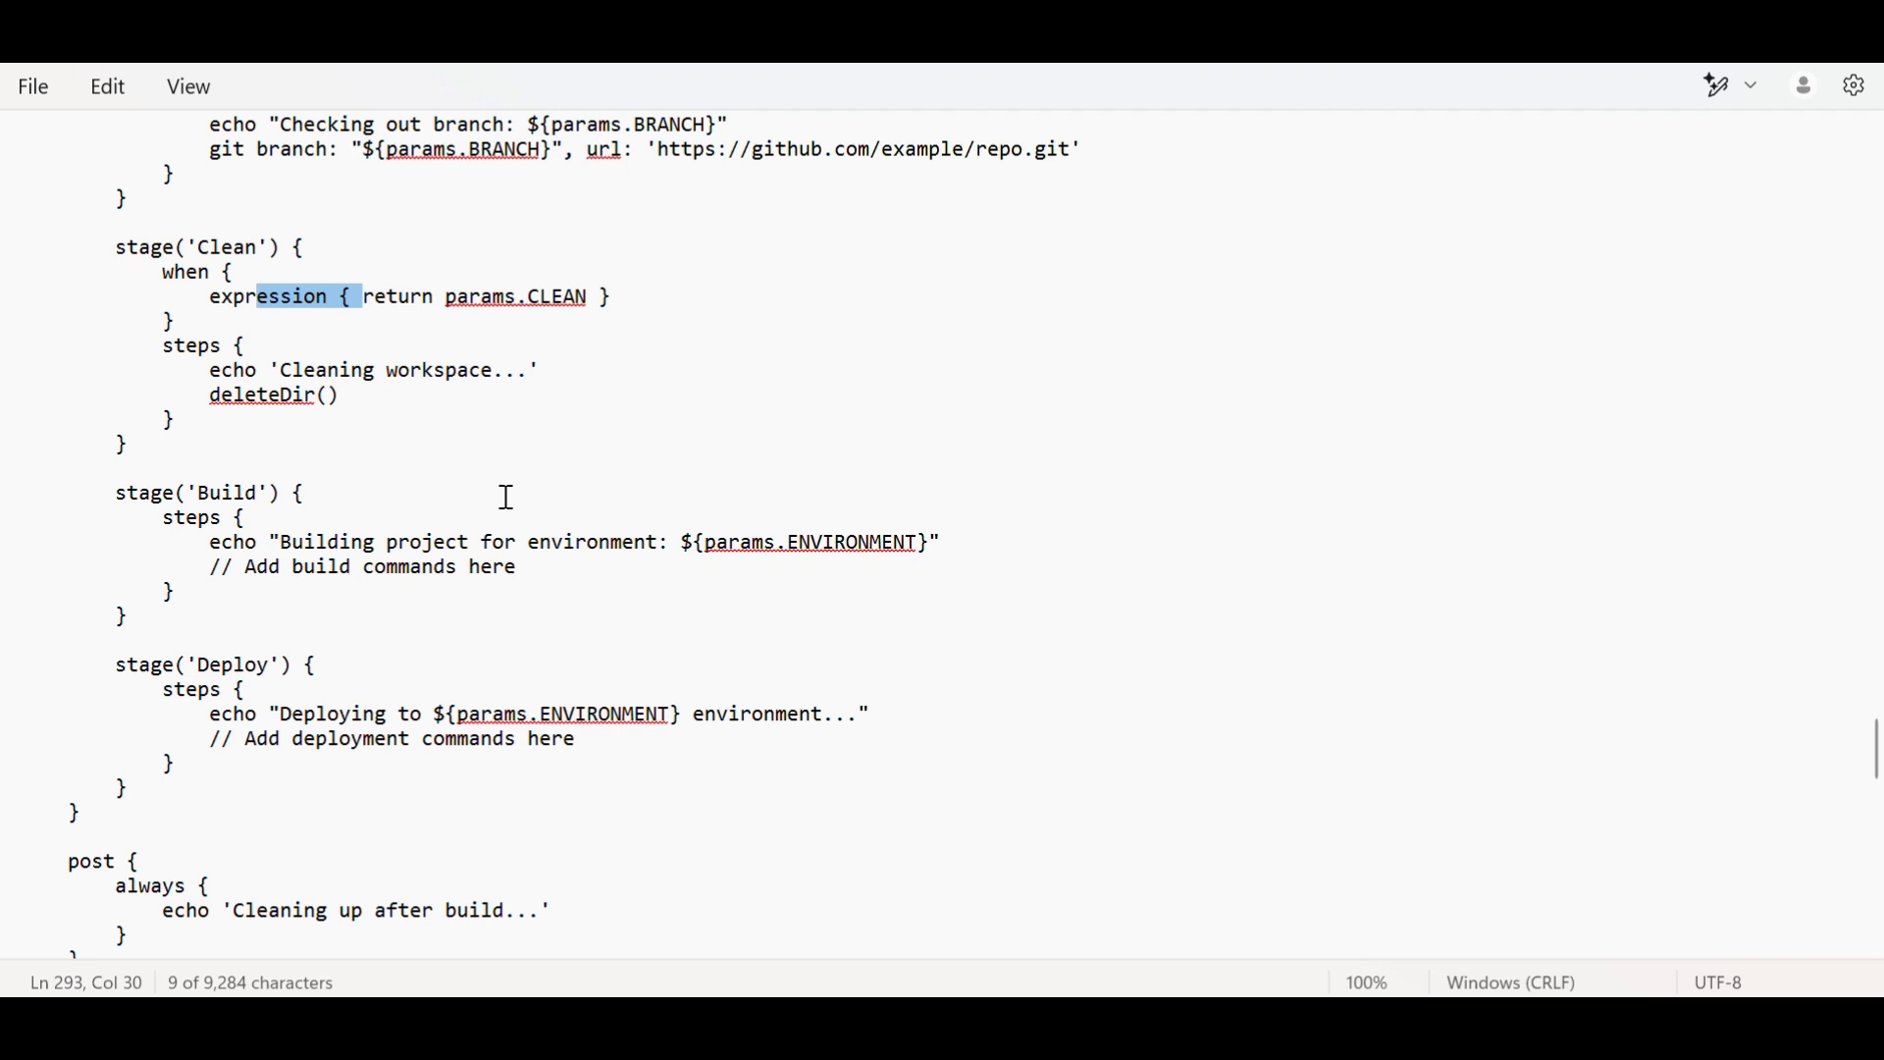
{"action": "mouse_move", "coordinate": [570, 297]}
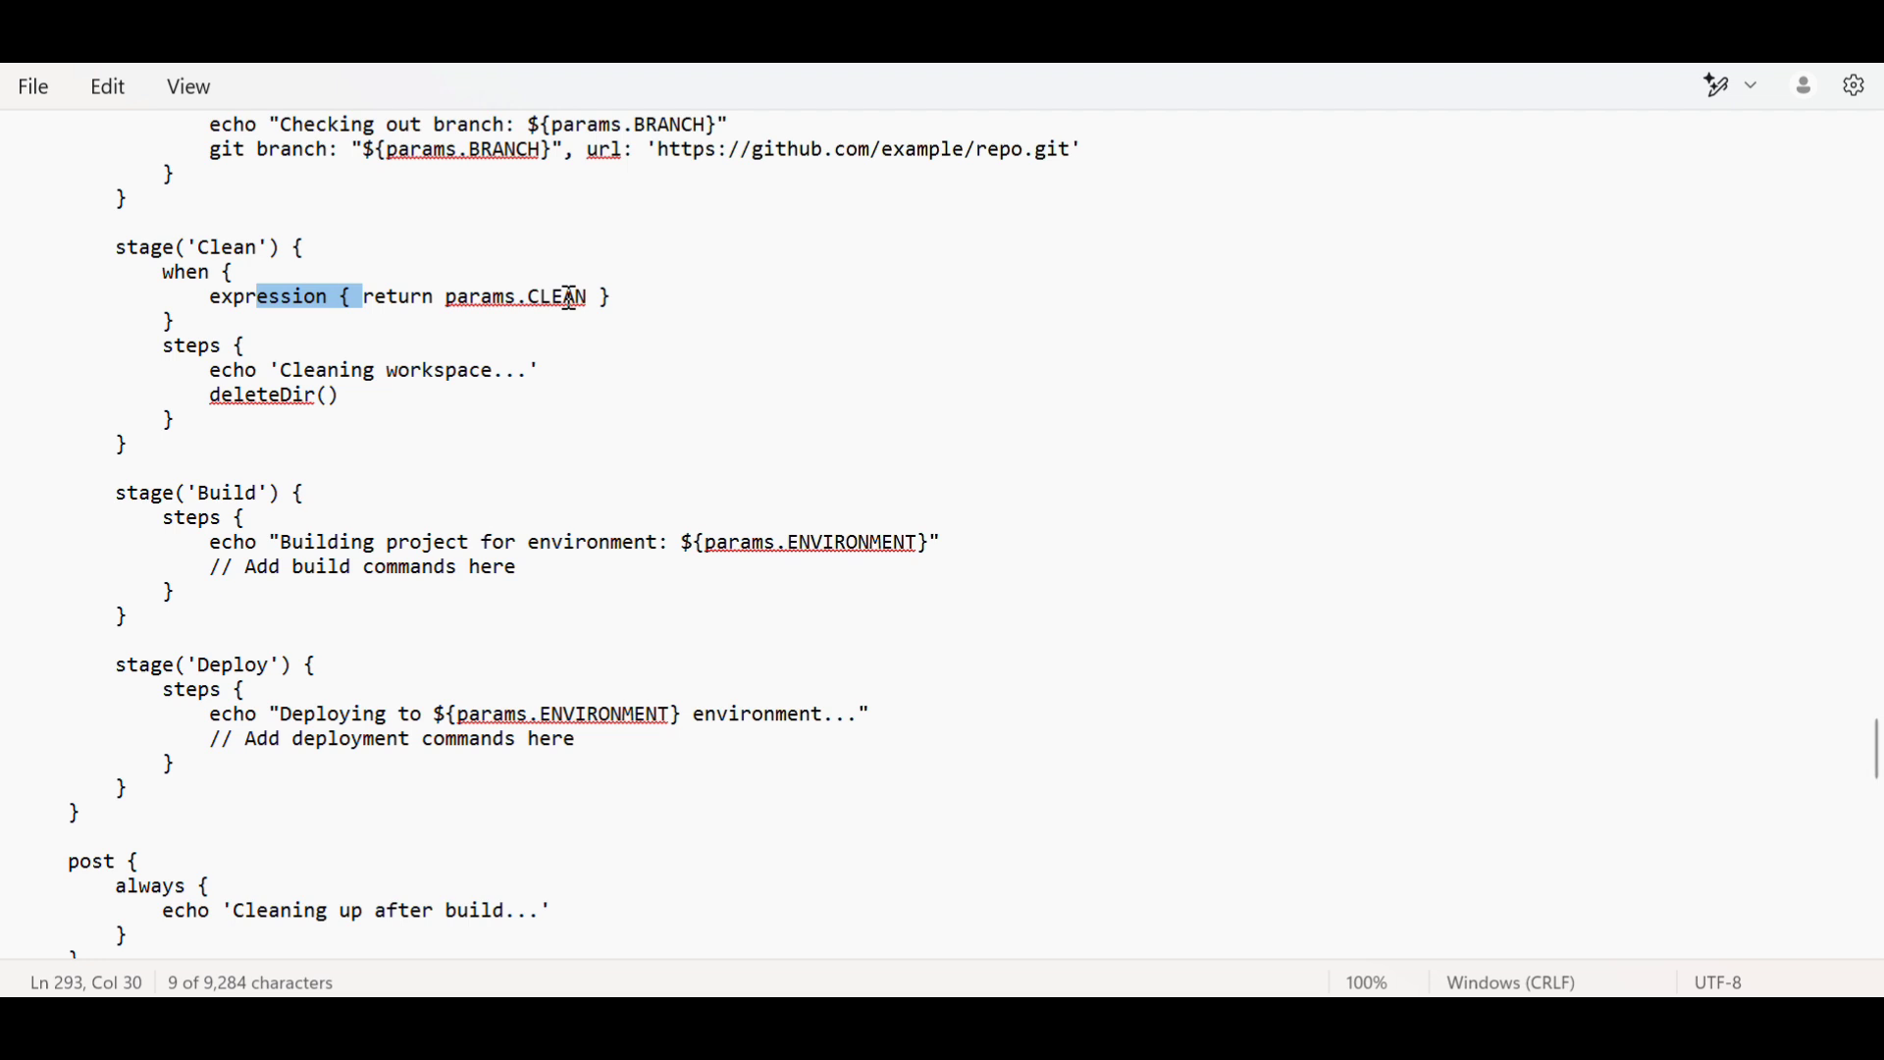
{"action": "mouse_move", "coordinate": [274, 510]}
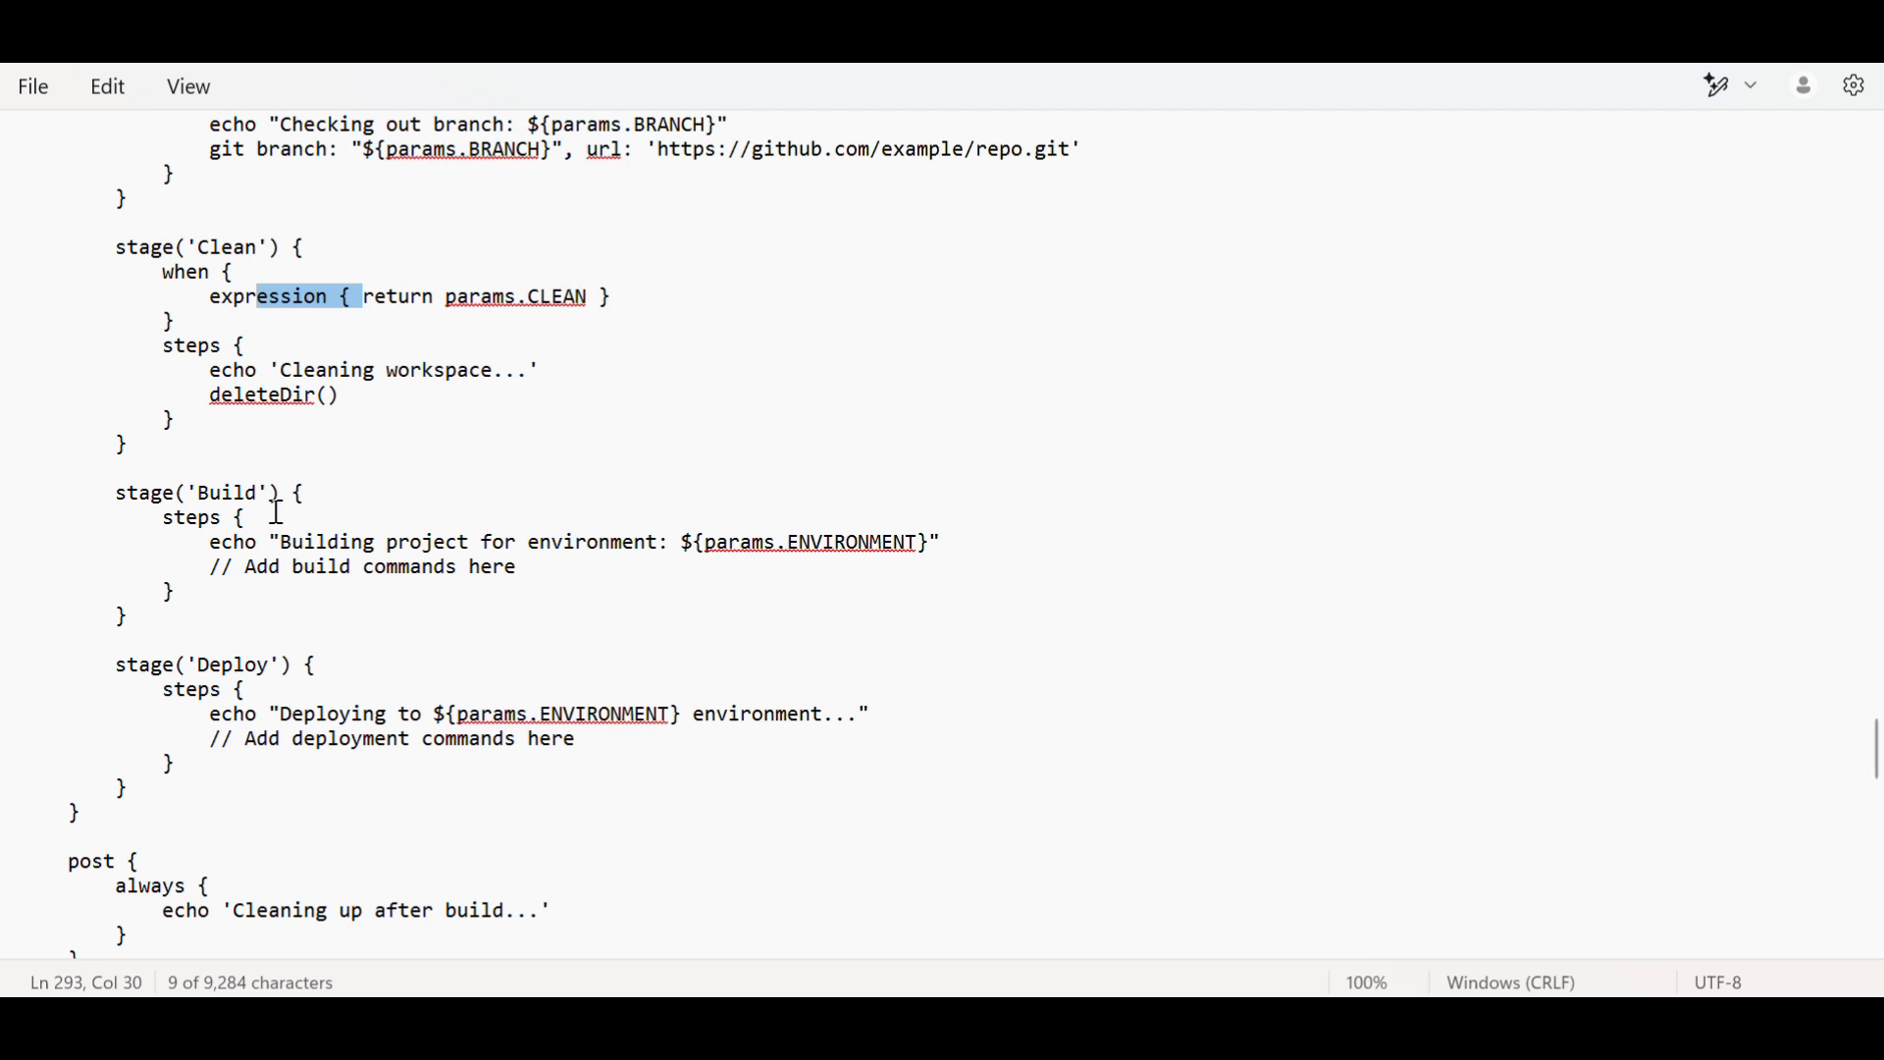
{"action": "mouse_move", "coordinate": [860, 699]}
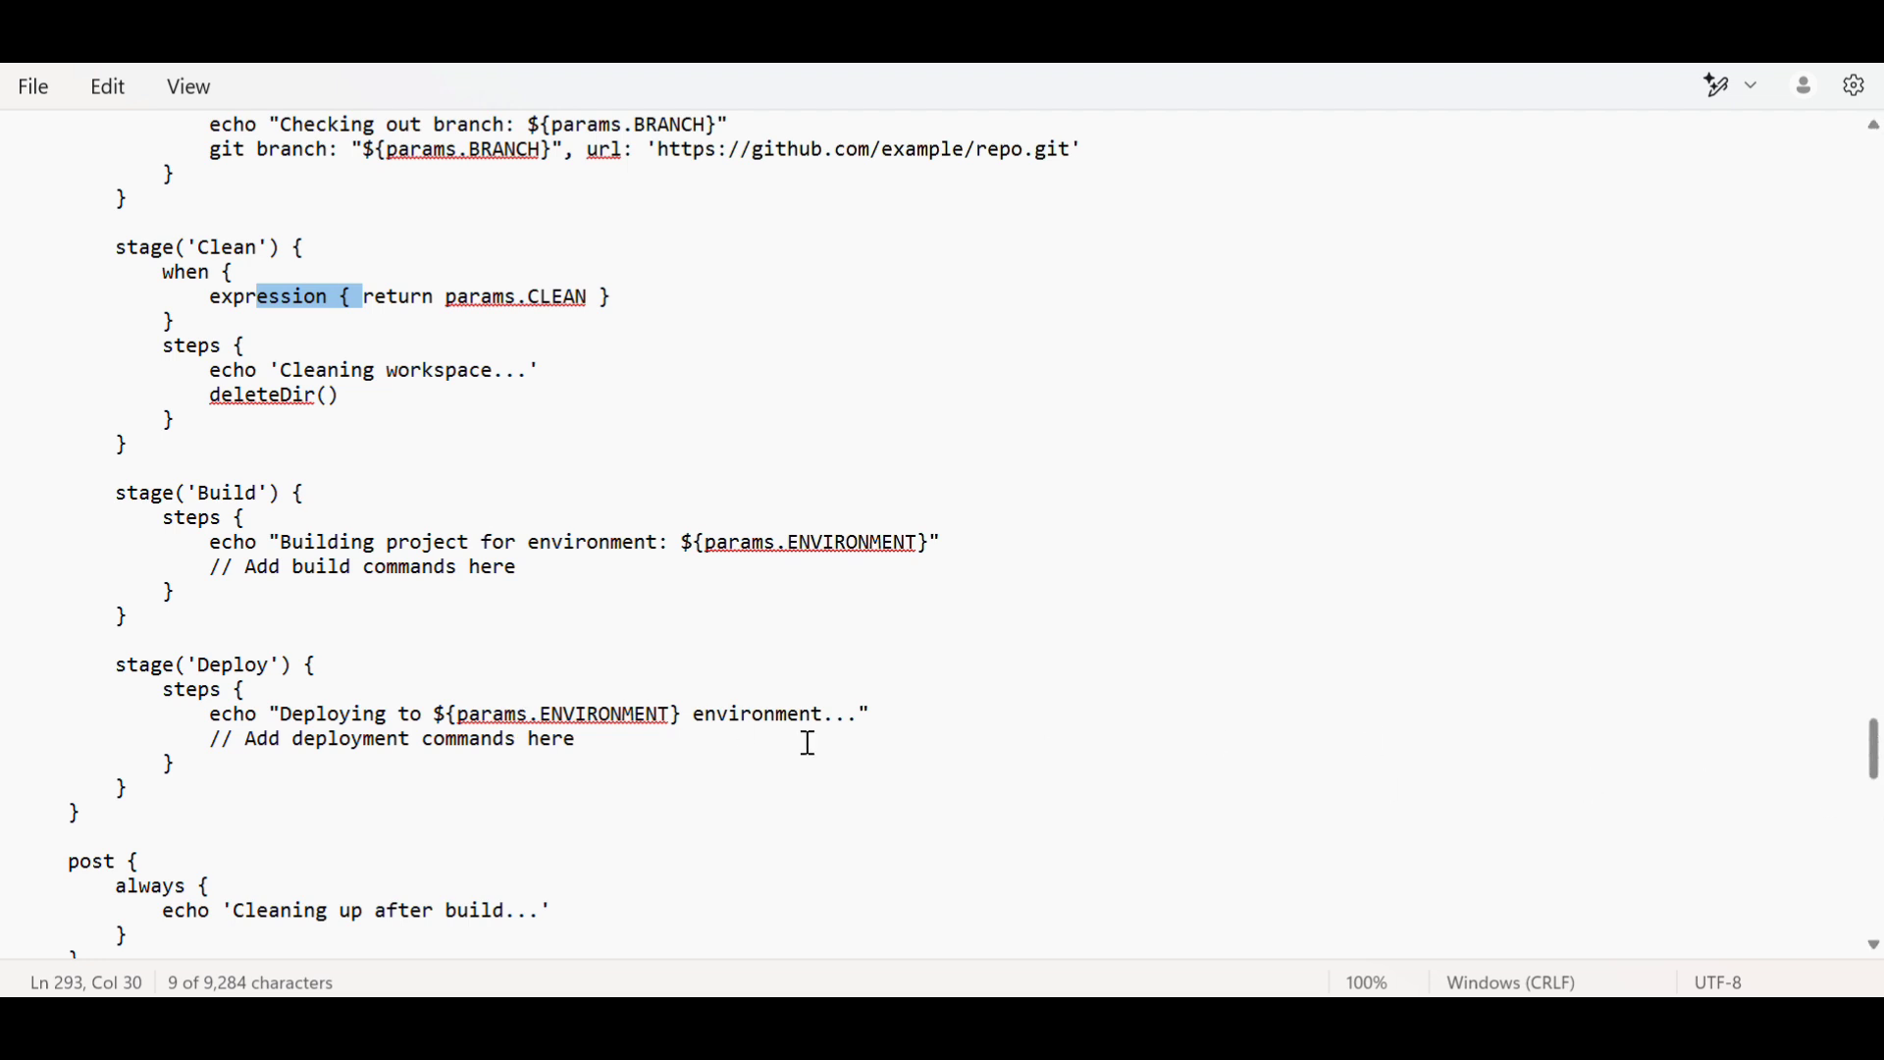
{"action": "left_click", "coordinate": [212, 636]}
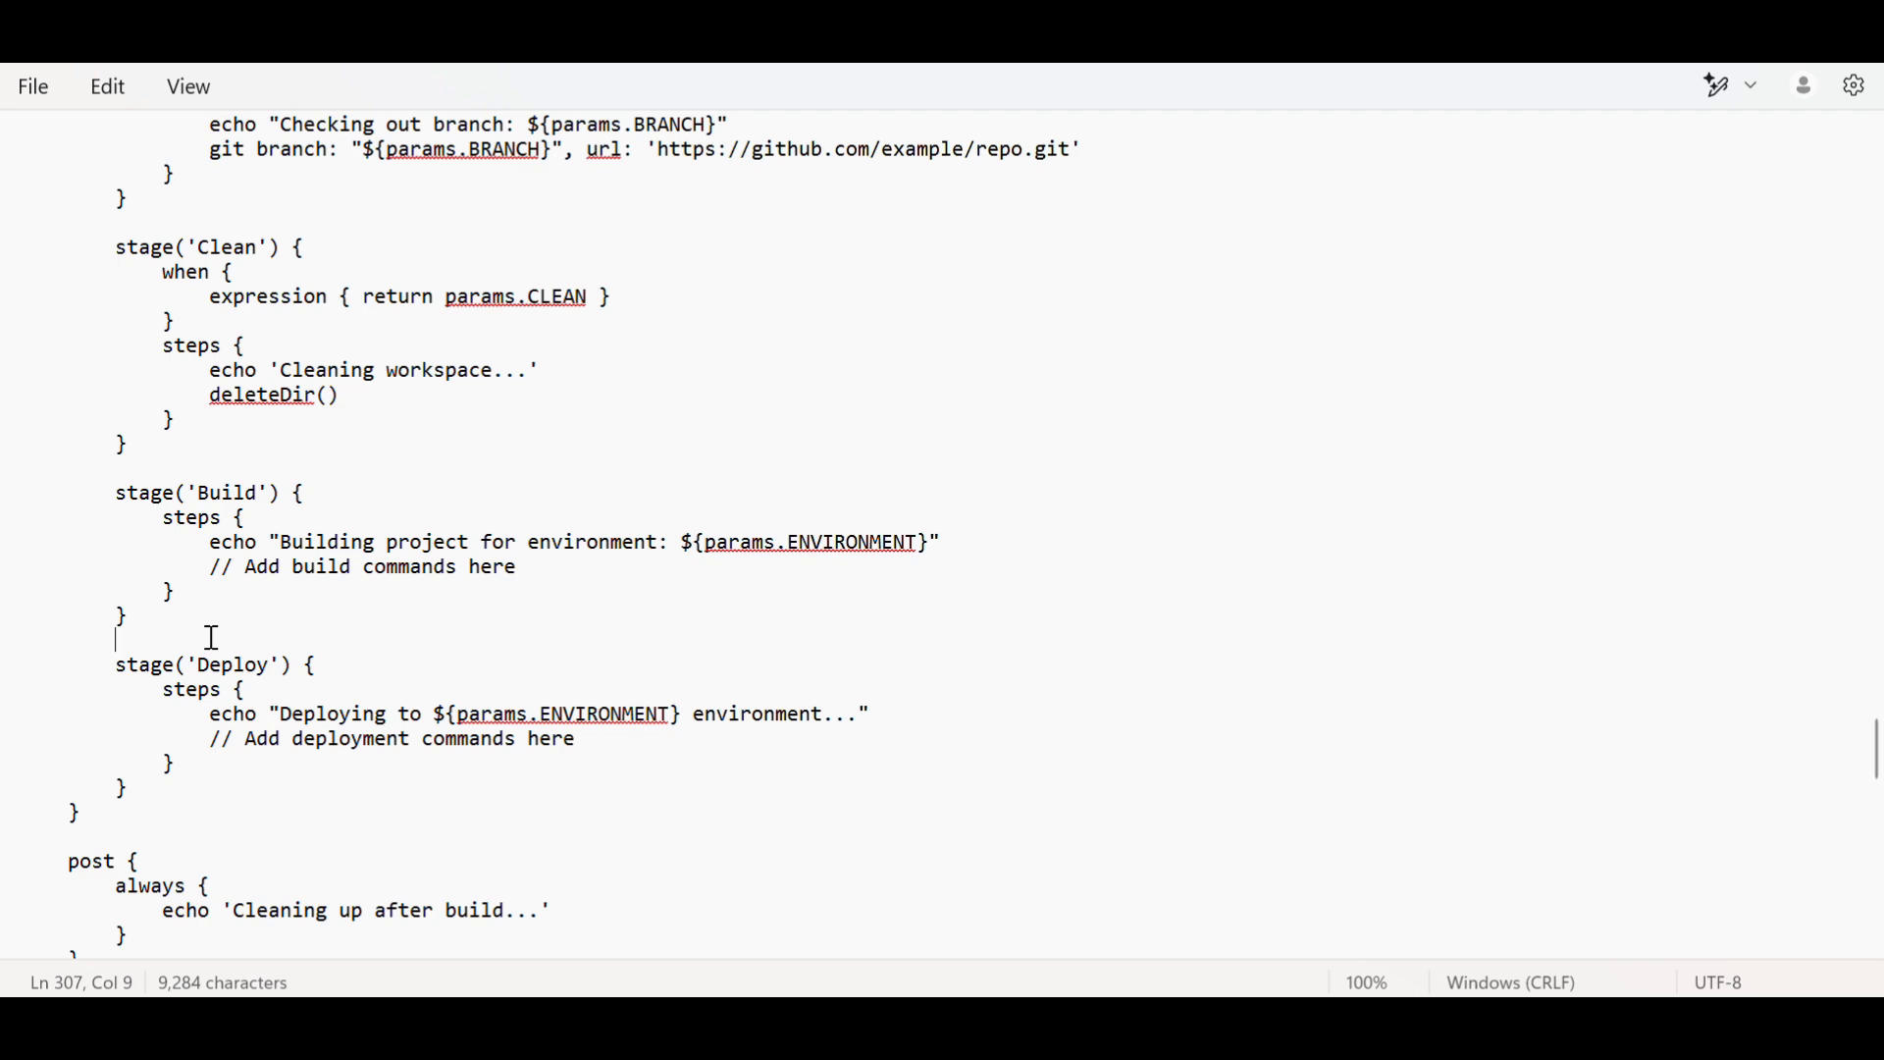
{"action": "mouse_move", "coordinate": [442, 643]}
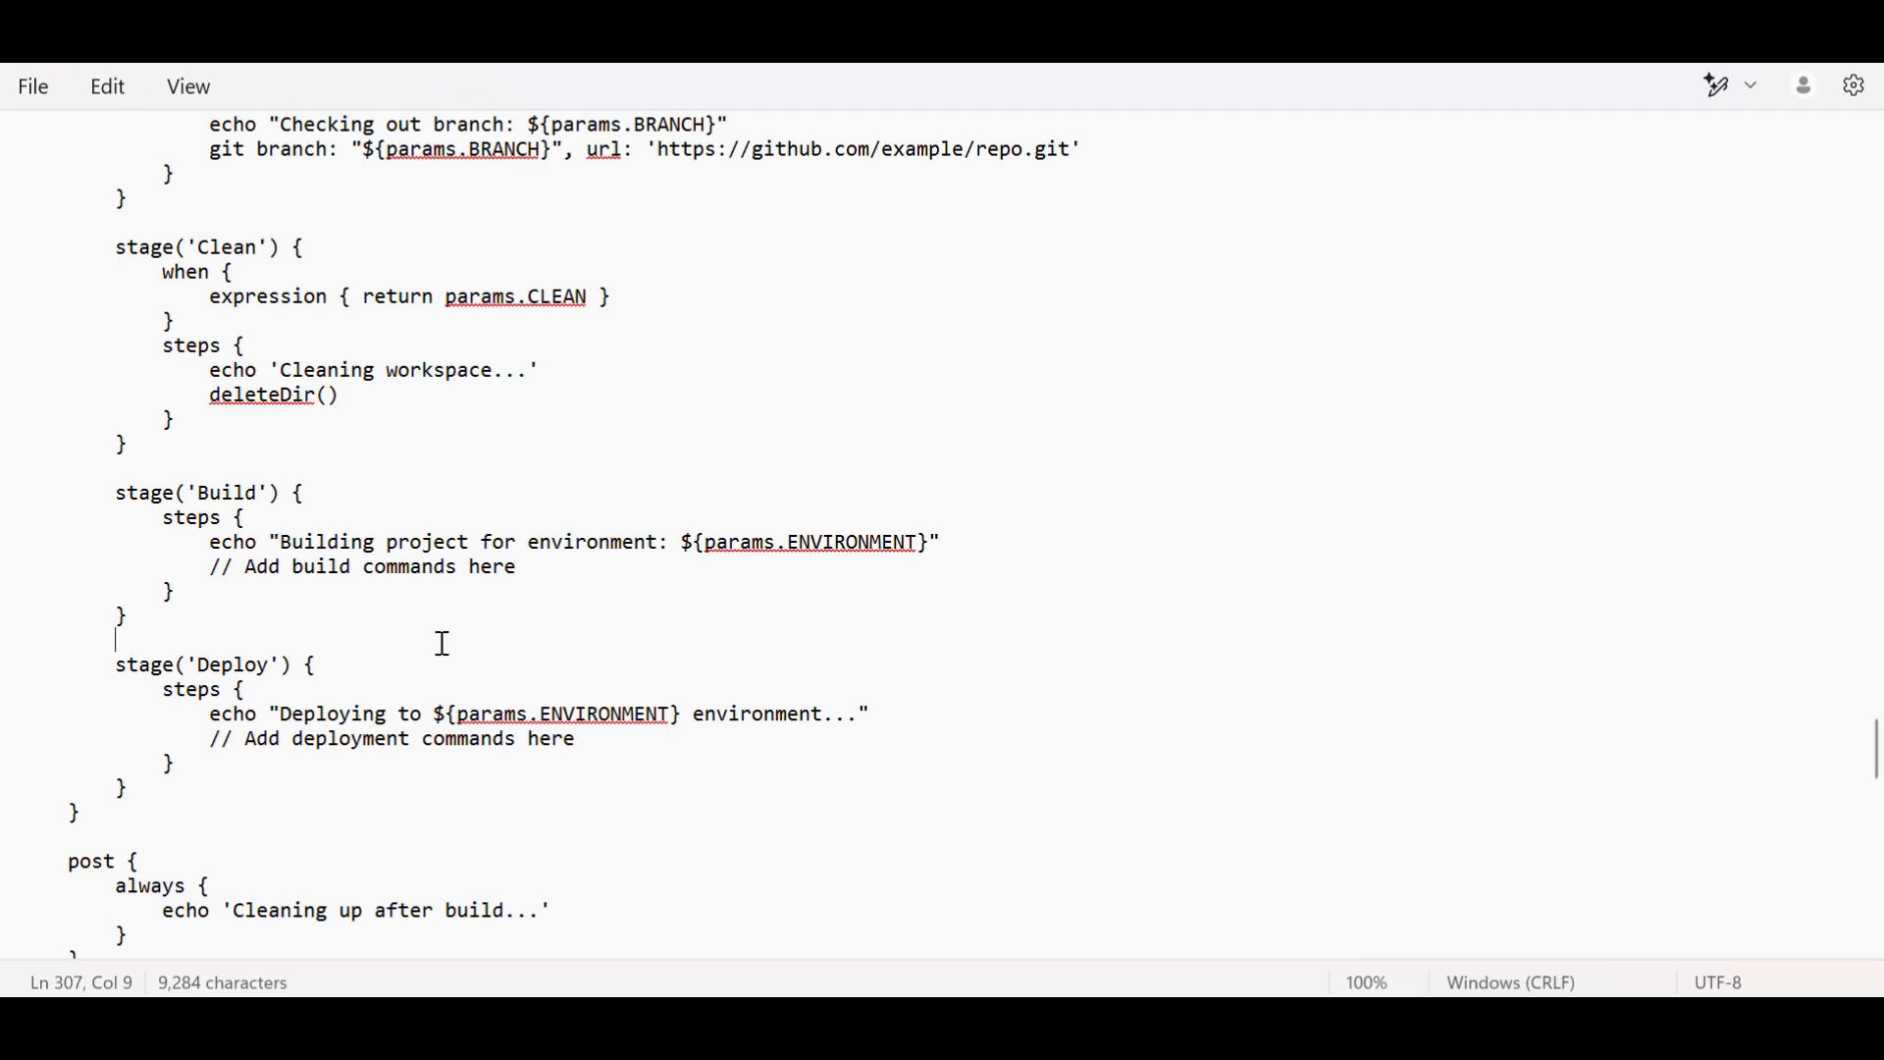
{"action": "scroll", "scroll_direction": "down", "scroll_amount": 3}
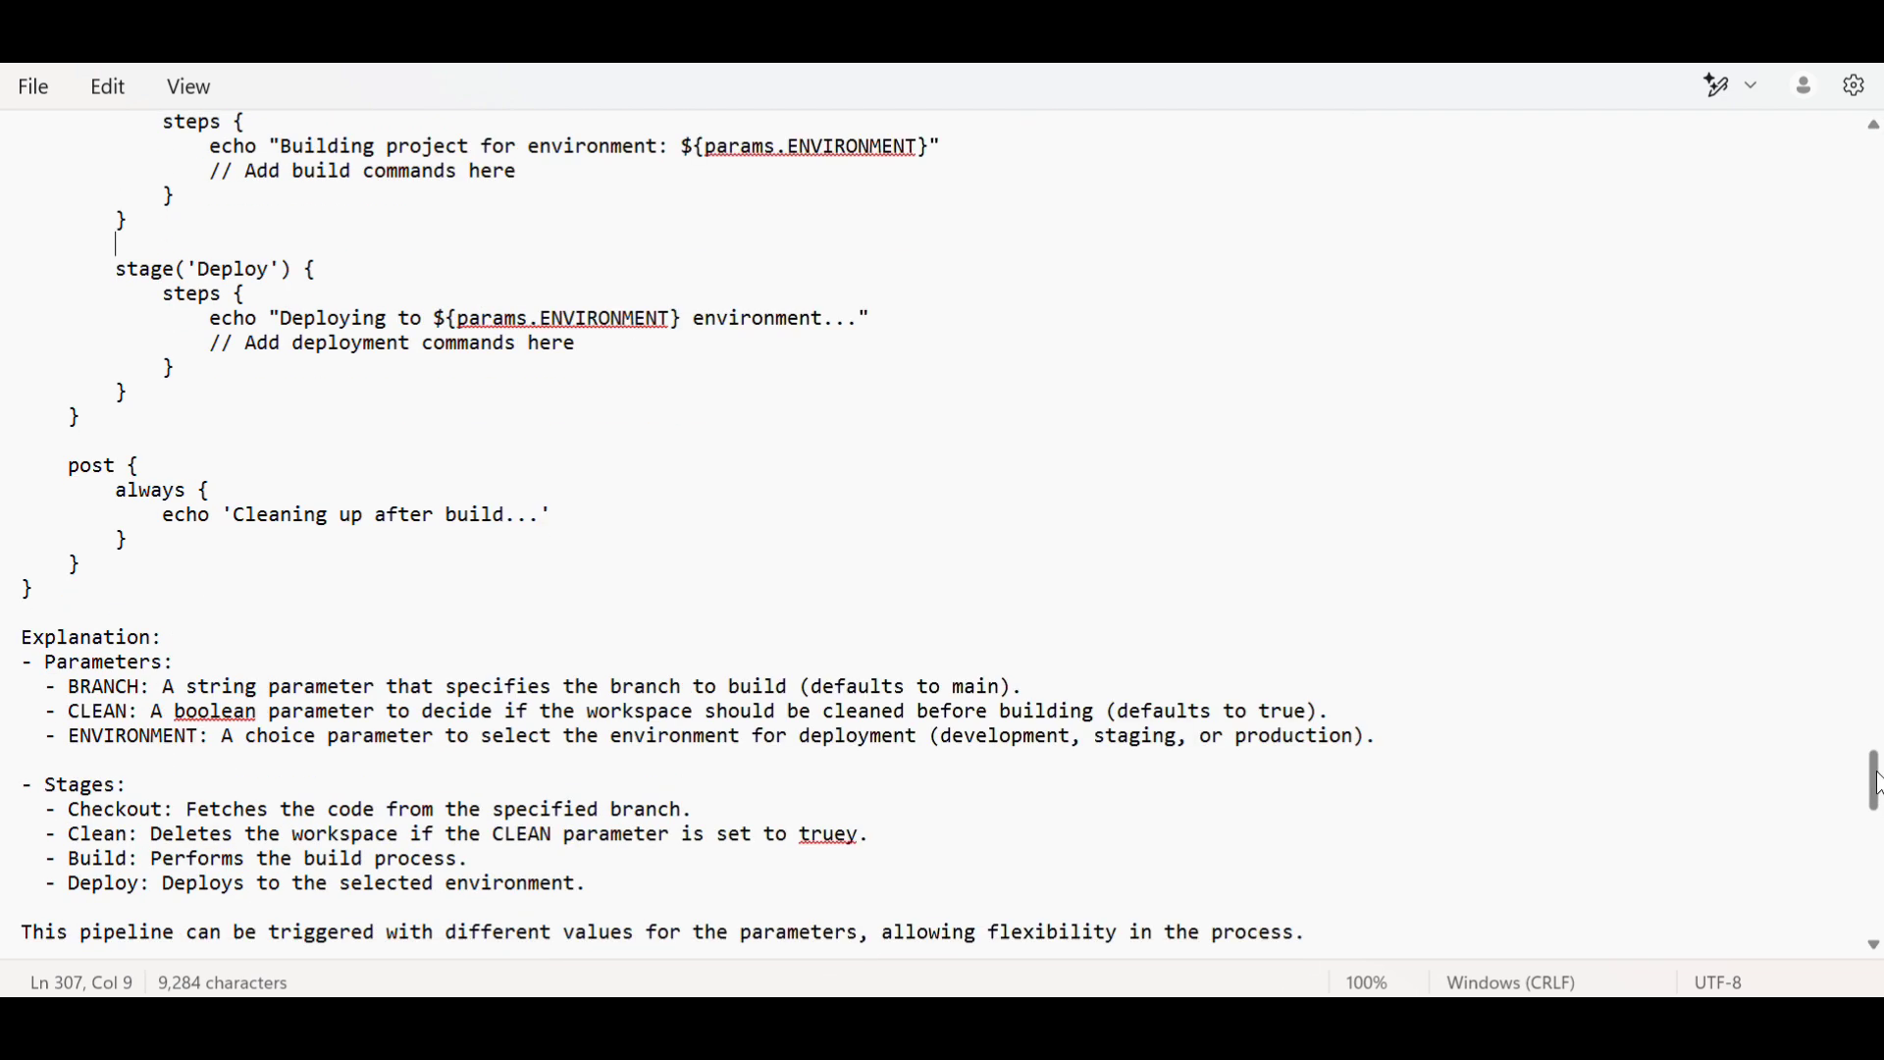
{"action": "scroll", "scroll_direction": "down", "scroll_amount": 3}
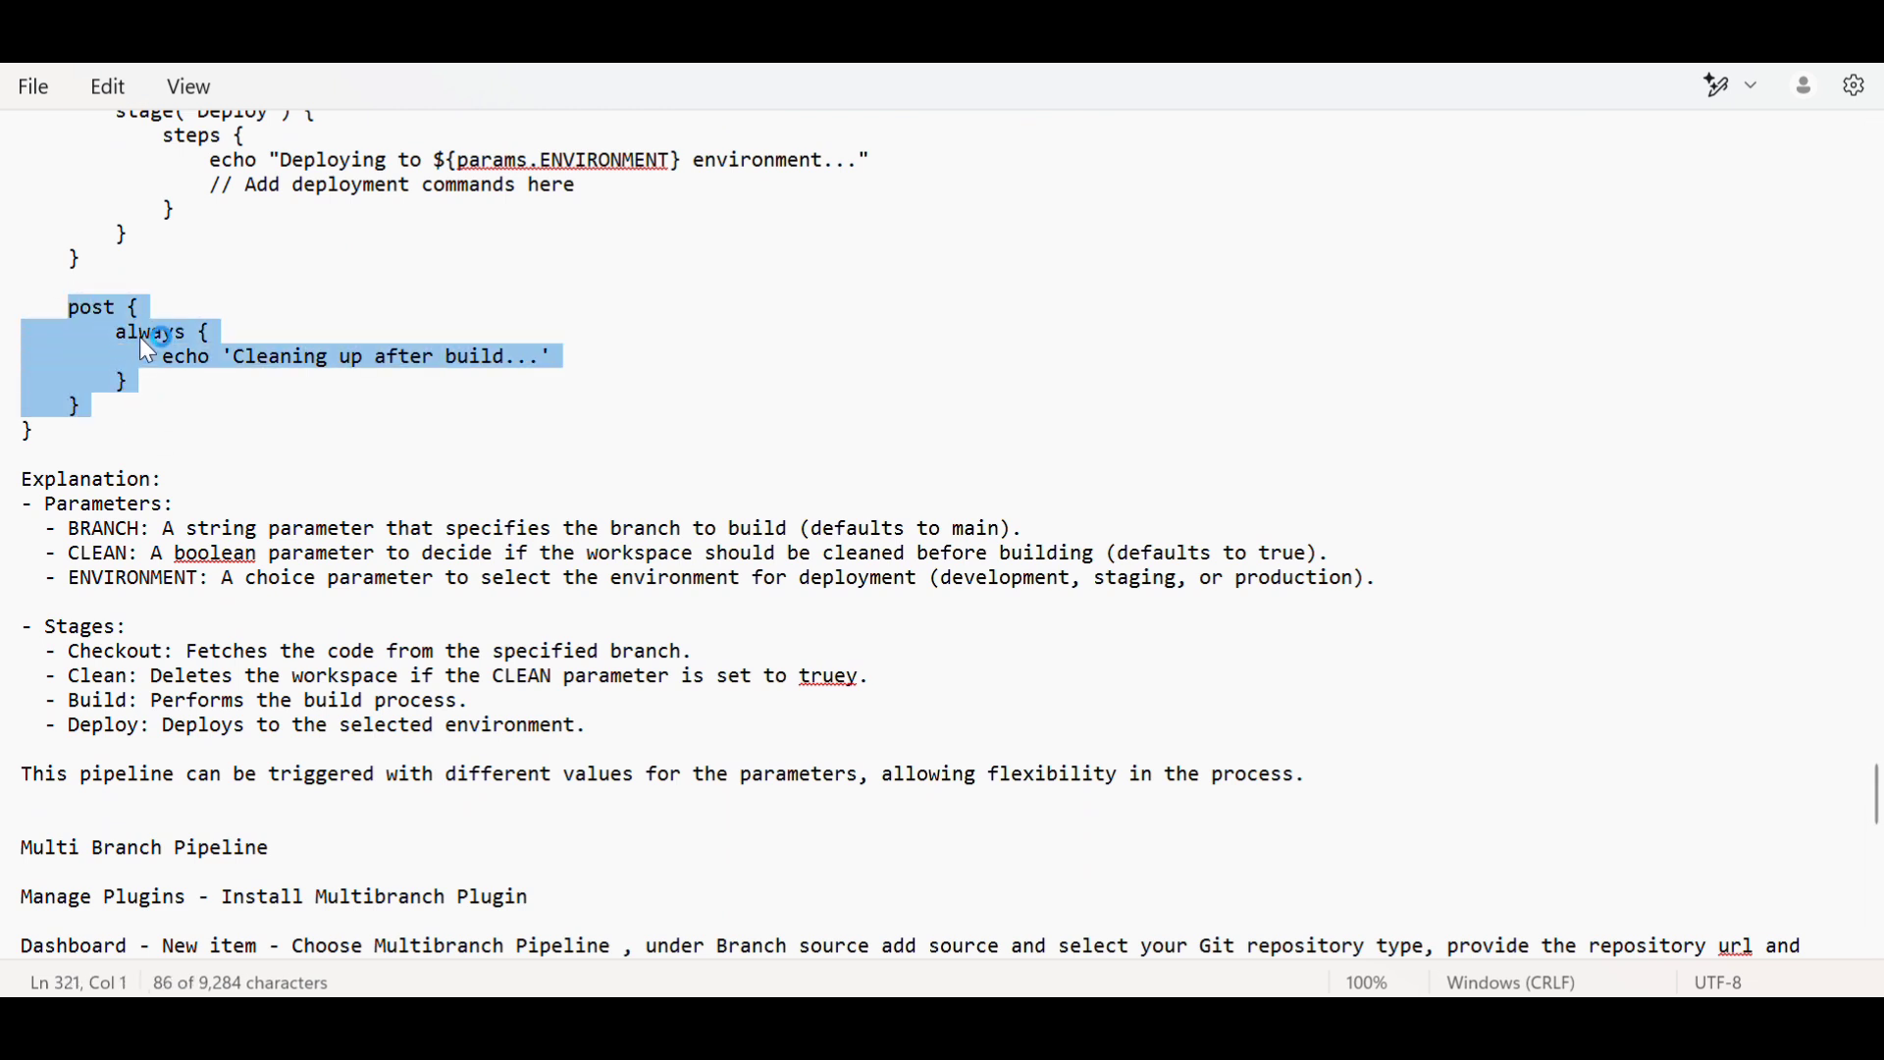
{"action": "mouse_move", "coordinate": [250, 377]}
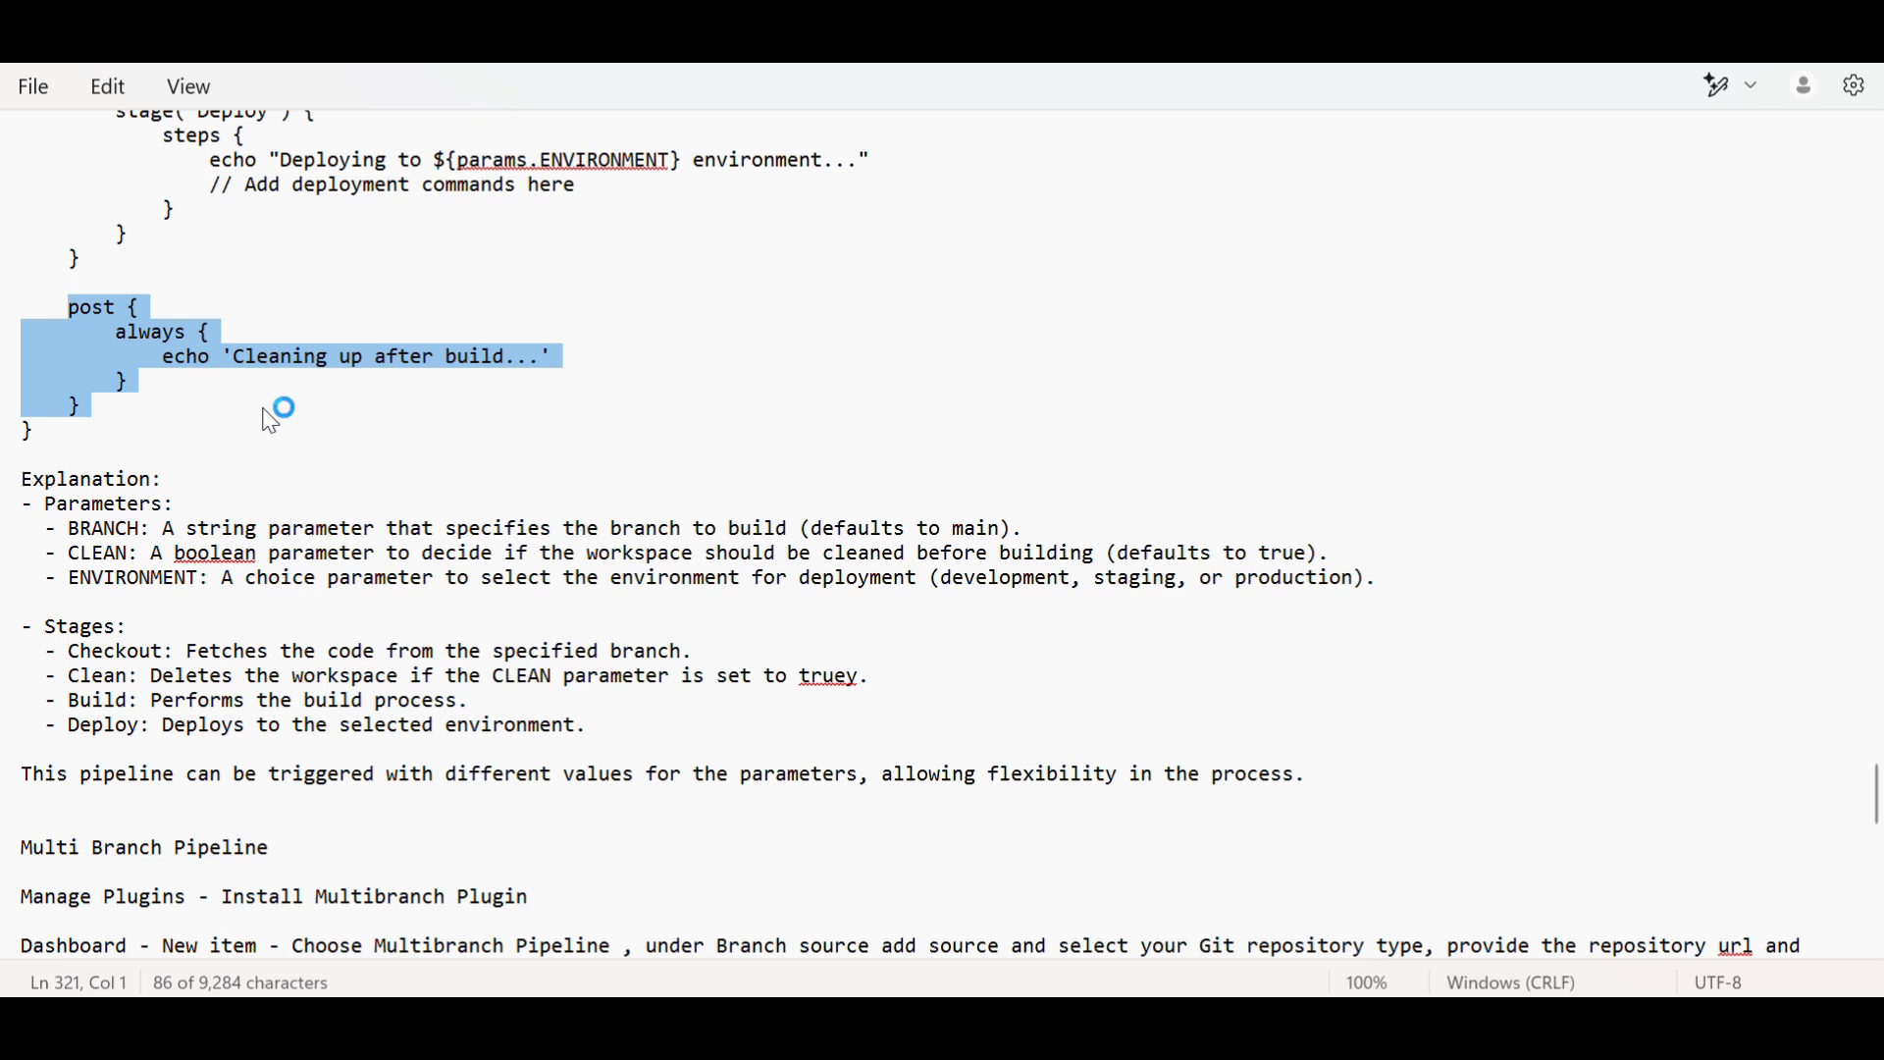
{"action": "mouse_move", "coordinate": [1082, 491]}
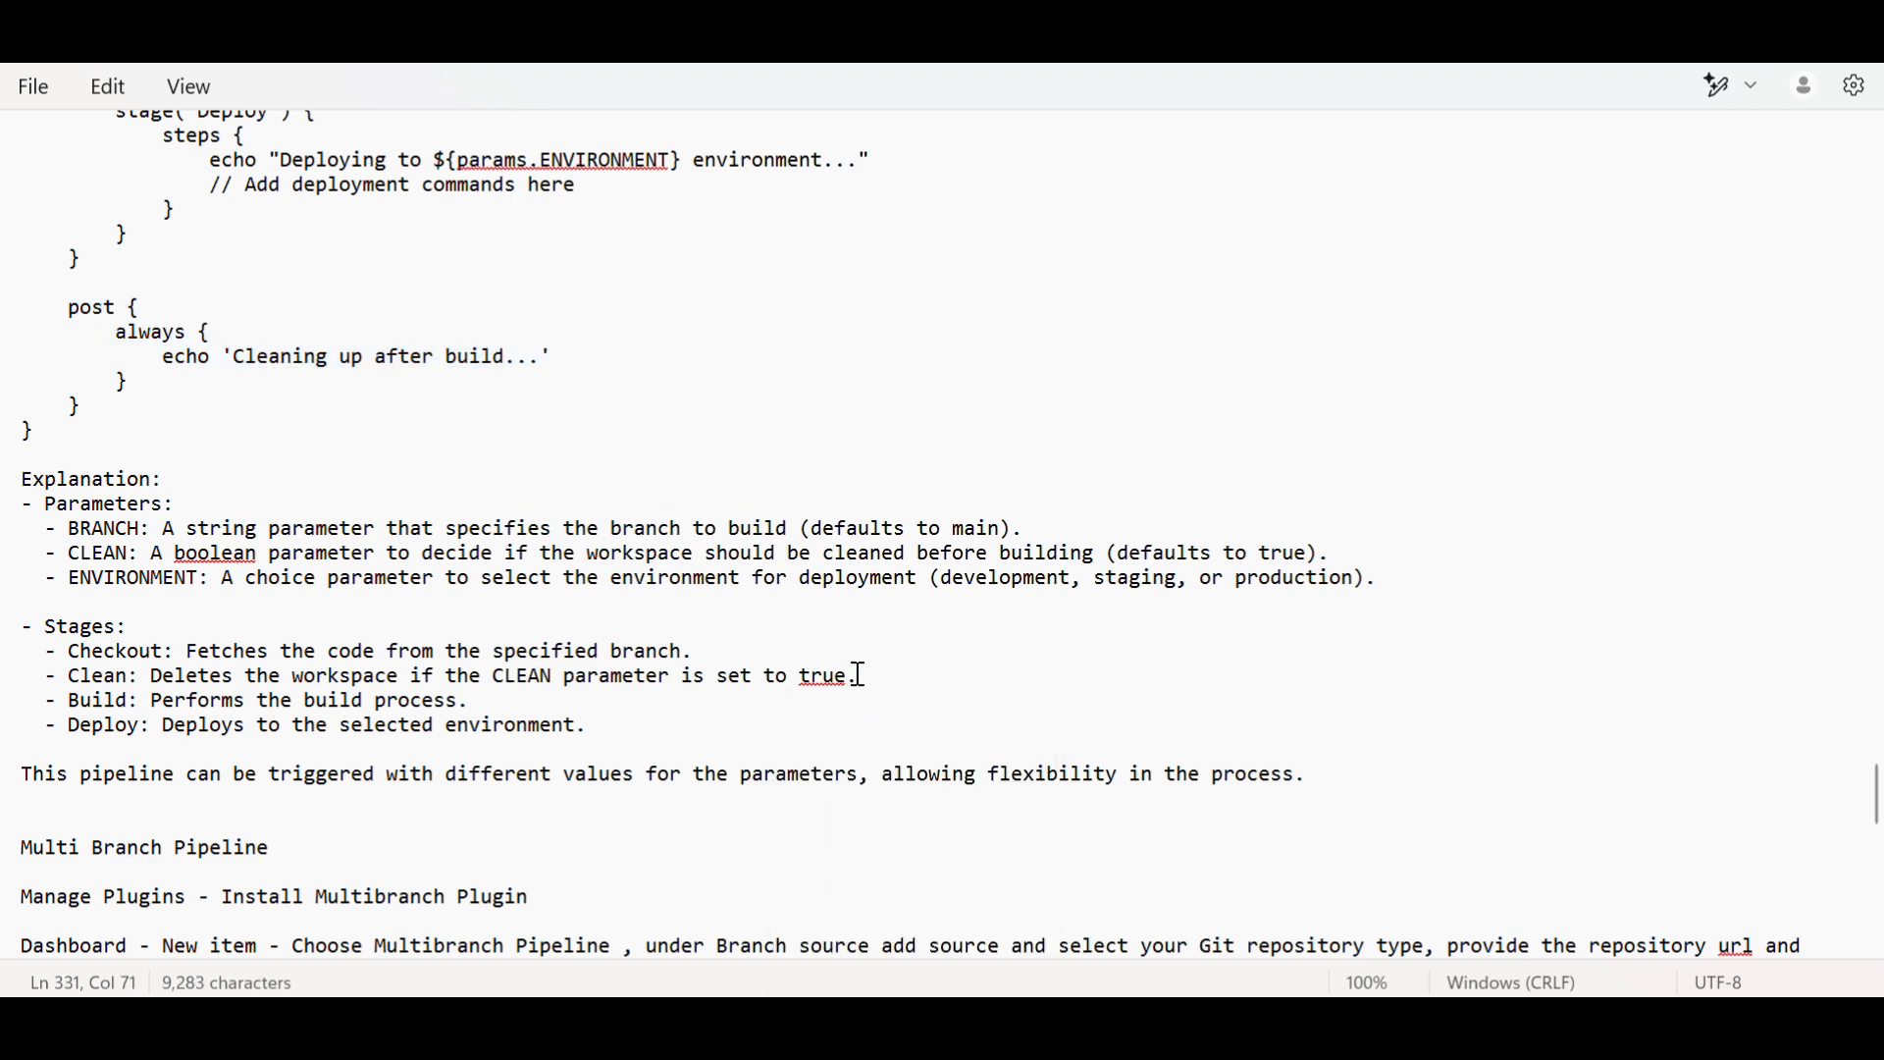
{"action": "scroll", "scroll_direction": "down", "scroll_amount": 3}
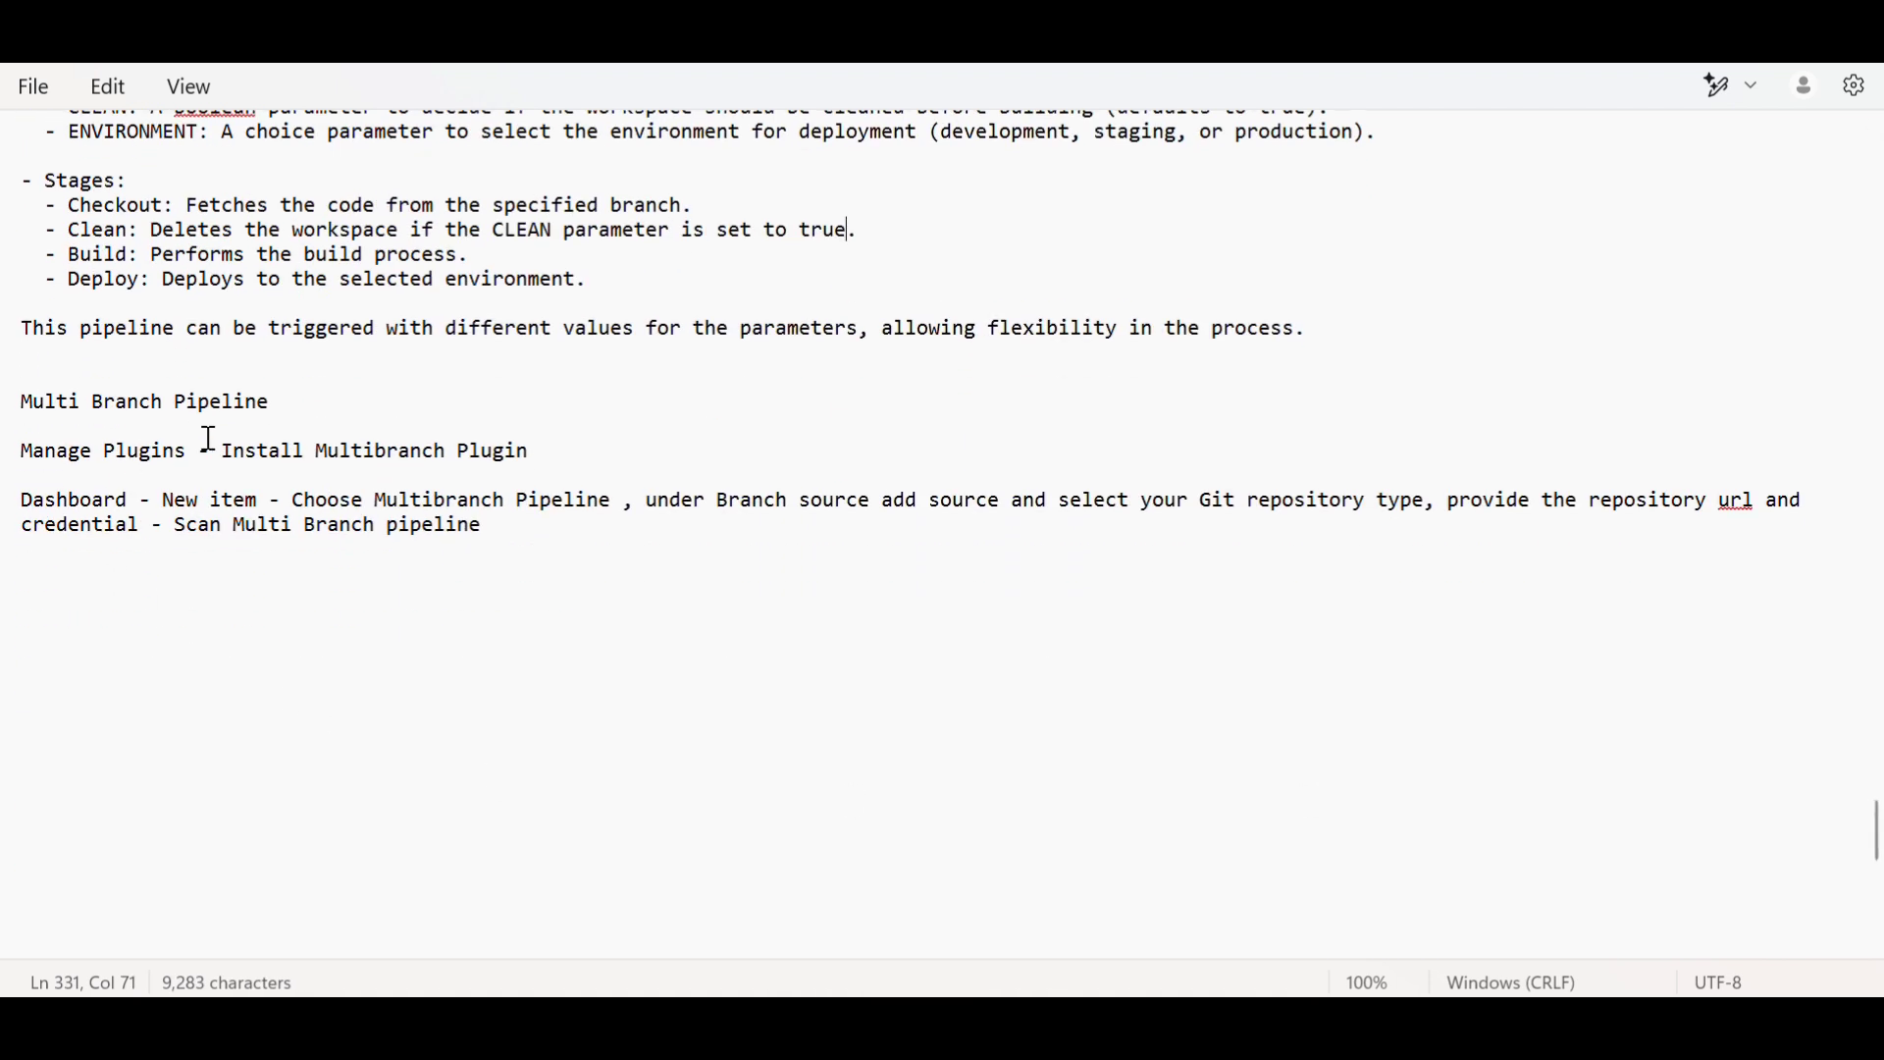
{"action": "mouse_move", "coordinate": [179, 469]}
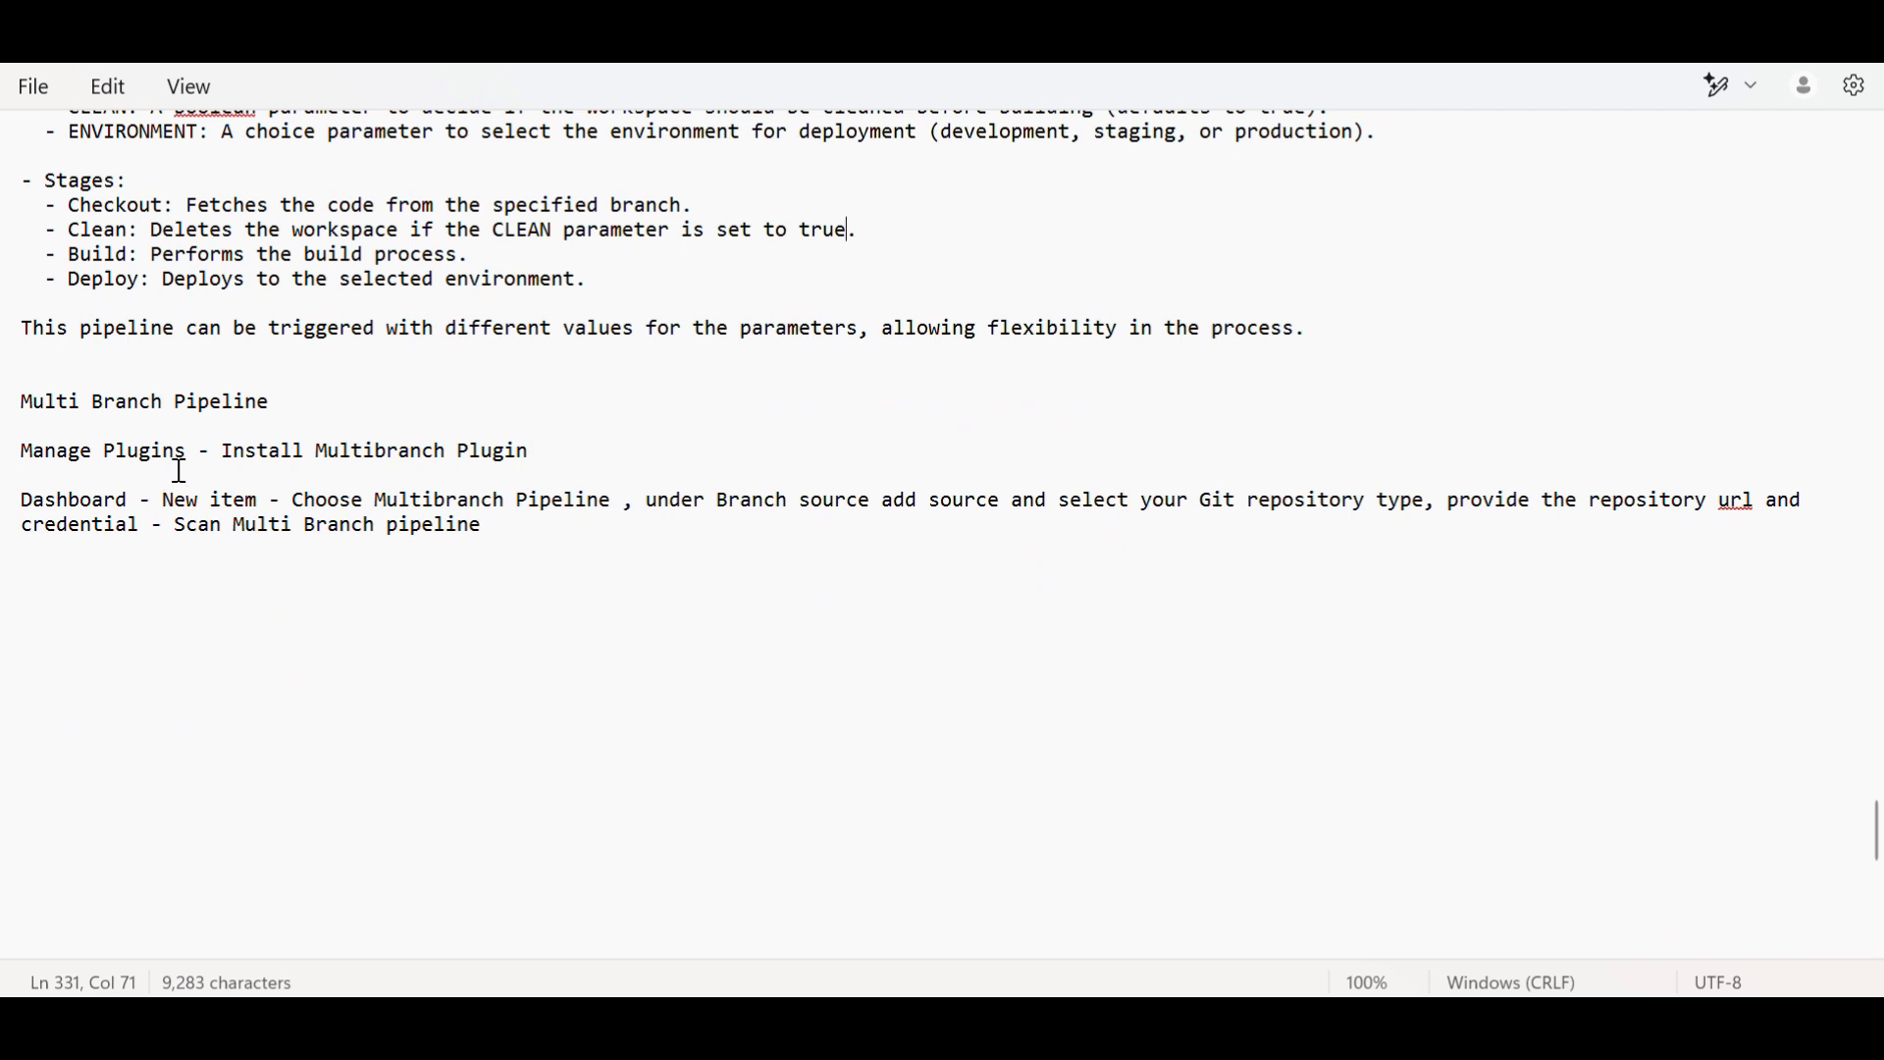
{"action": "mouse_move", "coordinate": [384, 463]}
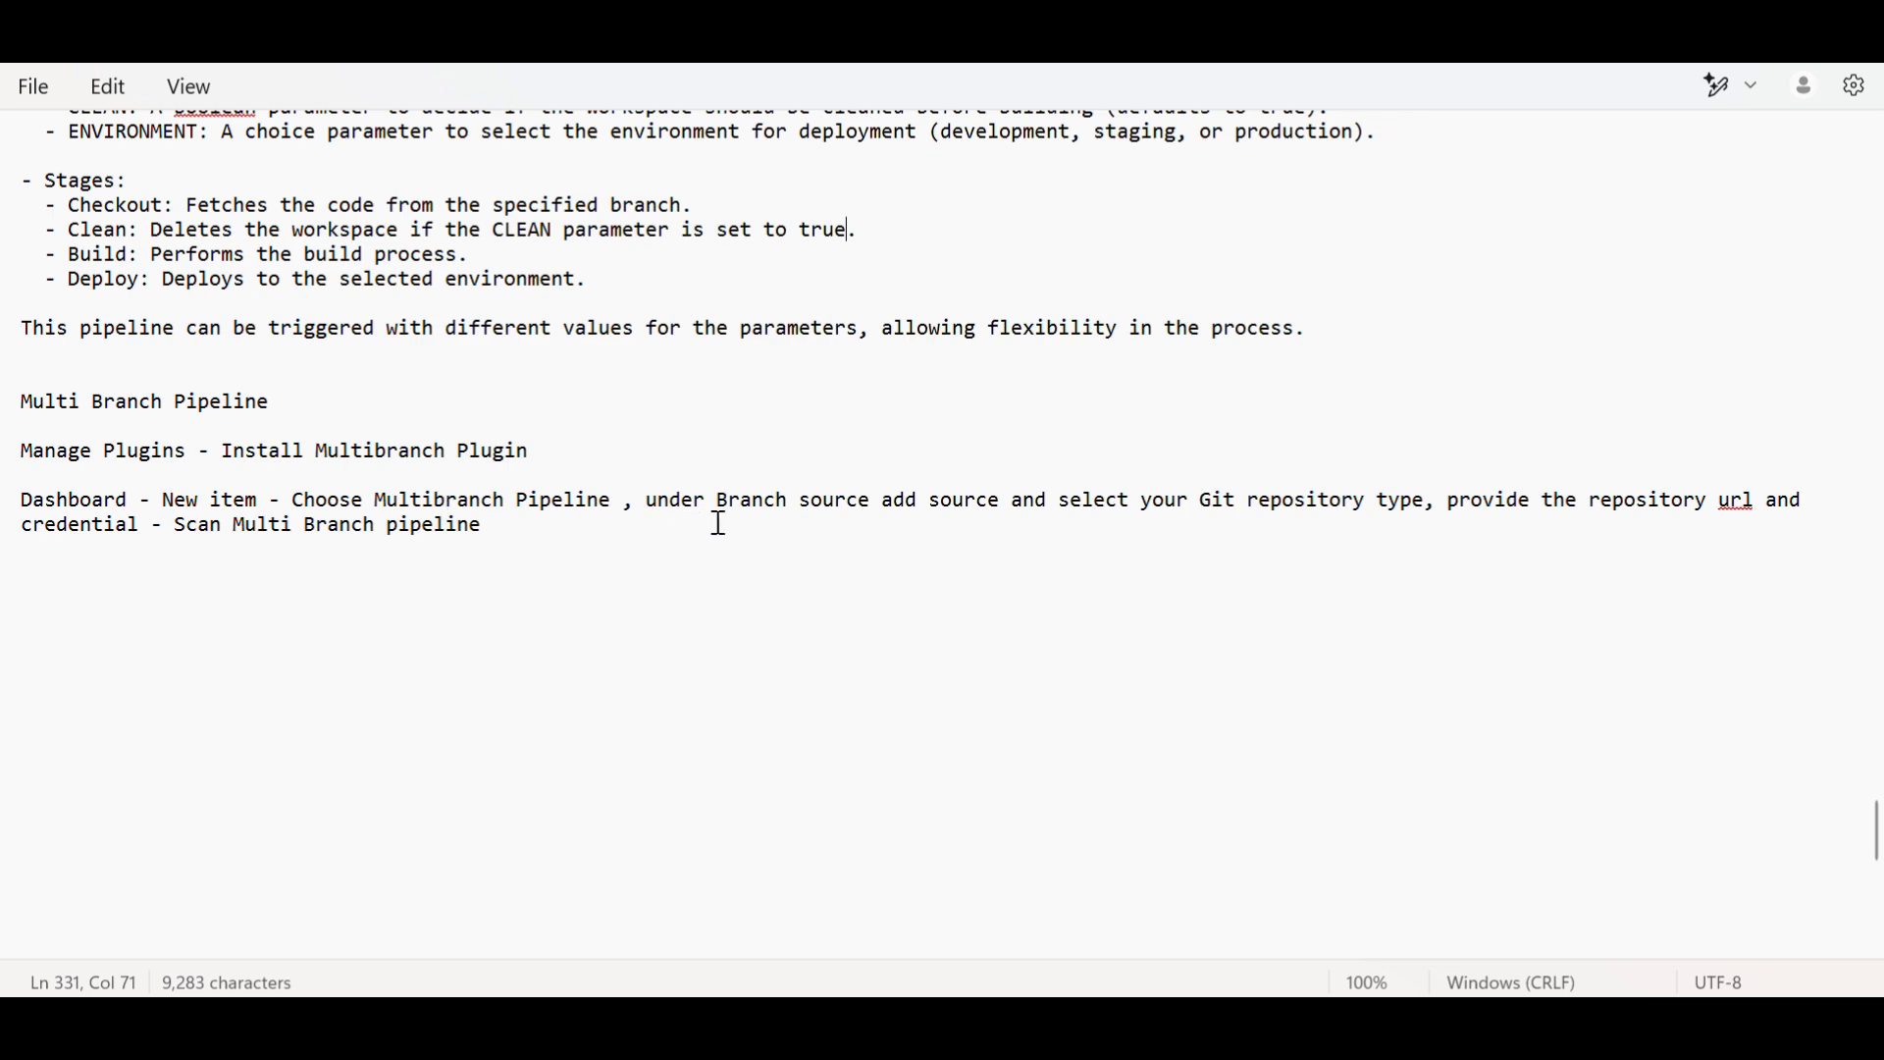
{"action": "mouse_move", "coordinate": [1861, 762]}
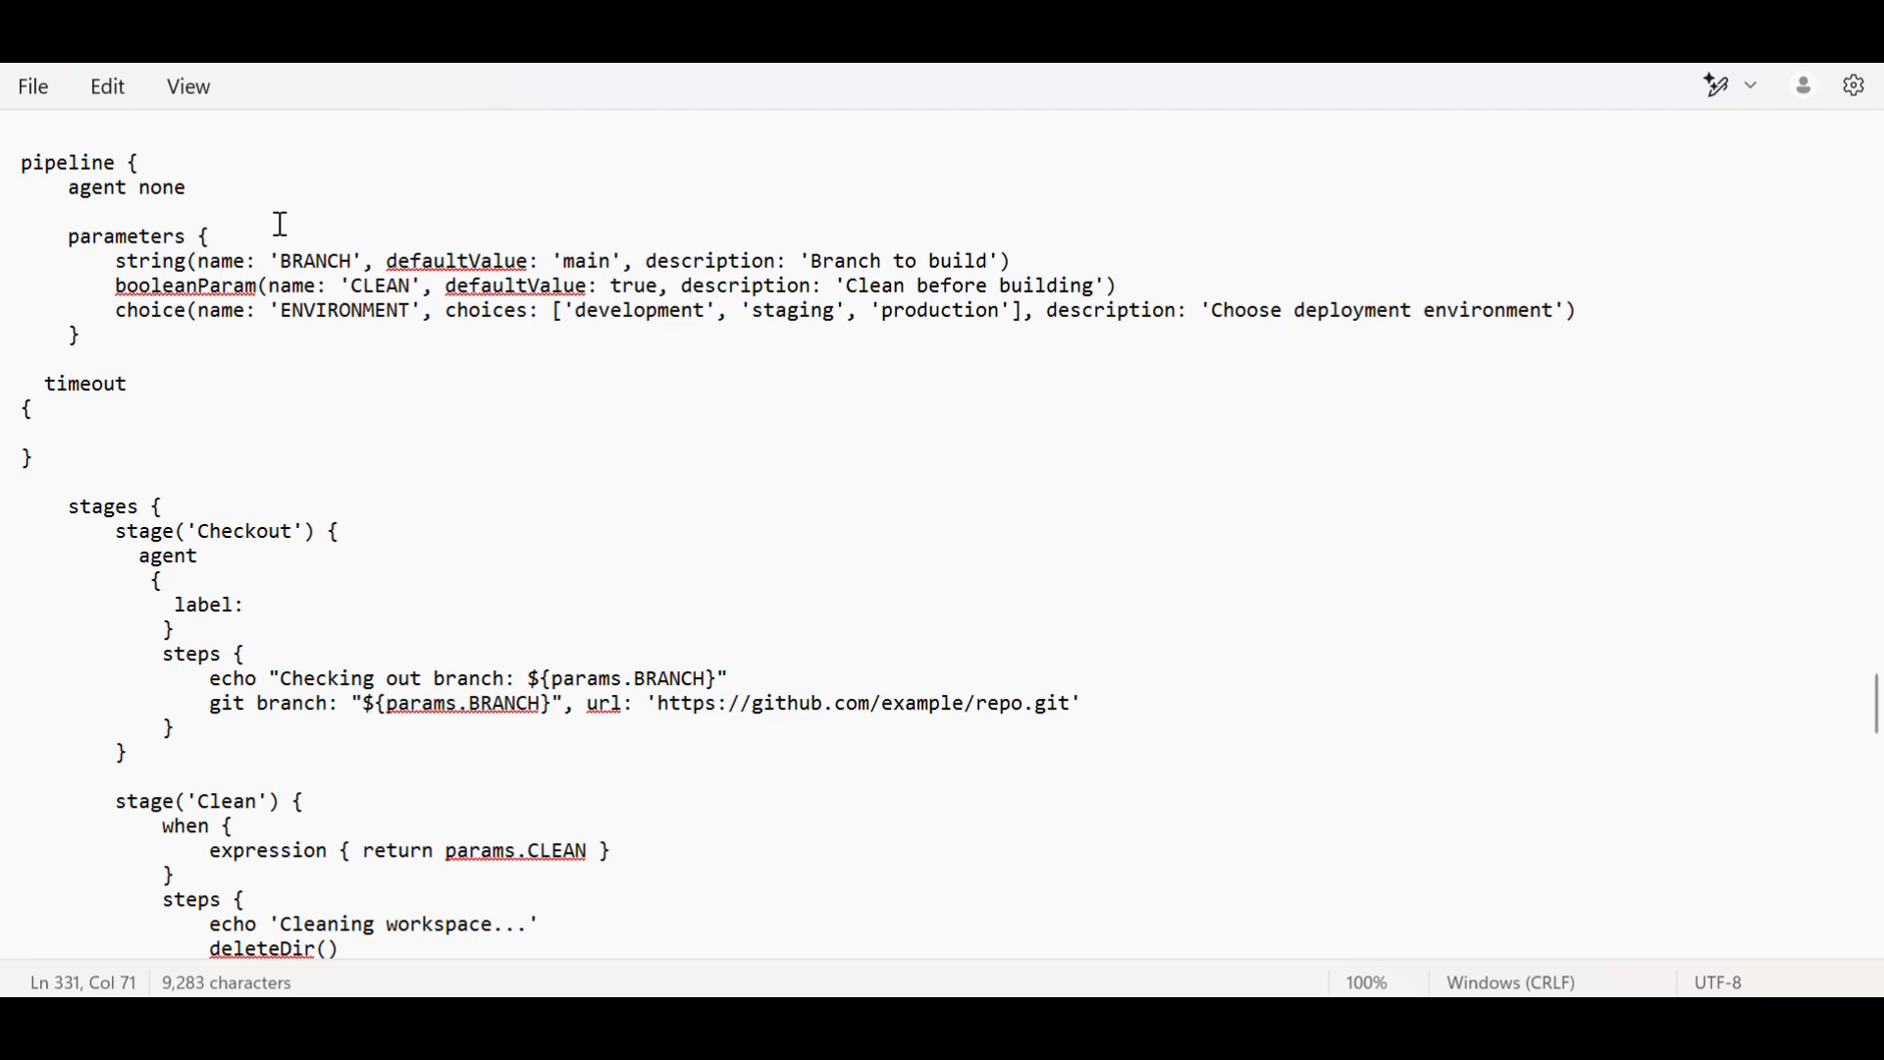
{"action": "mouse_move", "coordinate": [369, 143]}
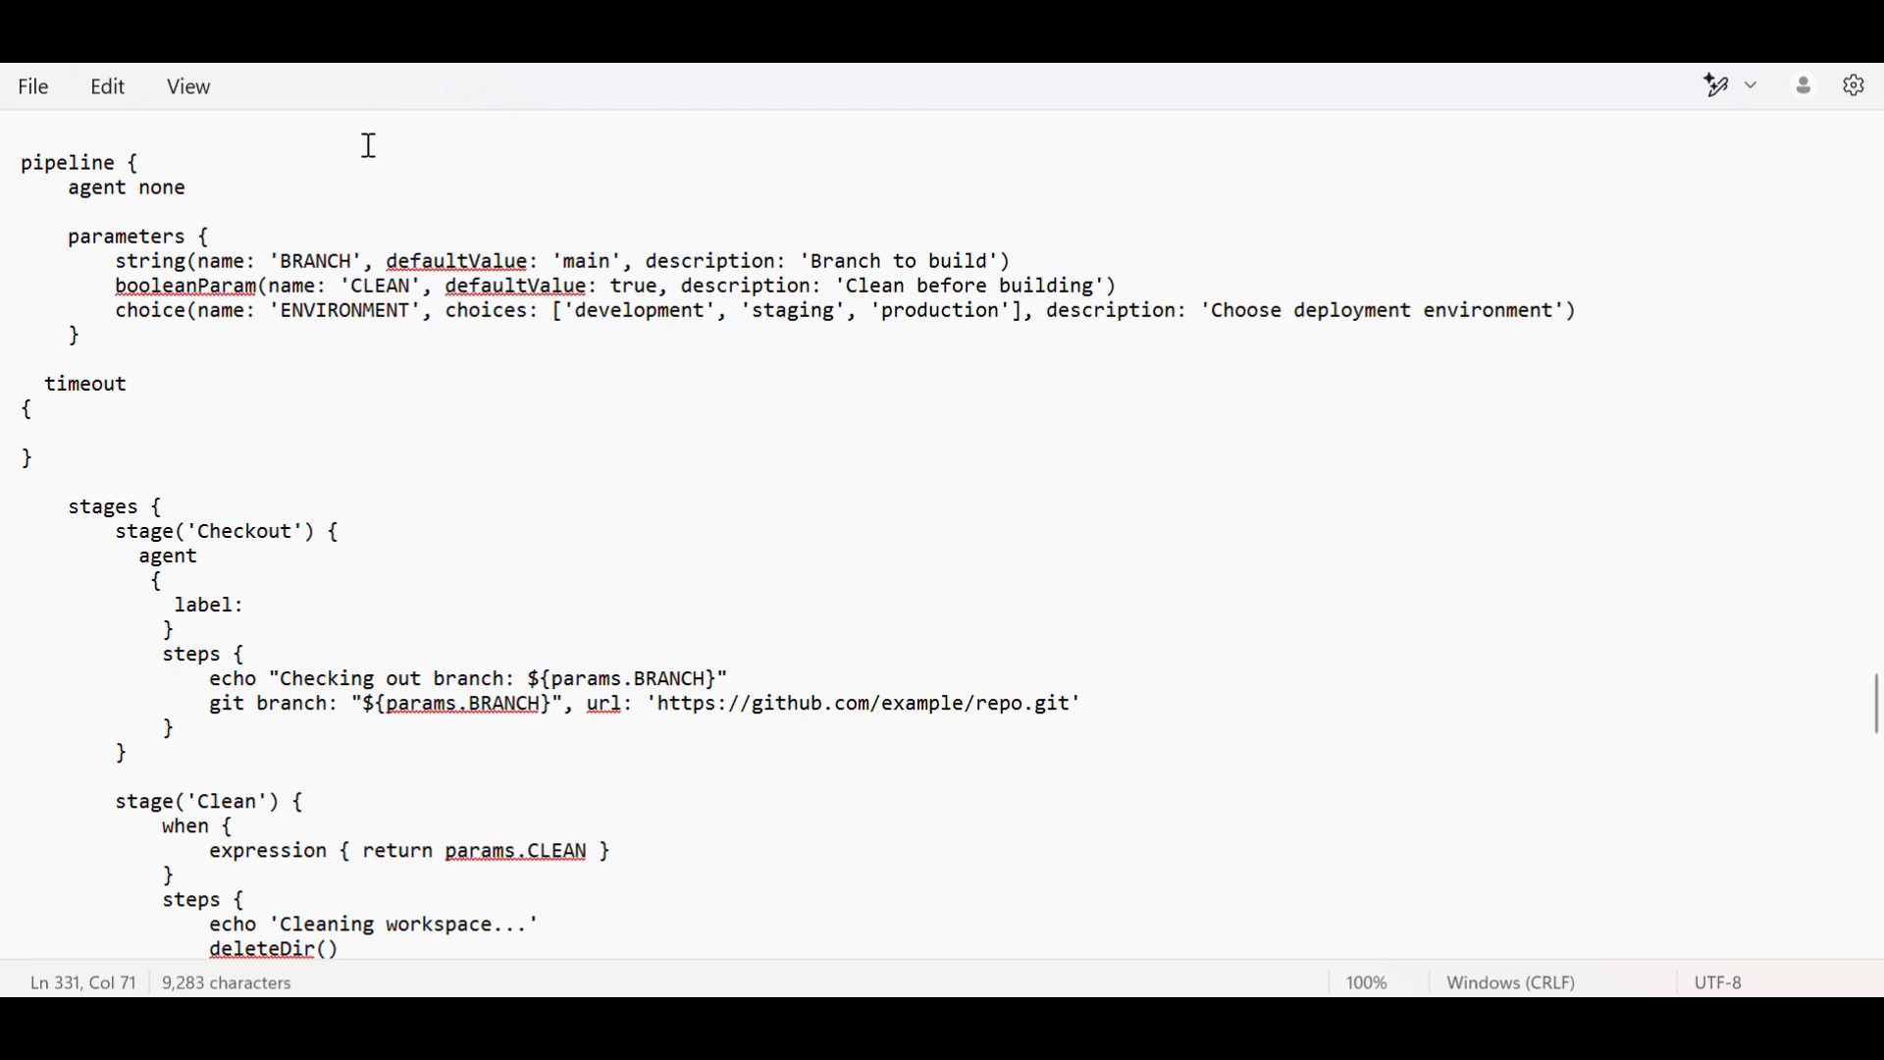
- Append ${BUILD_NUMBER} to the end of the 'Jenkins build numbers' versioning line
{"action": "scroll", "scroll_direction": "down", "scroll_amount": 3}
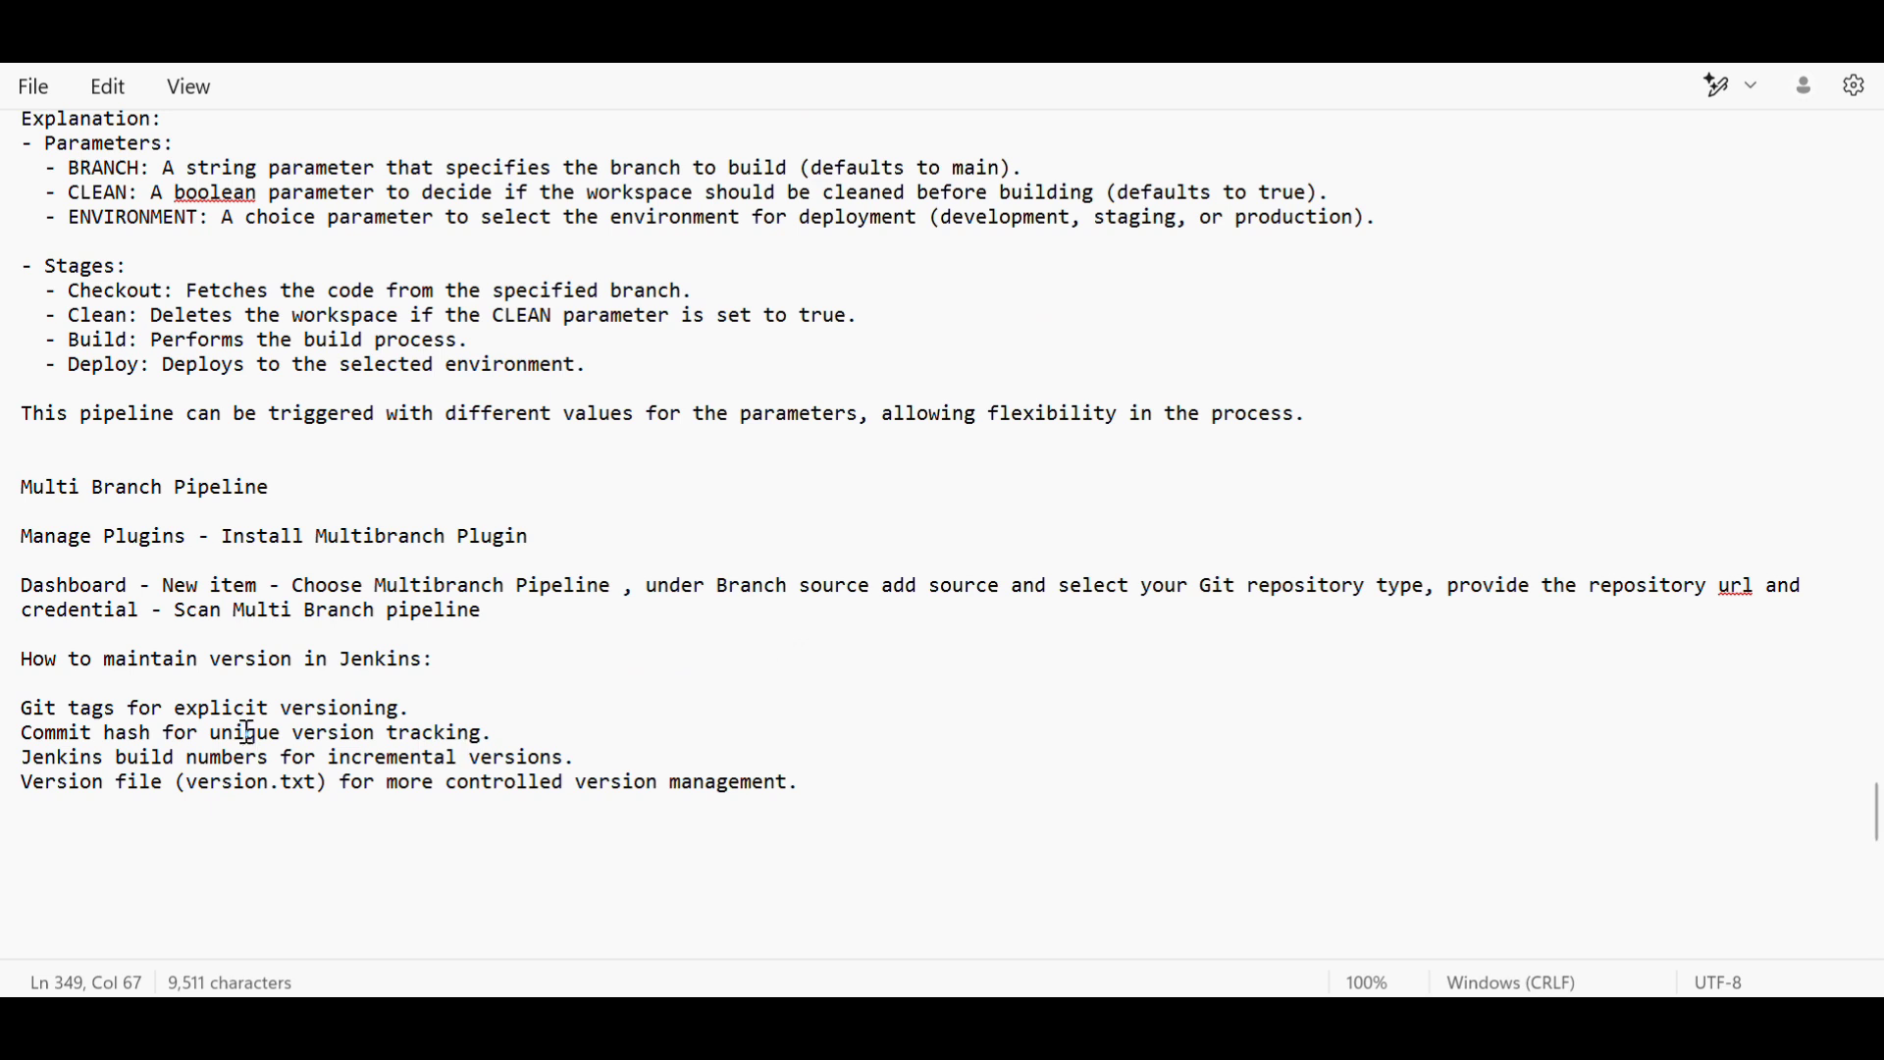
{"action": "mouse_move", "coordinate": [217, 711]}
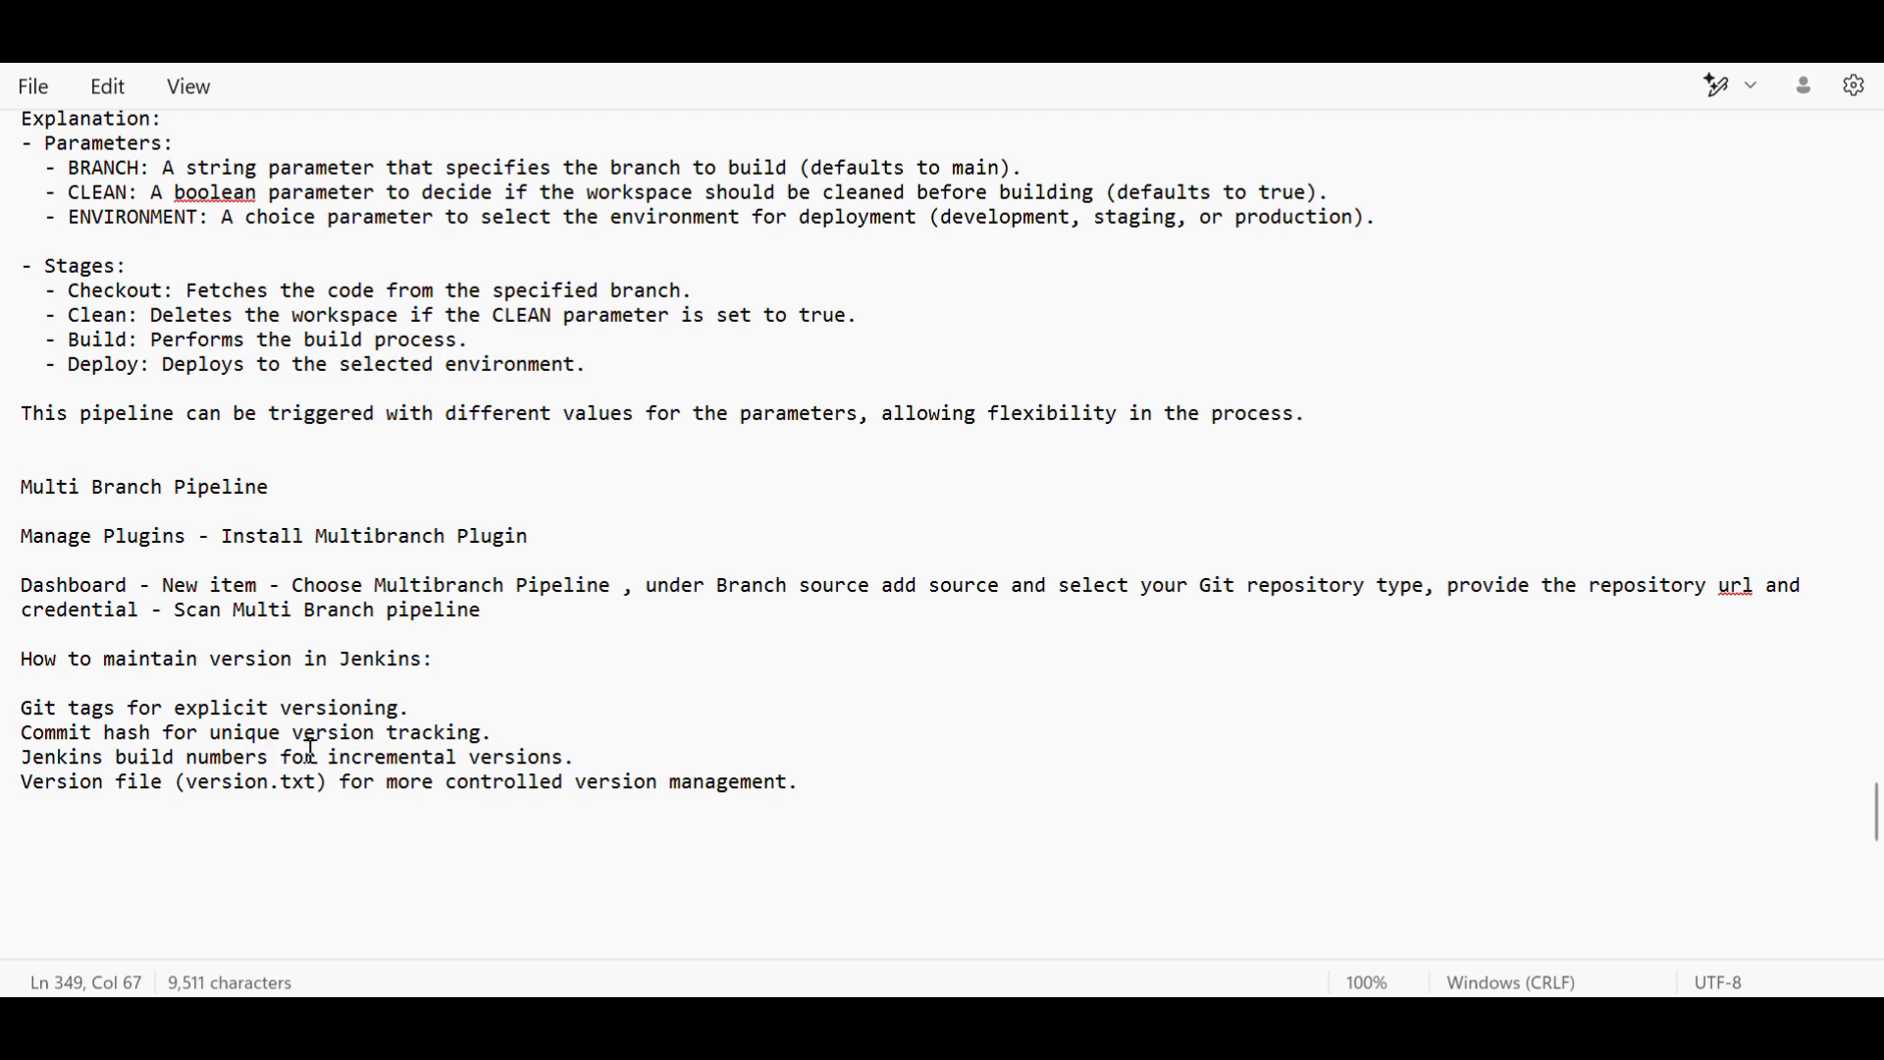
{"action": "mouse_move", "coordinate": [408, 746]}
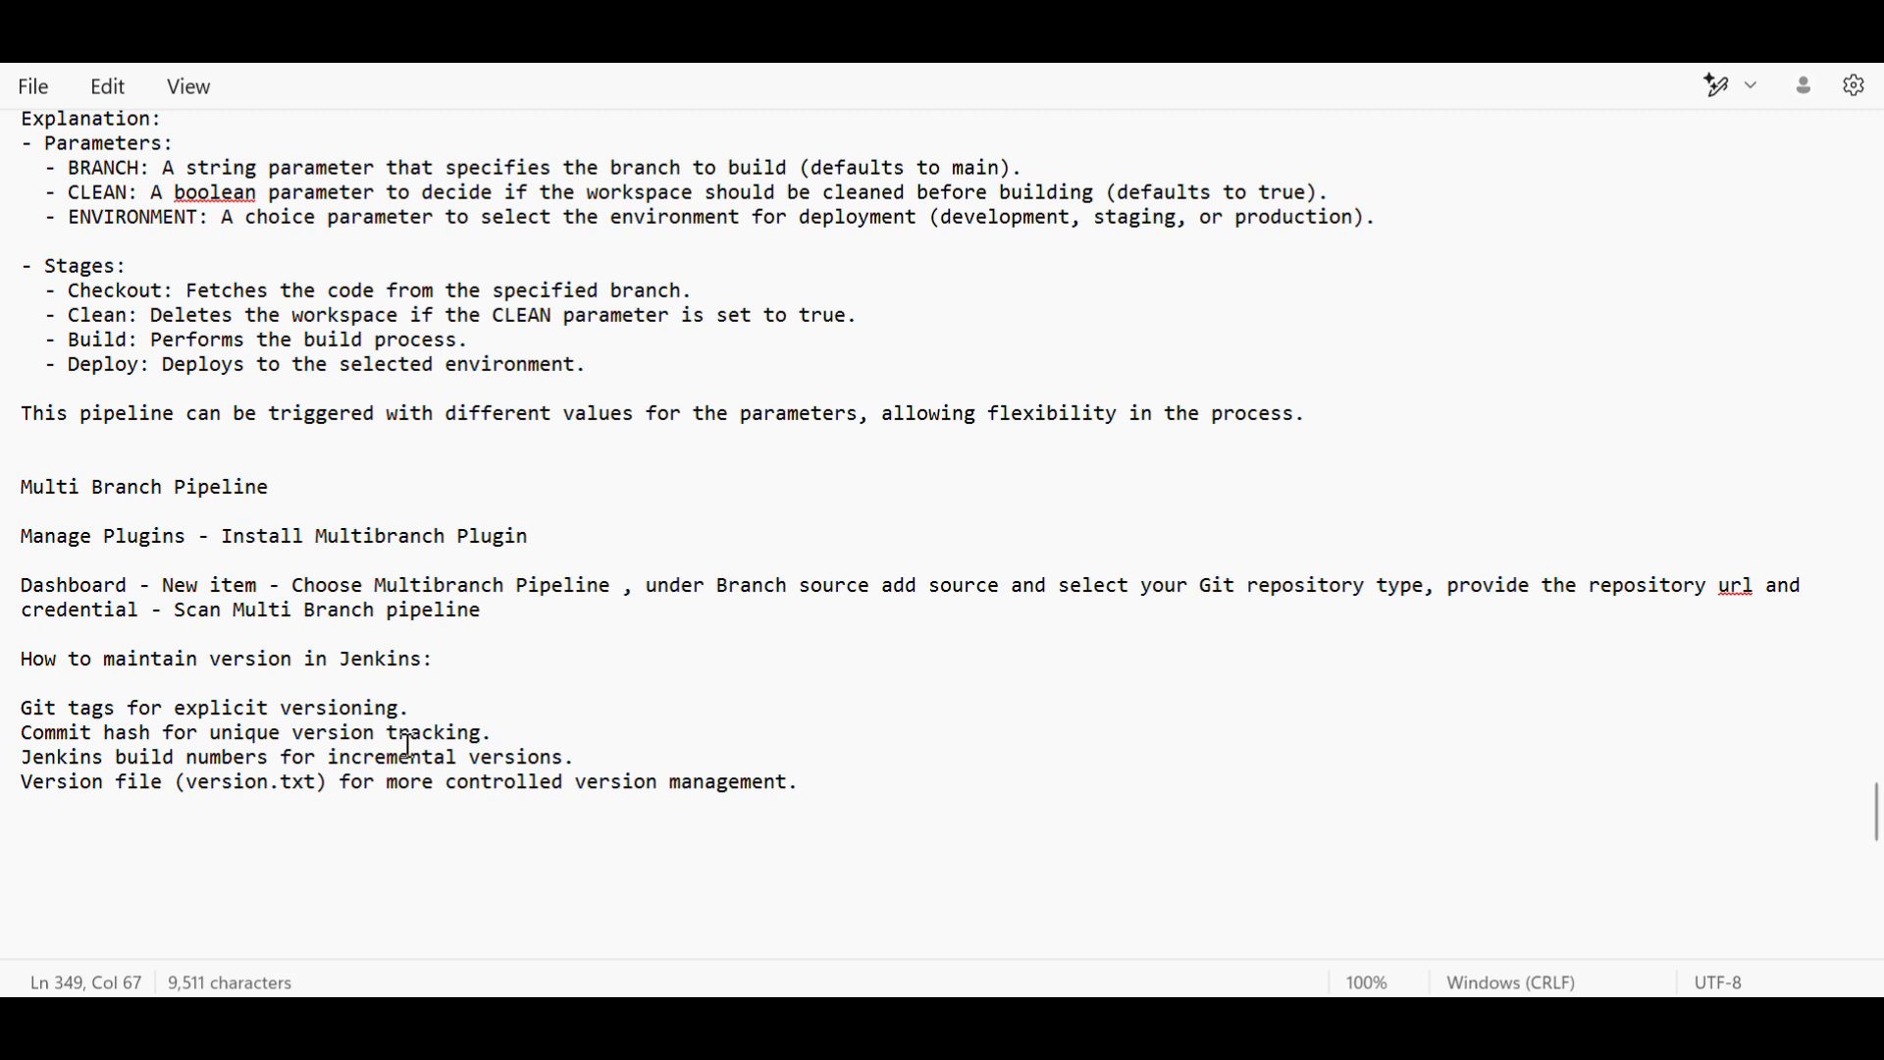
{"action": "mouse_move", "coordinate": [204, 759]}
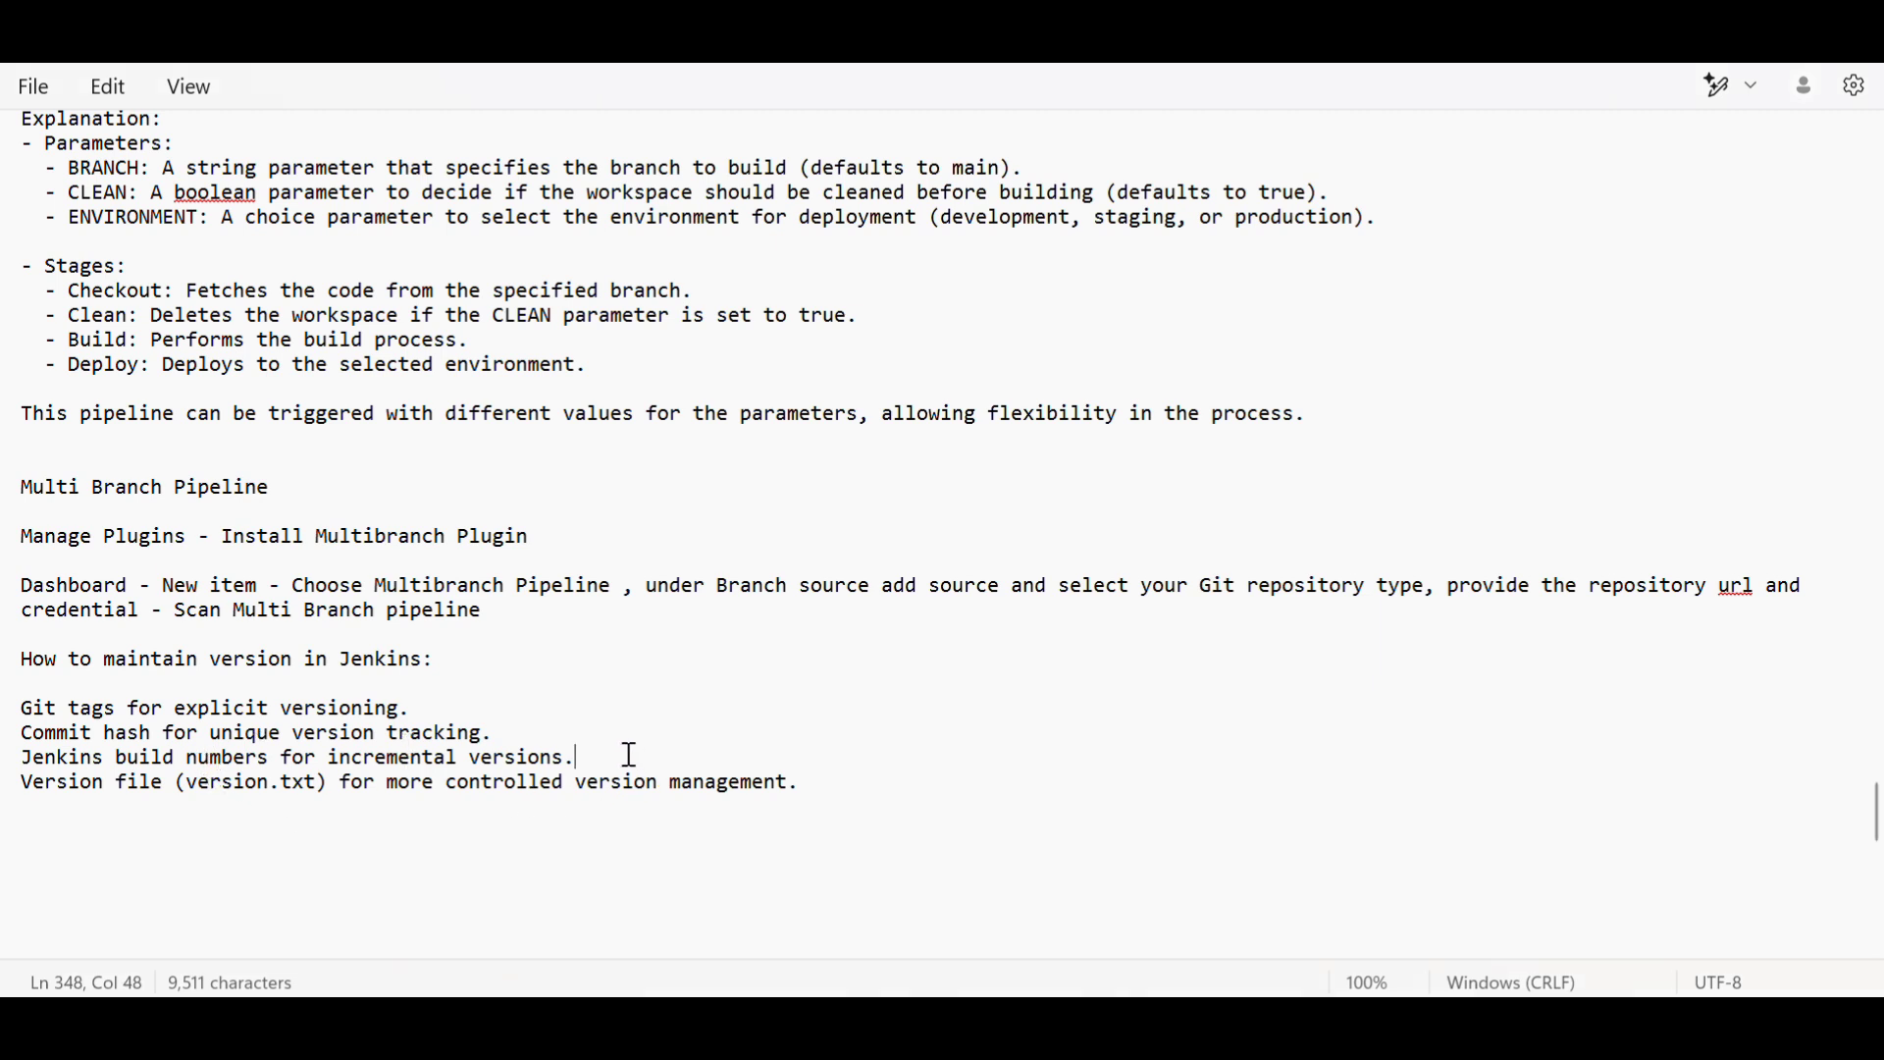
{"action": "type", "text": "$Bu"}
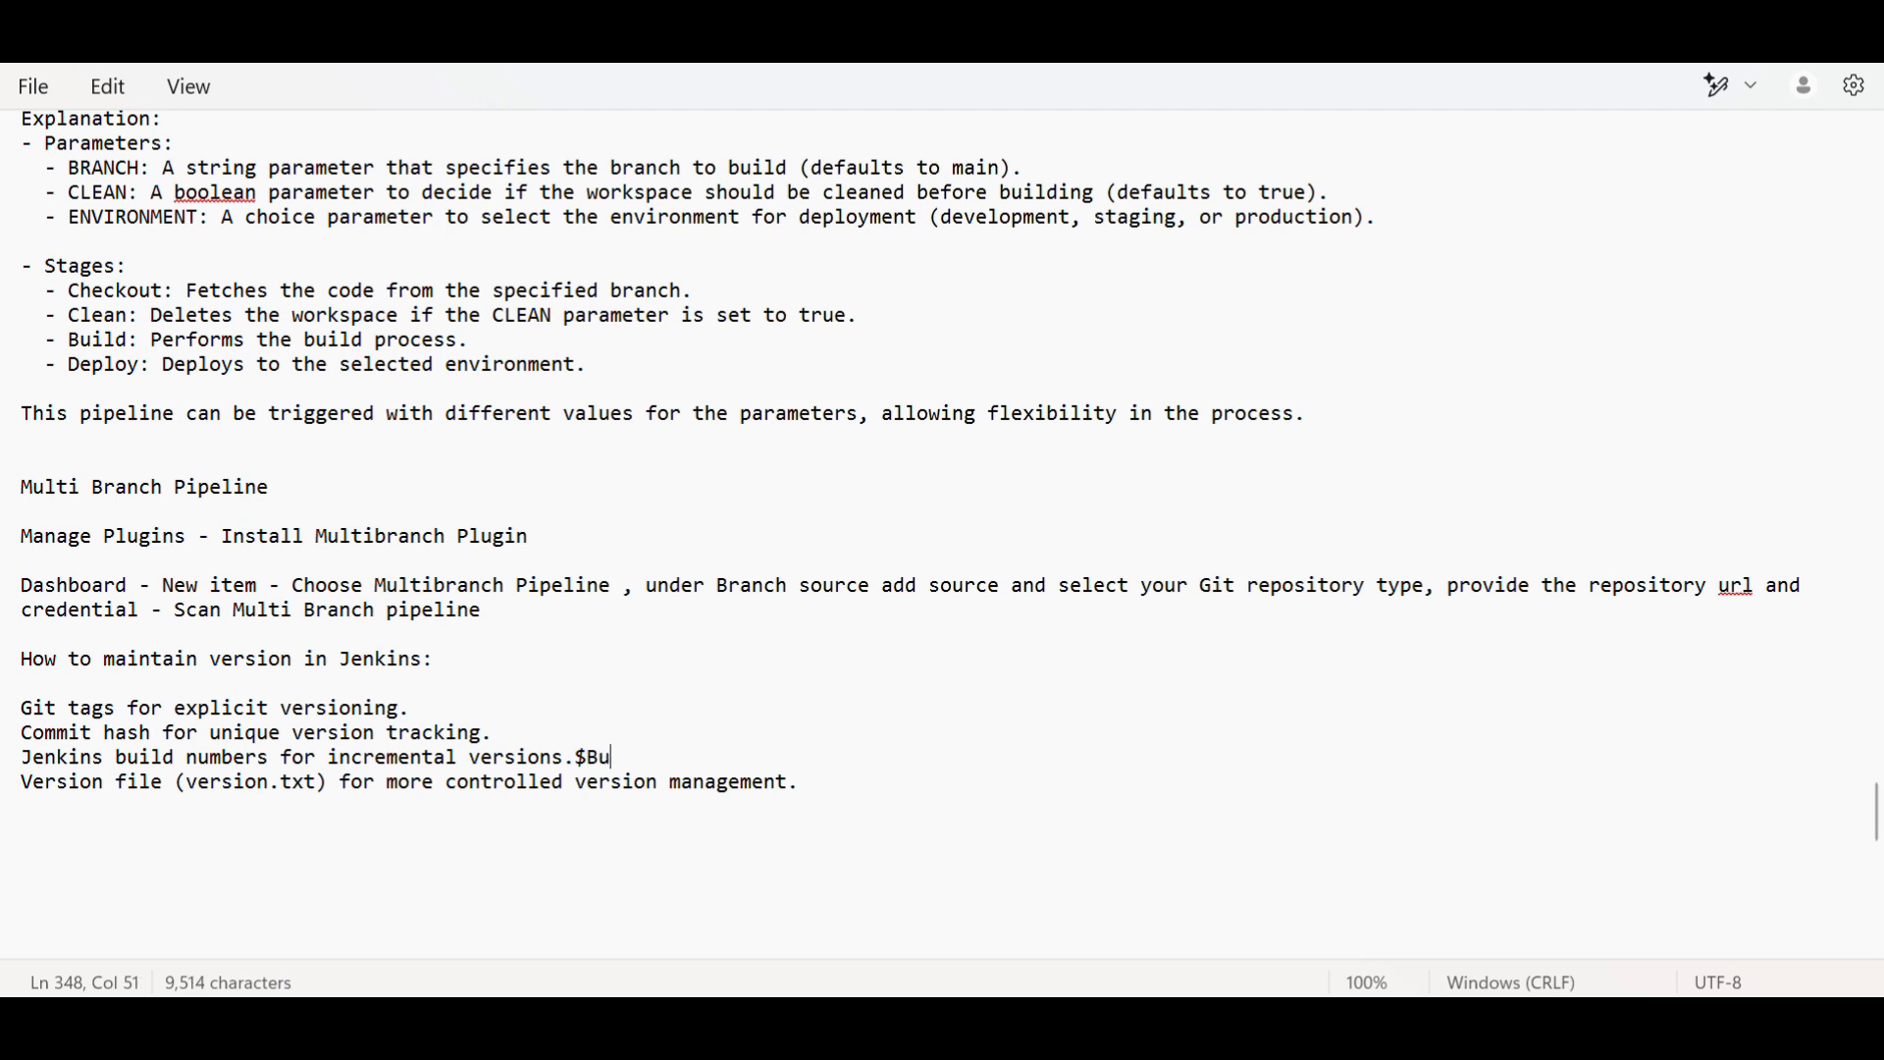
{"action": "type", "text": "ILD_NU"}
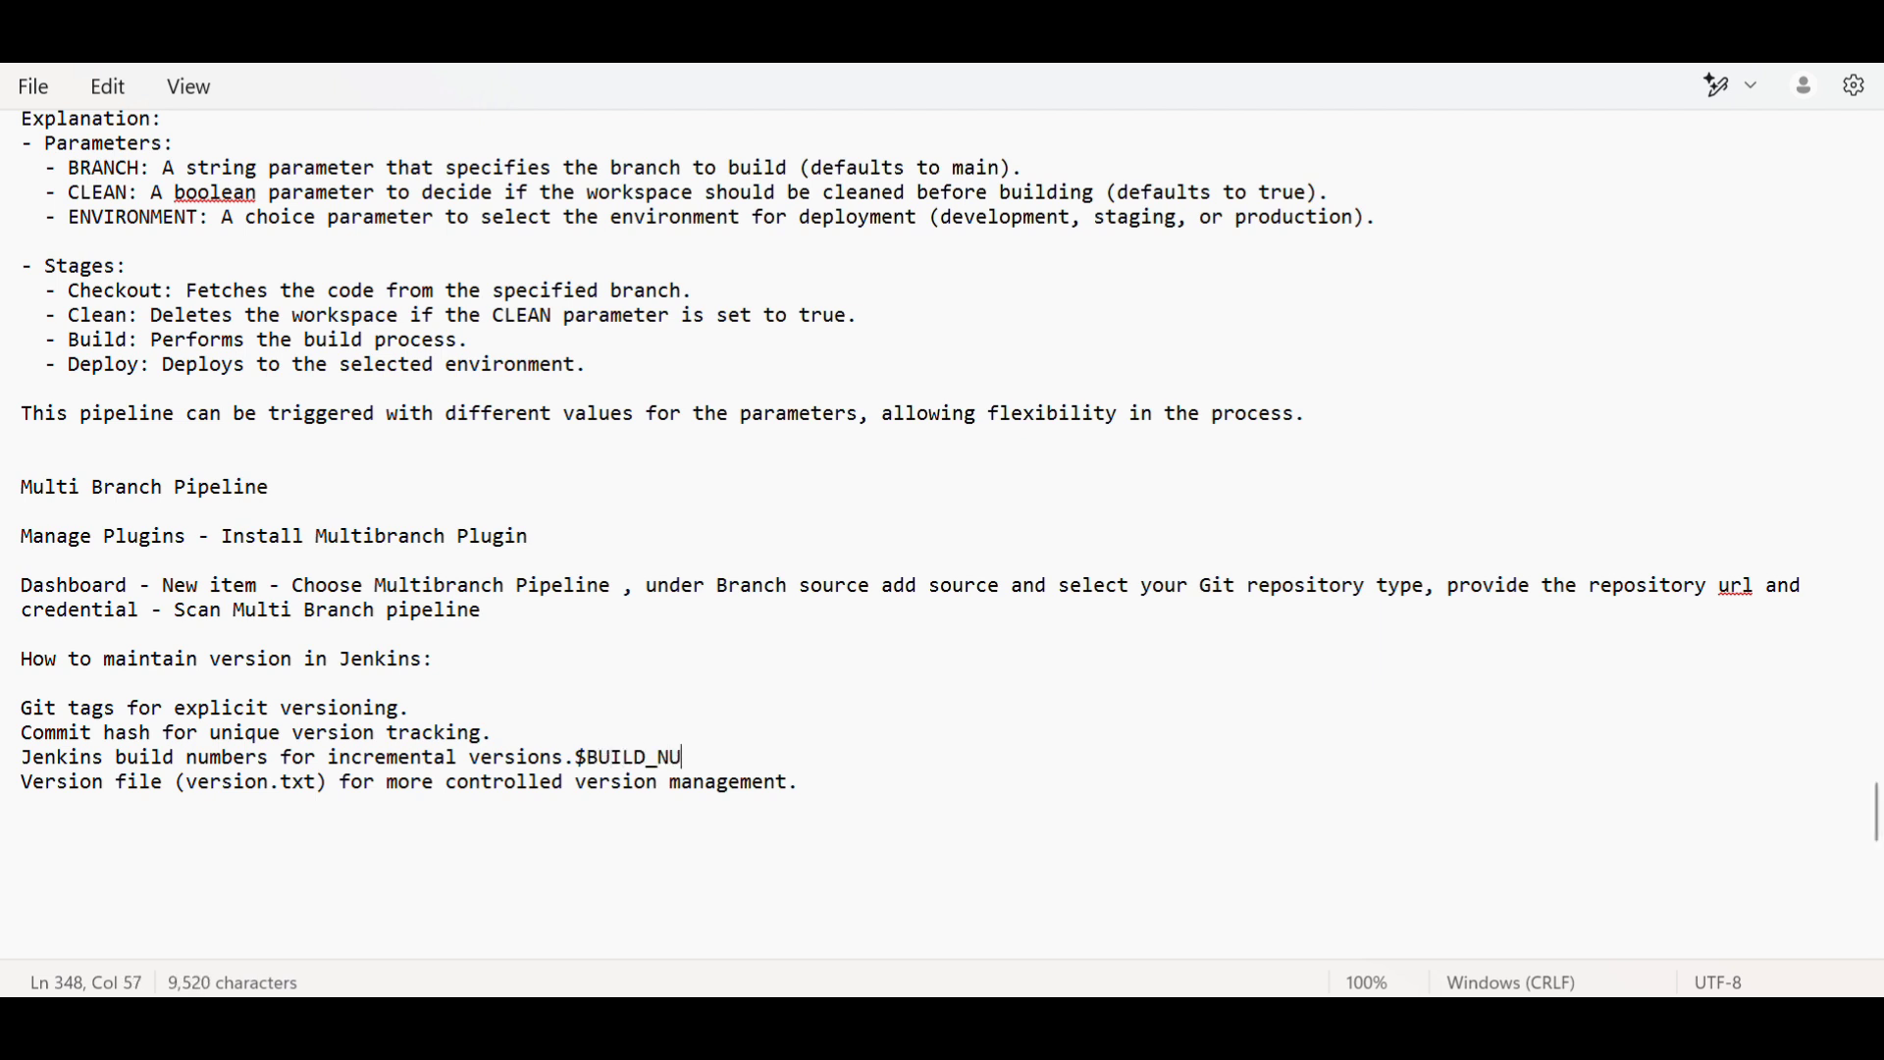
{"action": "type", "text": "MBER"}
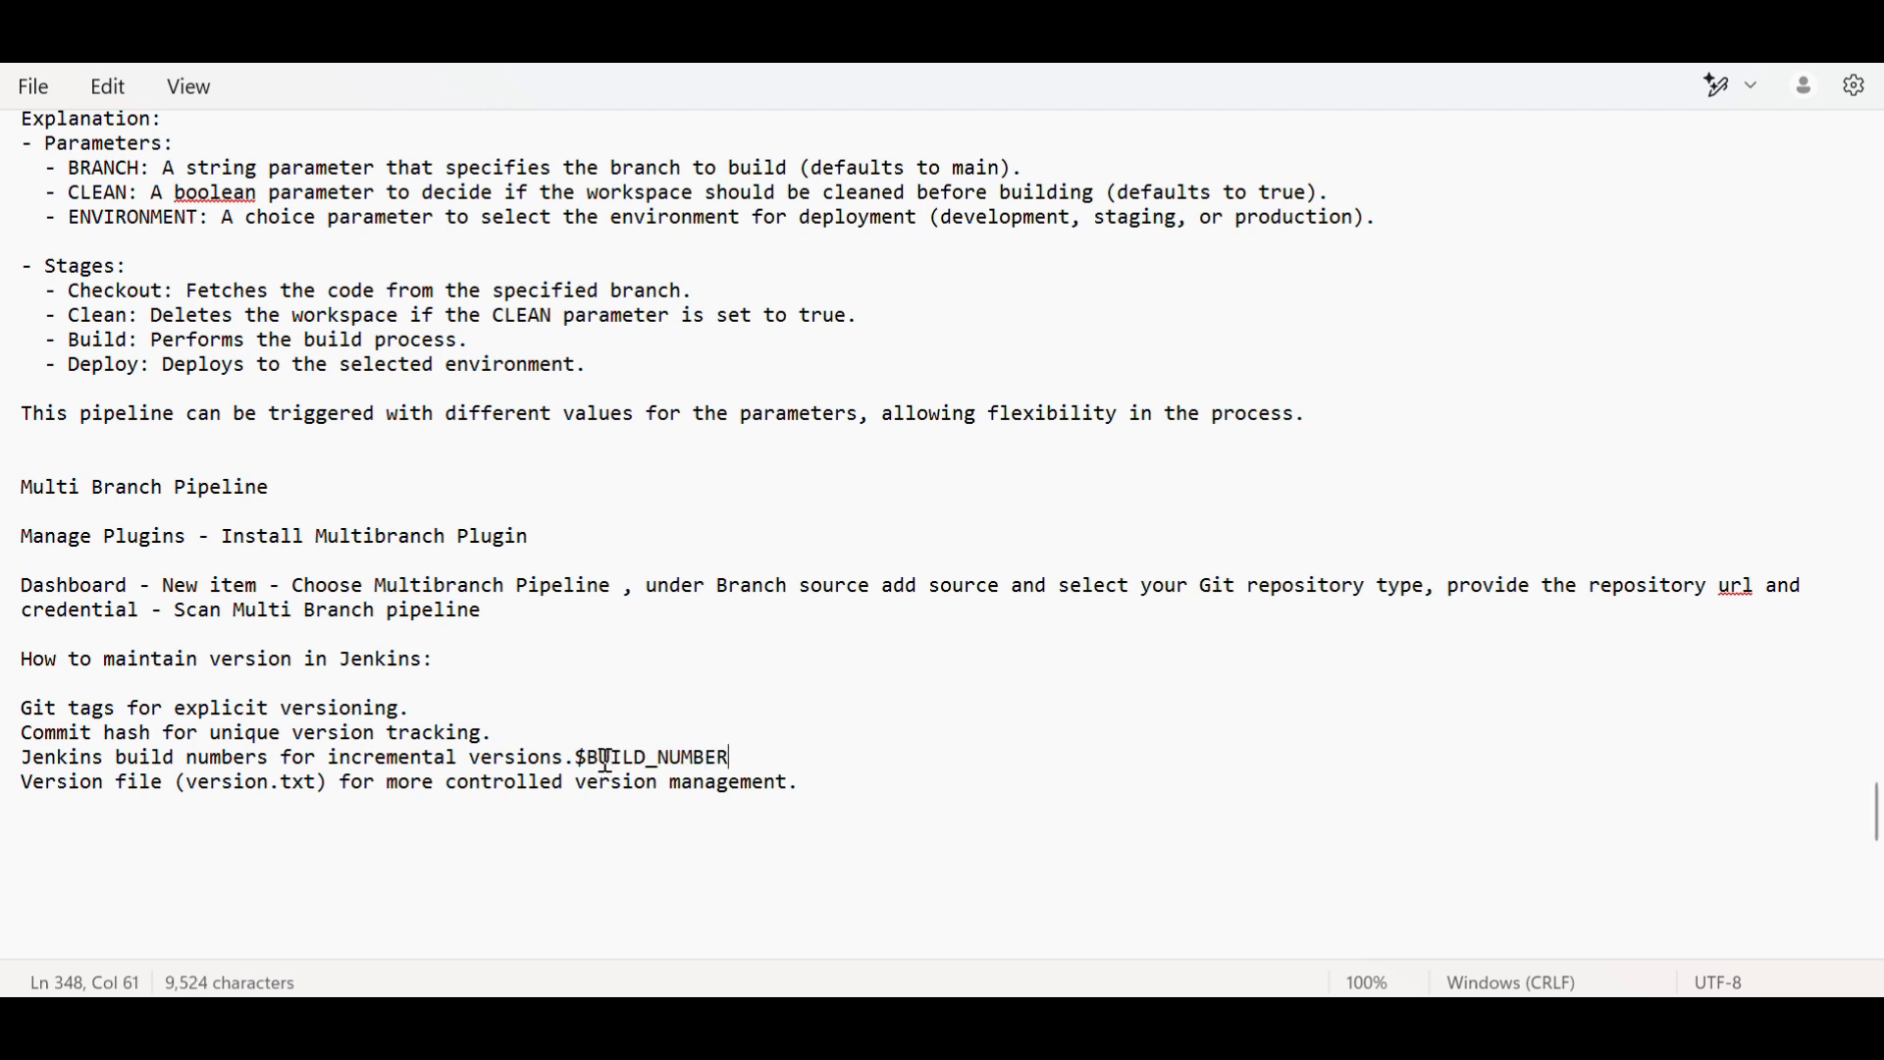
{"action": "type", "text": "{"}
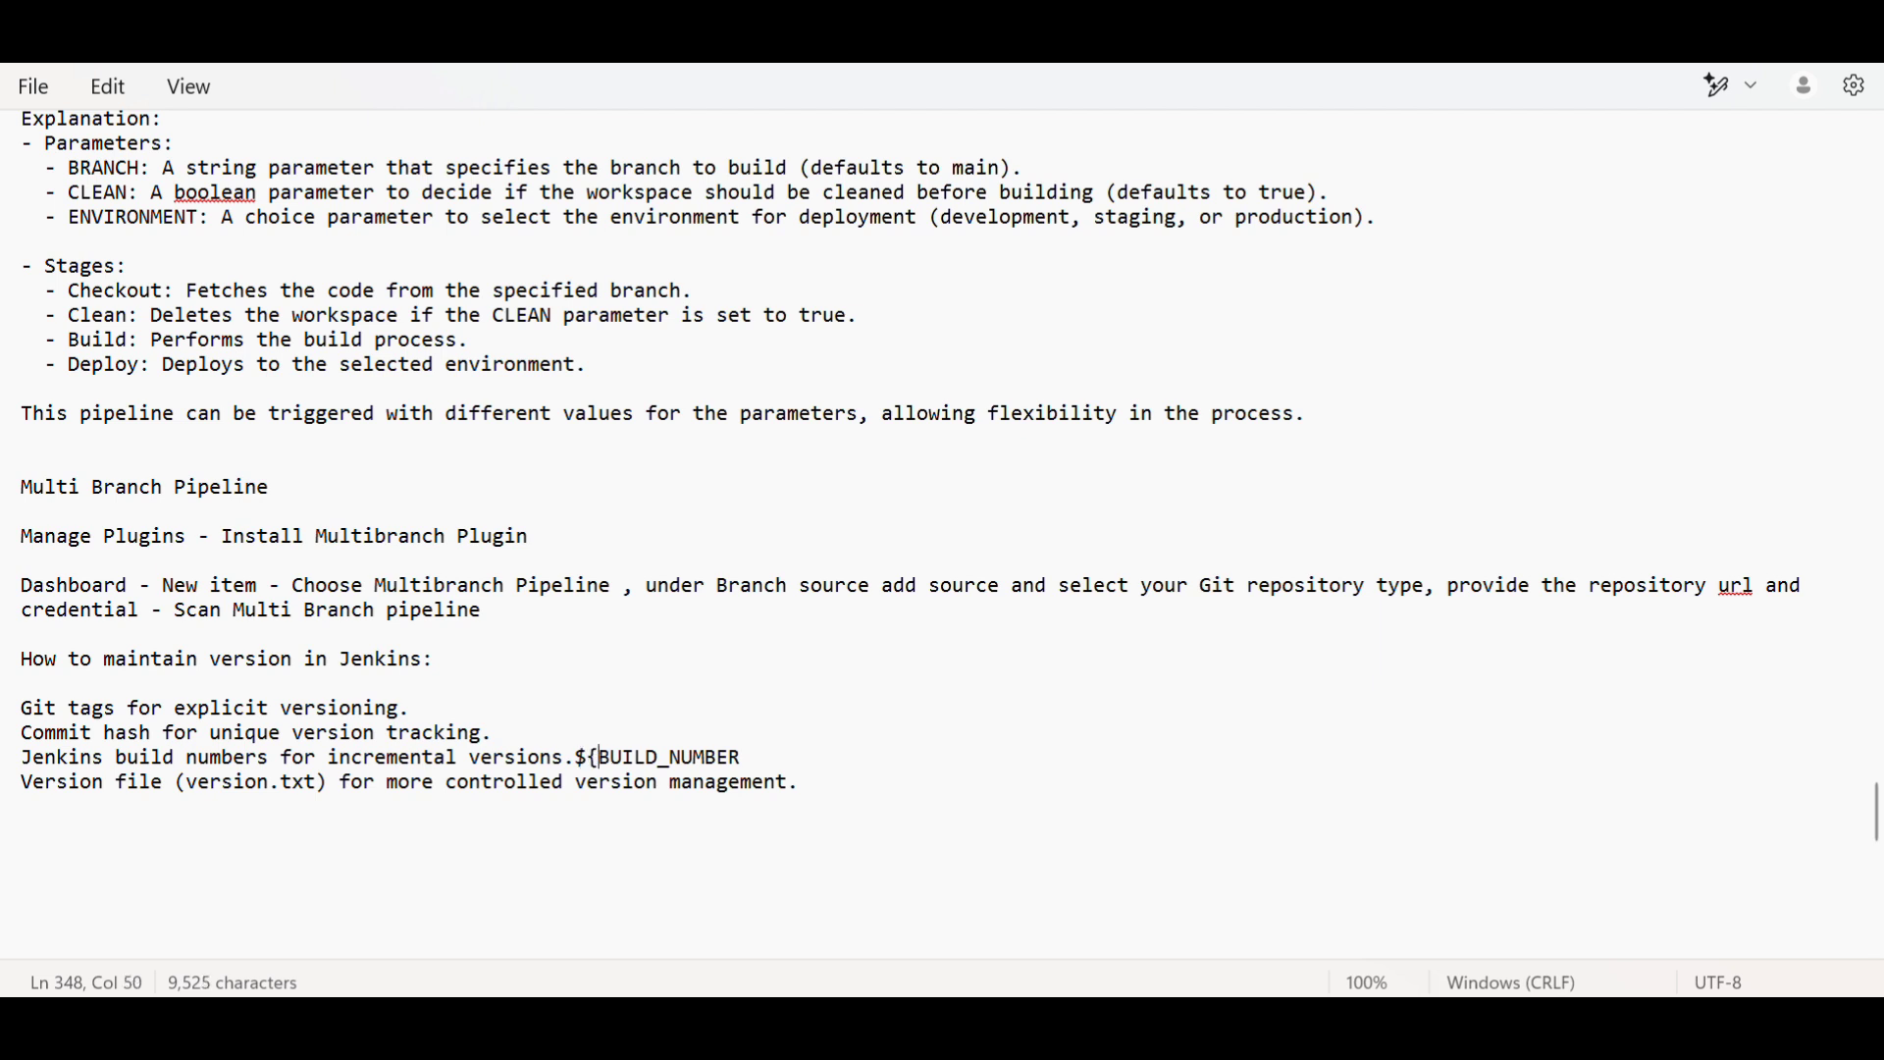
{"action": "type", "text": "}"}
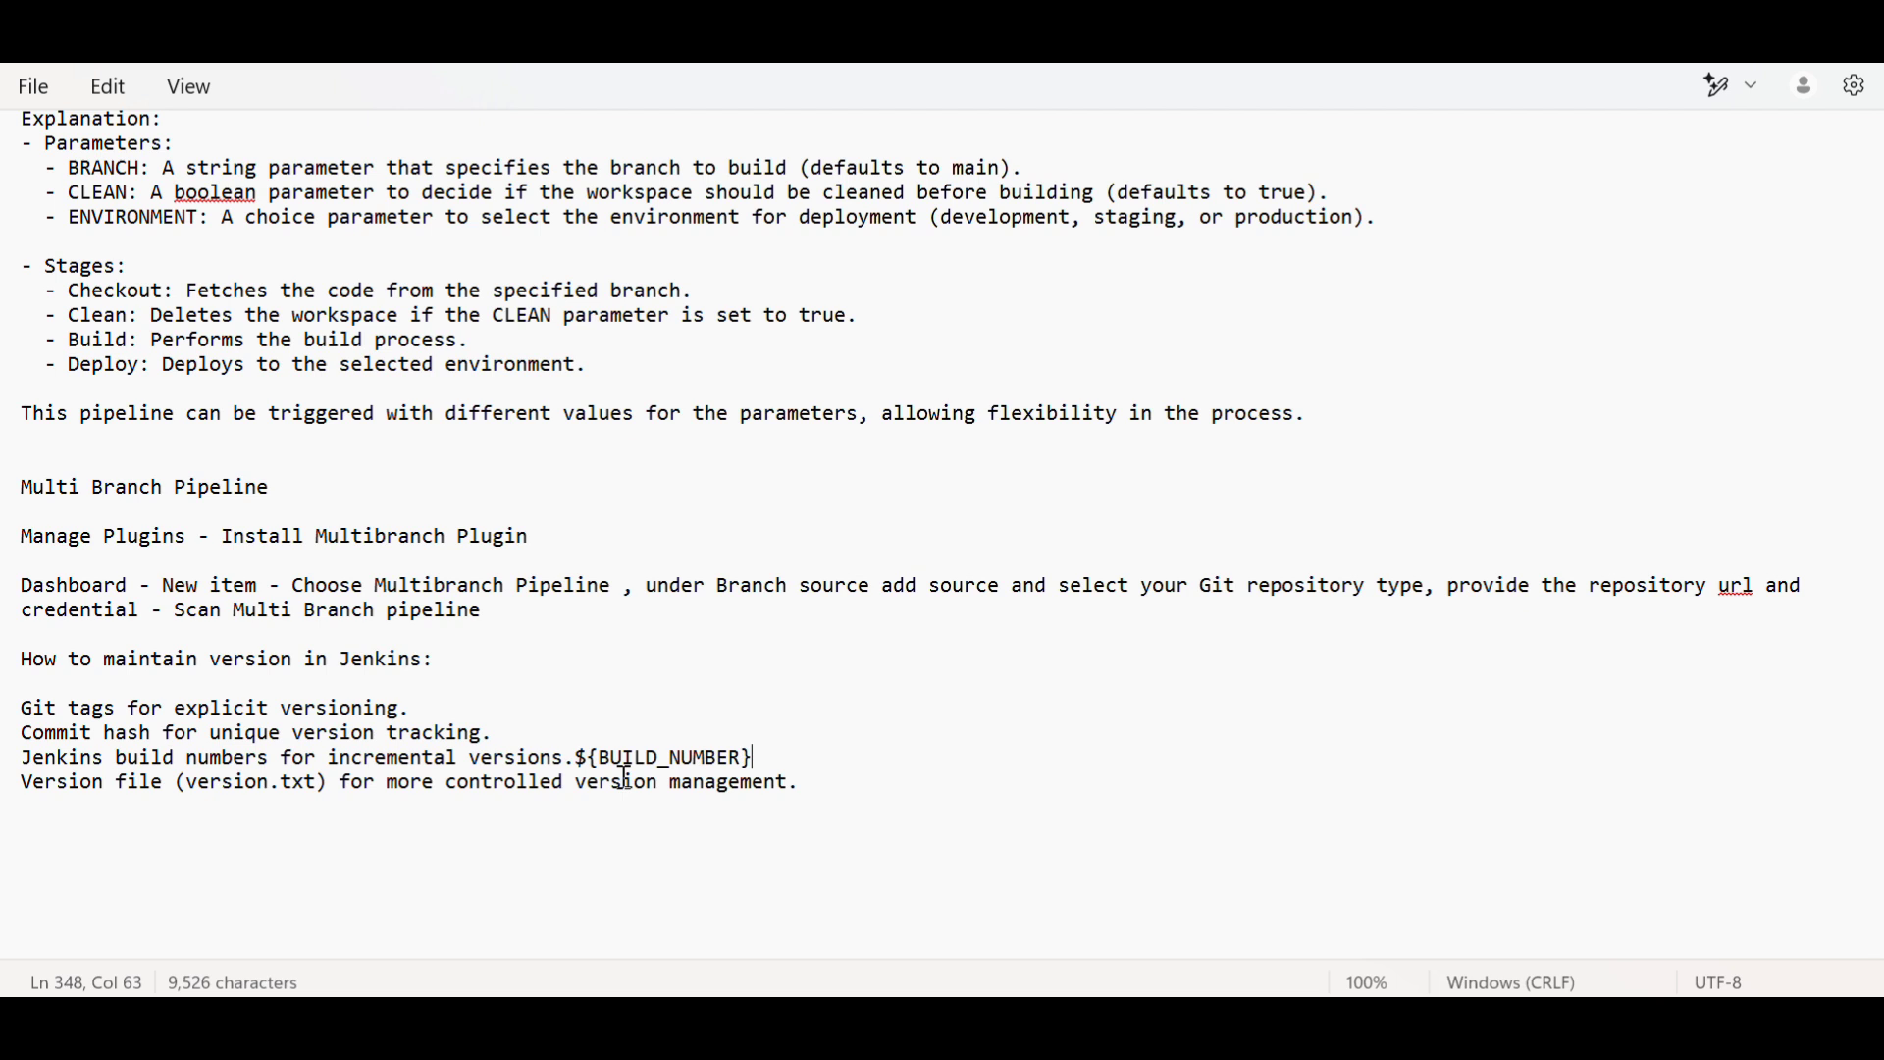
{"action": "mouse_move", "coordinate": [148, 791]}
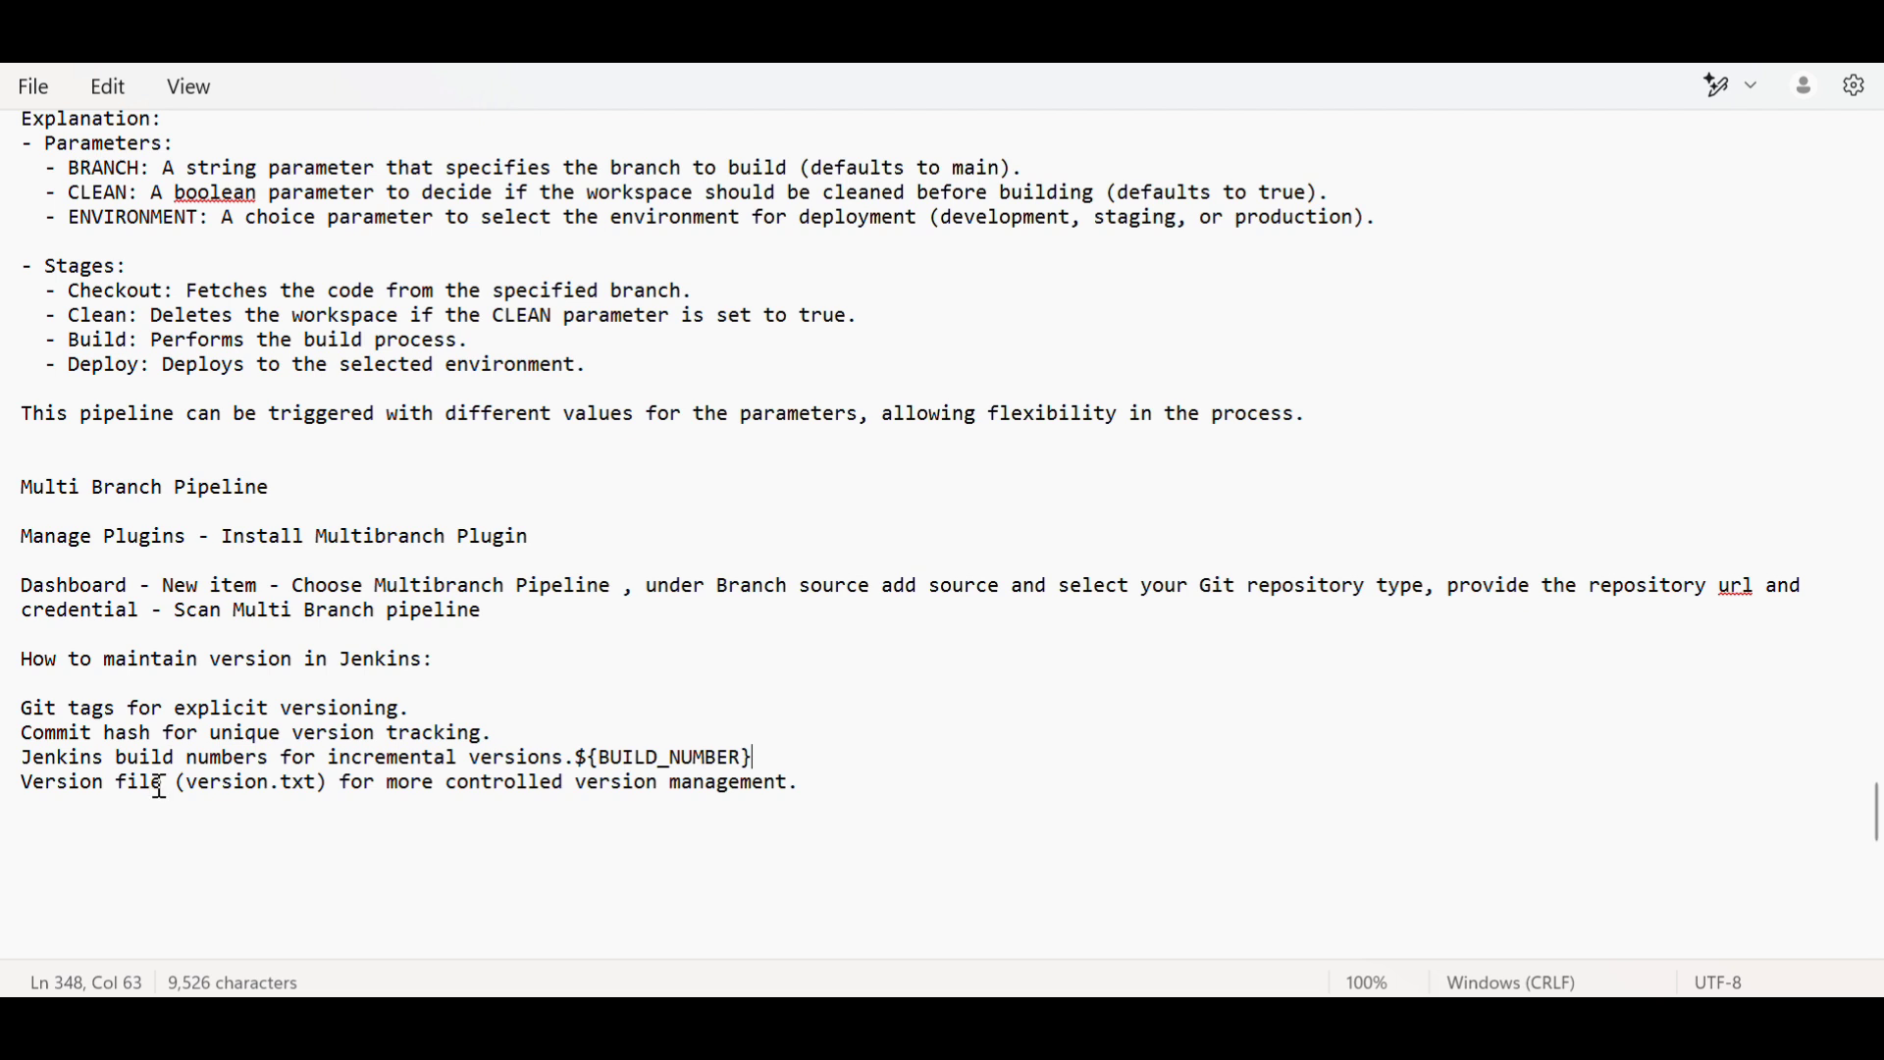
{"action": "mouse_move", "coordinate": [335, 793]}
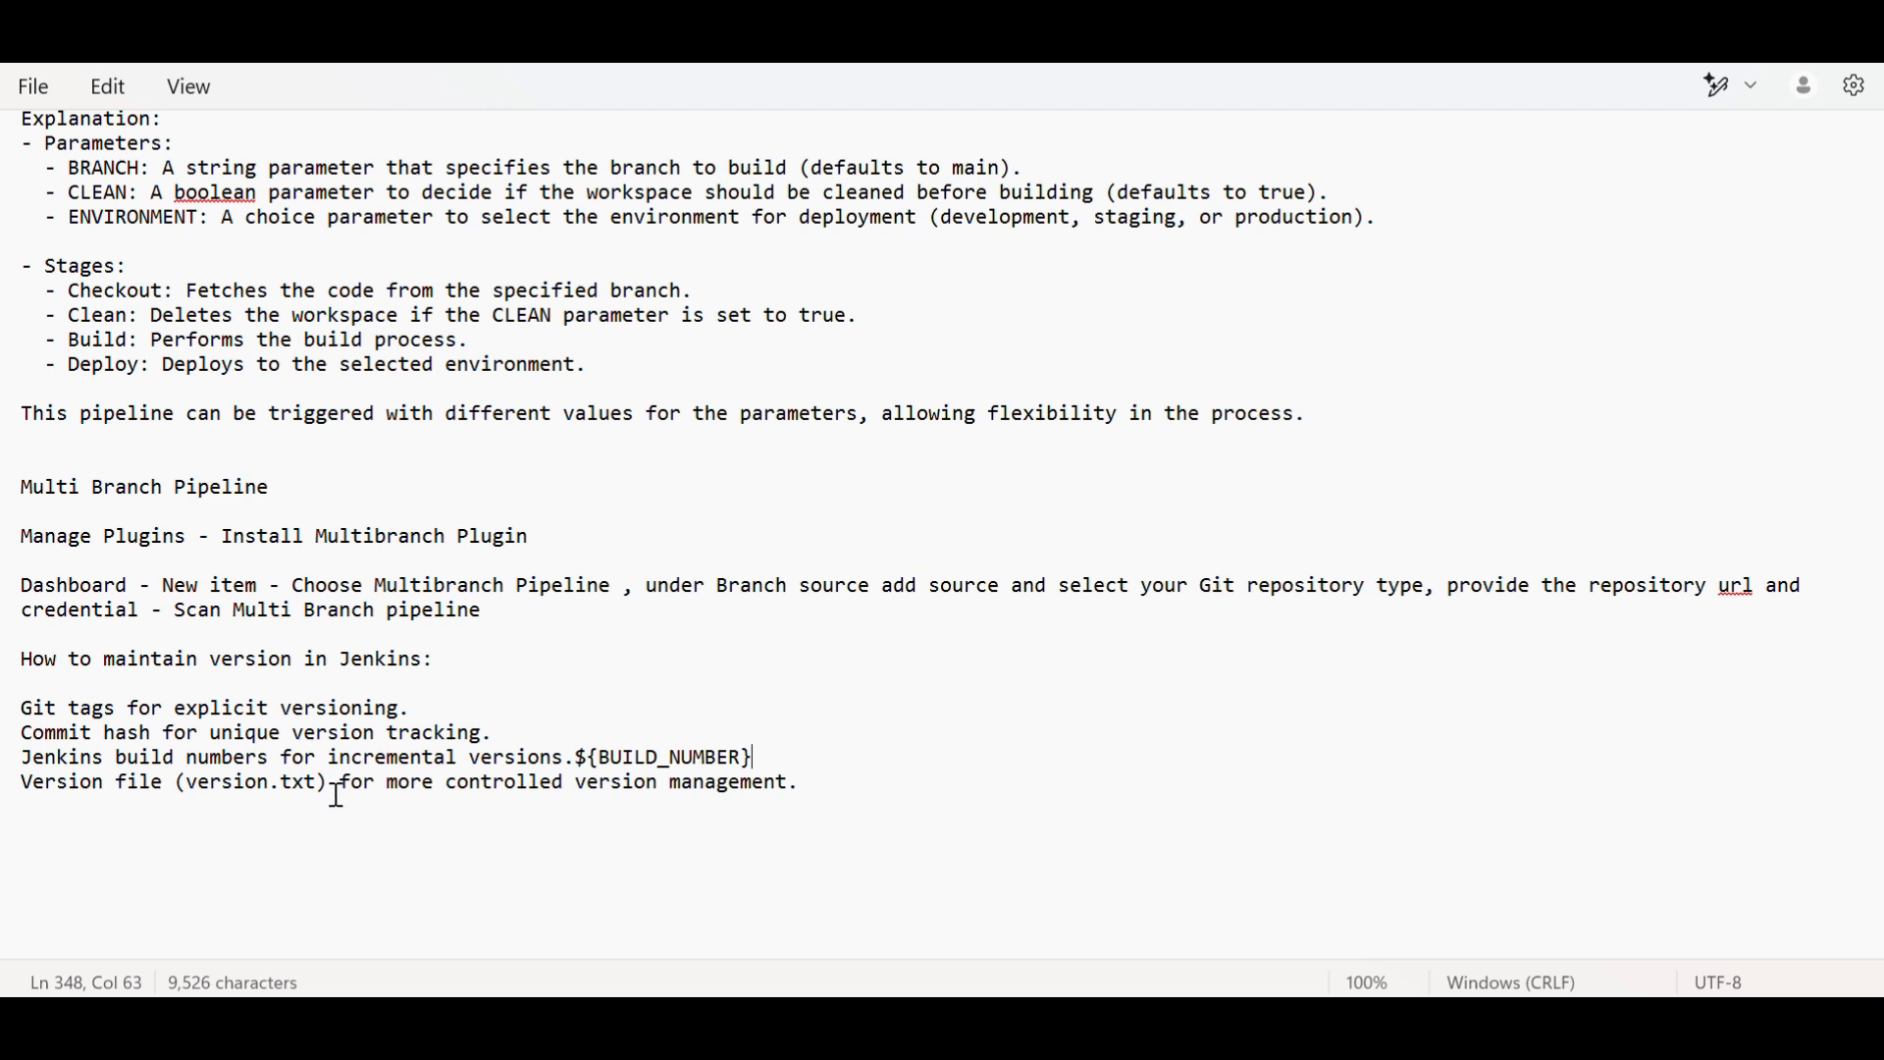
{"action": "mouse_move", "coordinate": [383, 793]}
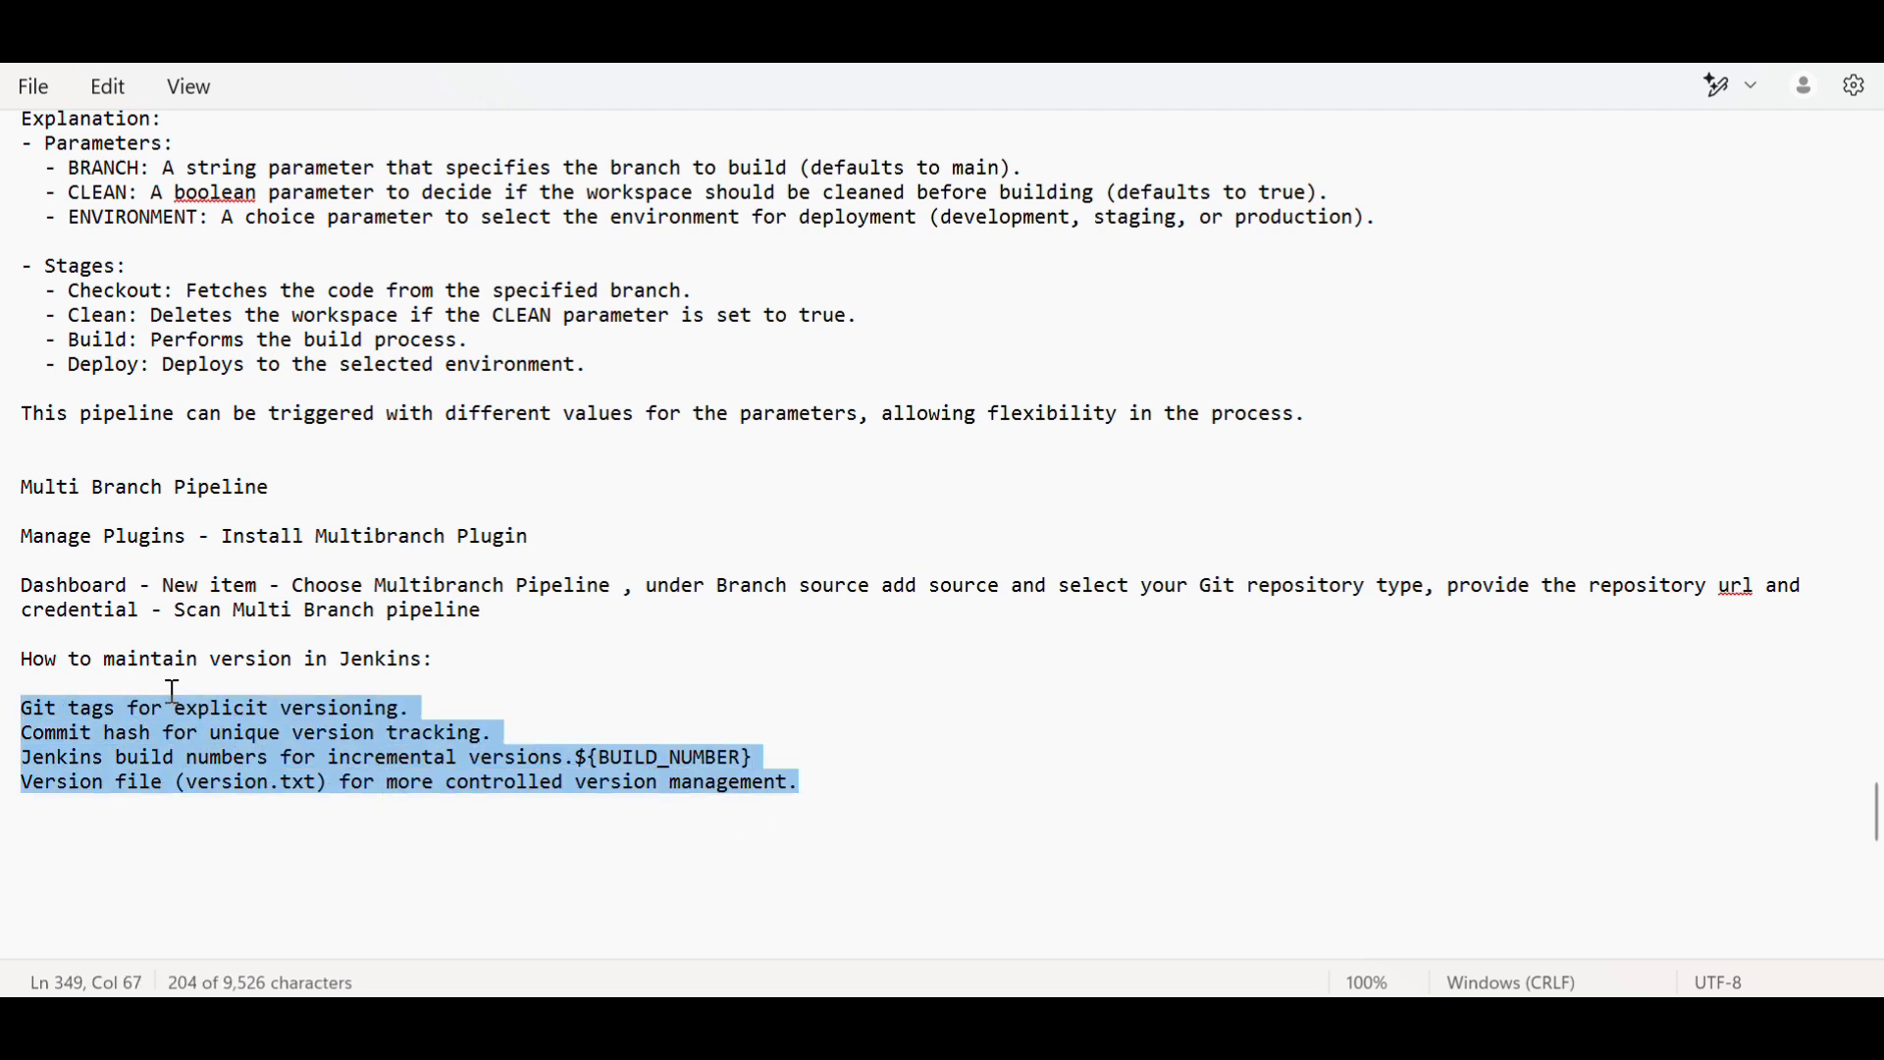
{"action": "mouse_move", "coordinate": [143, 695]}
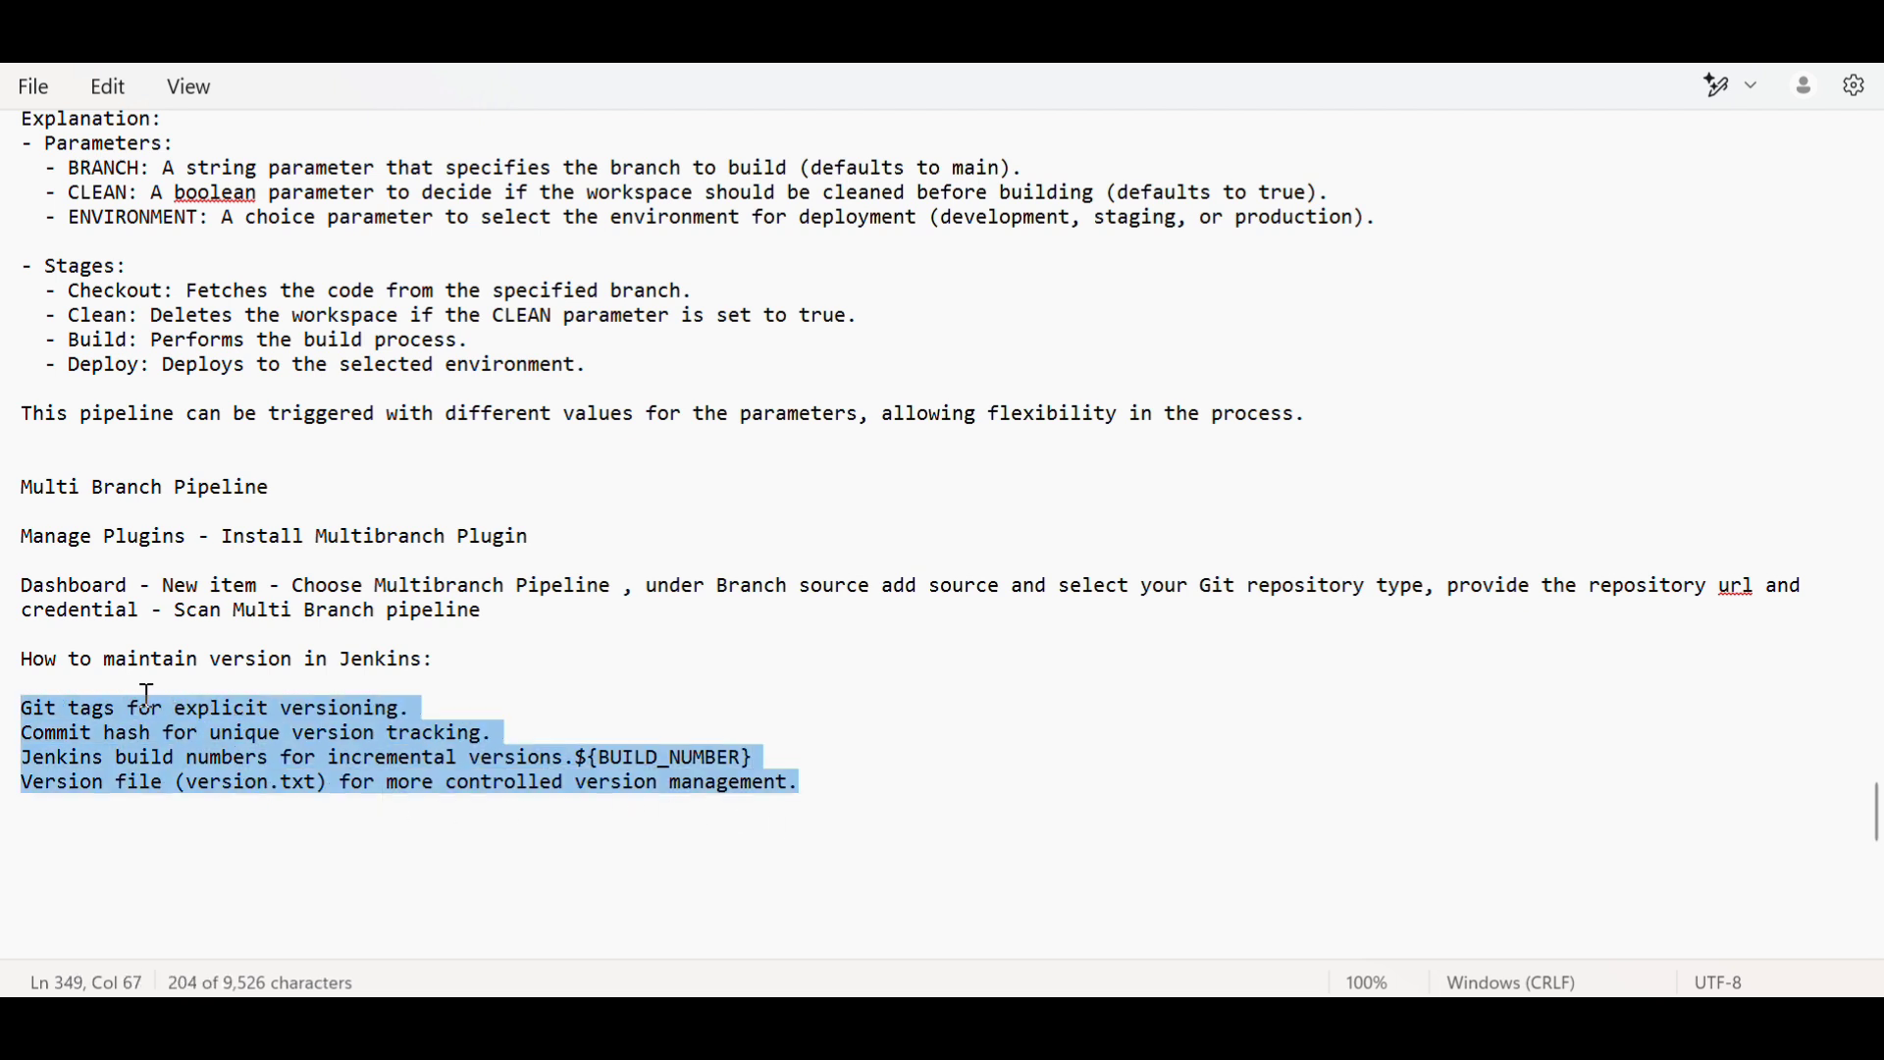
- Write the heading 'How to schedule Bcakup in Jenkins' after the last versioning line
{"action": "left_click", "coordinate": [832, 783]}
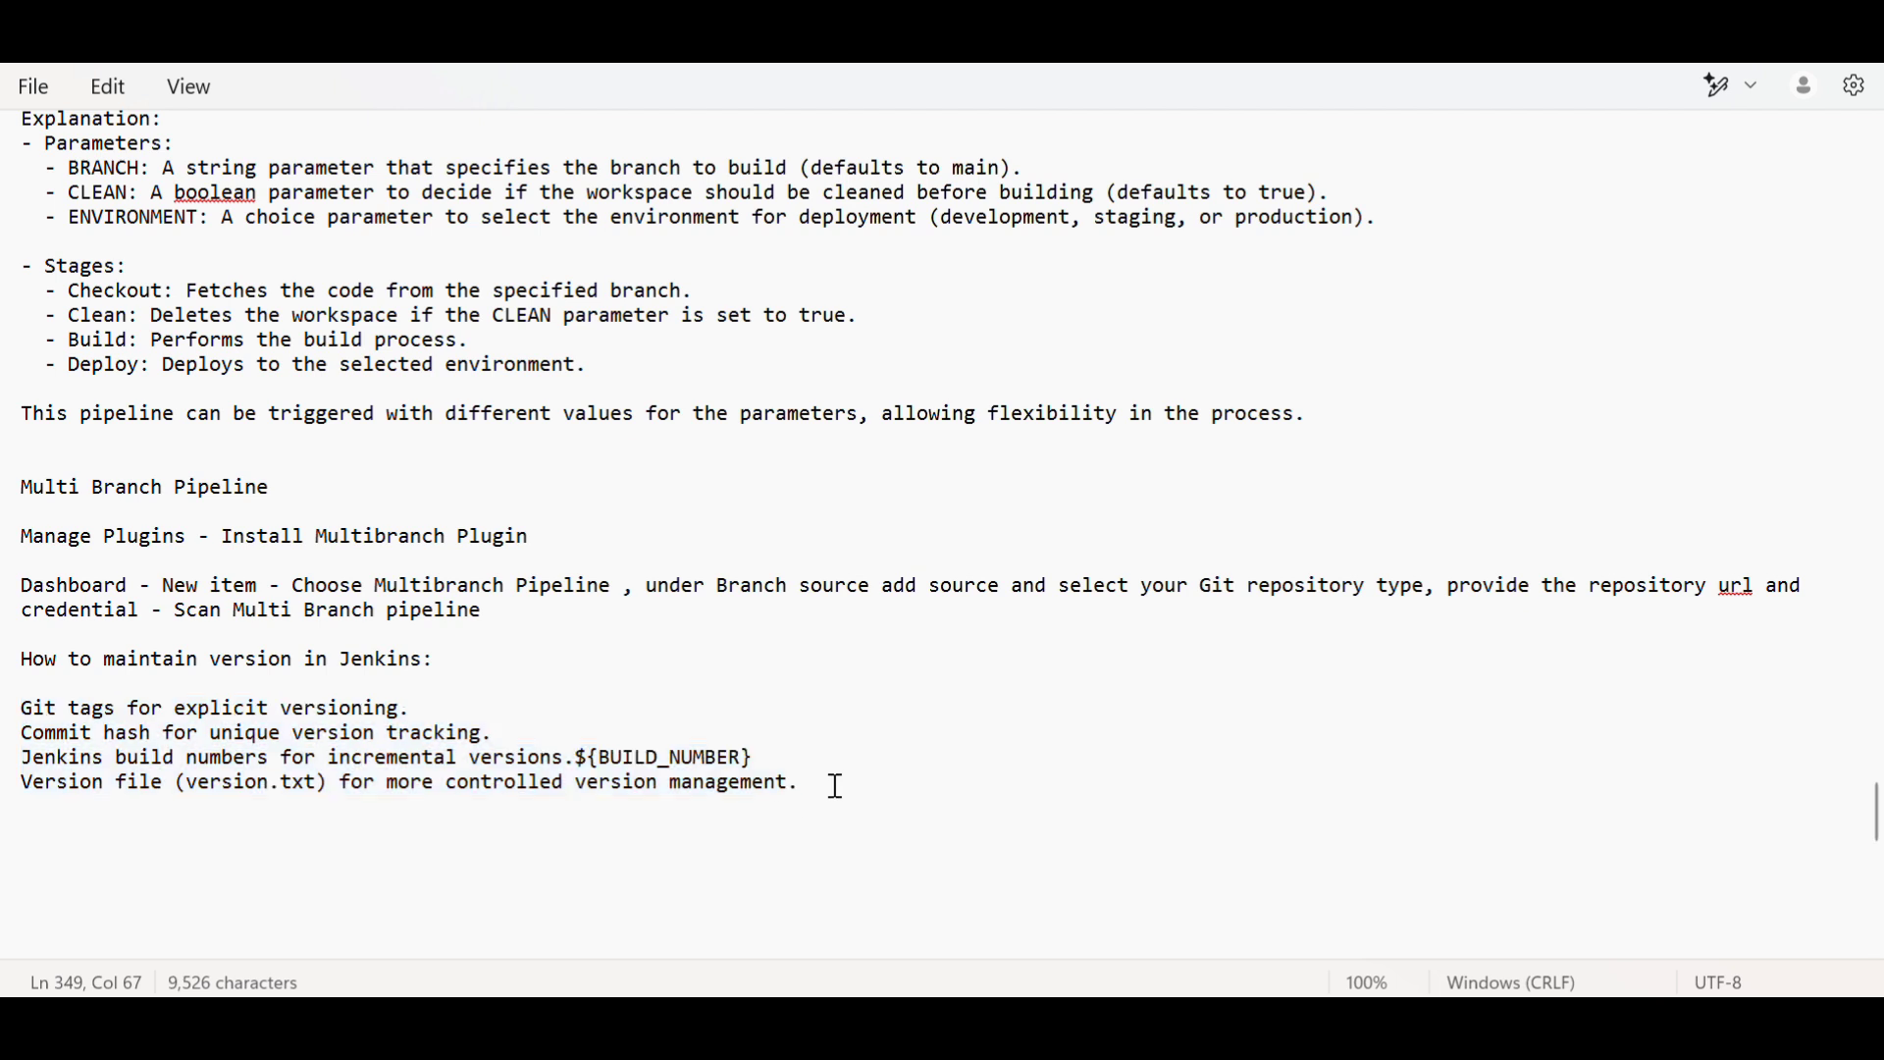
{"action": "type", "text": "How to sched"}
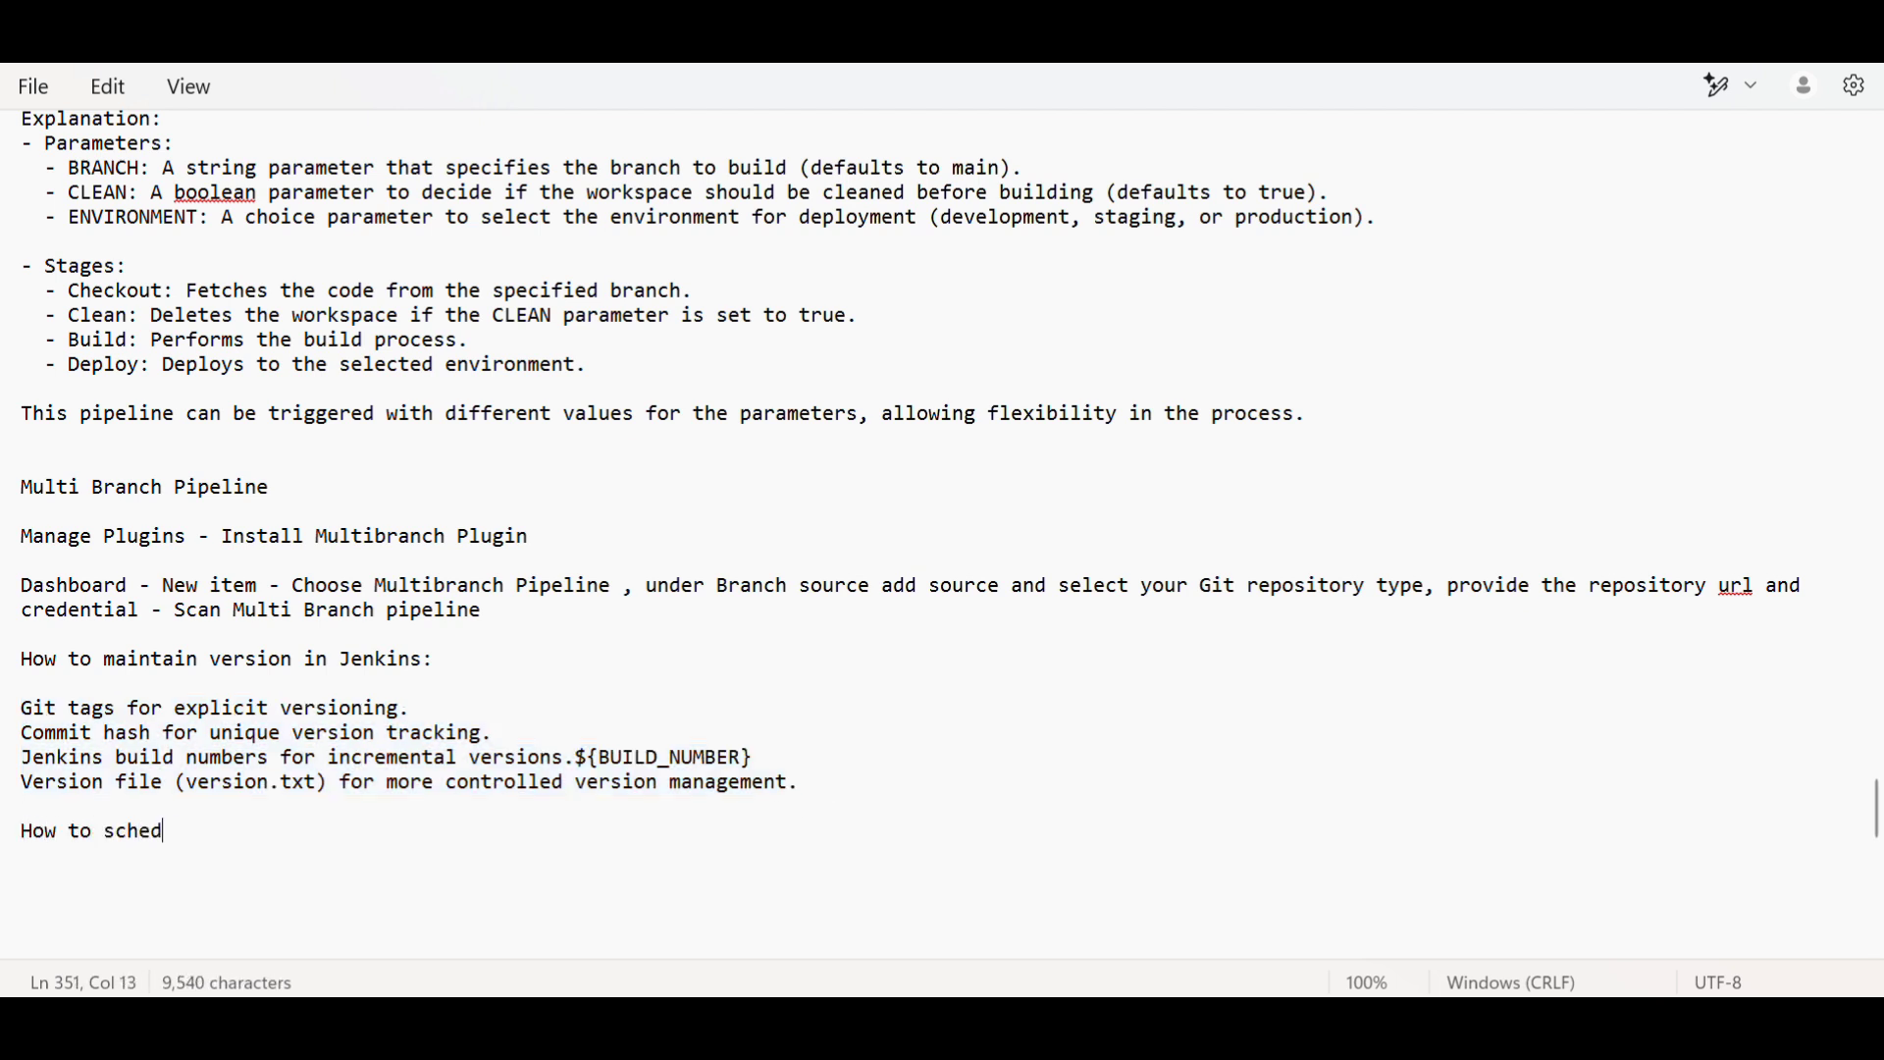
{"action": "type", "text": "ule Bcaku"}
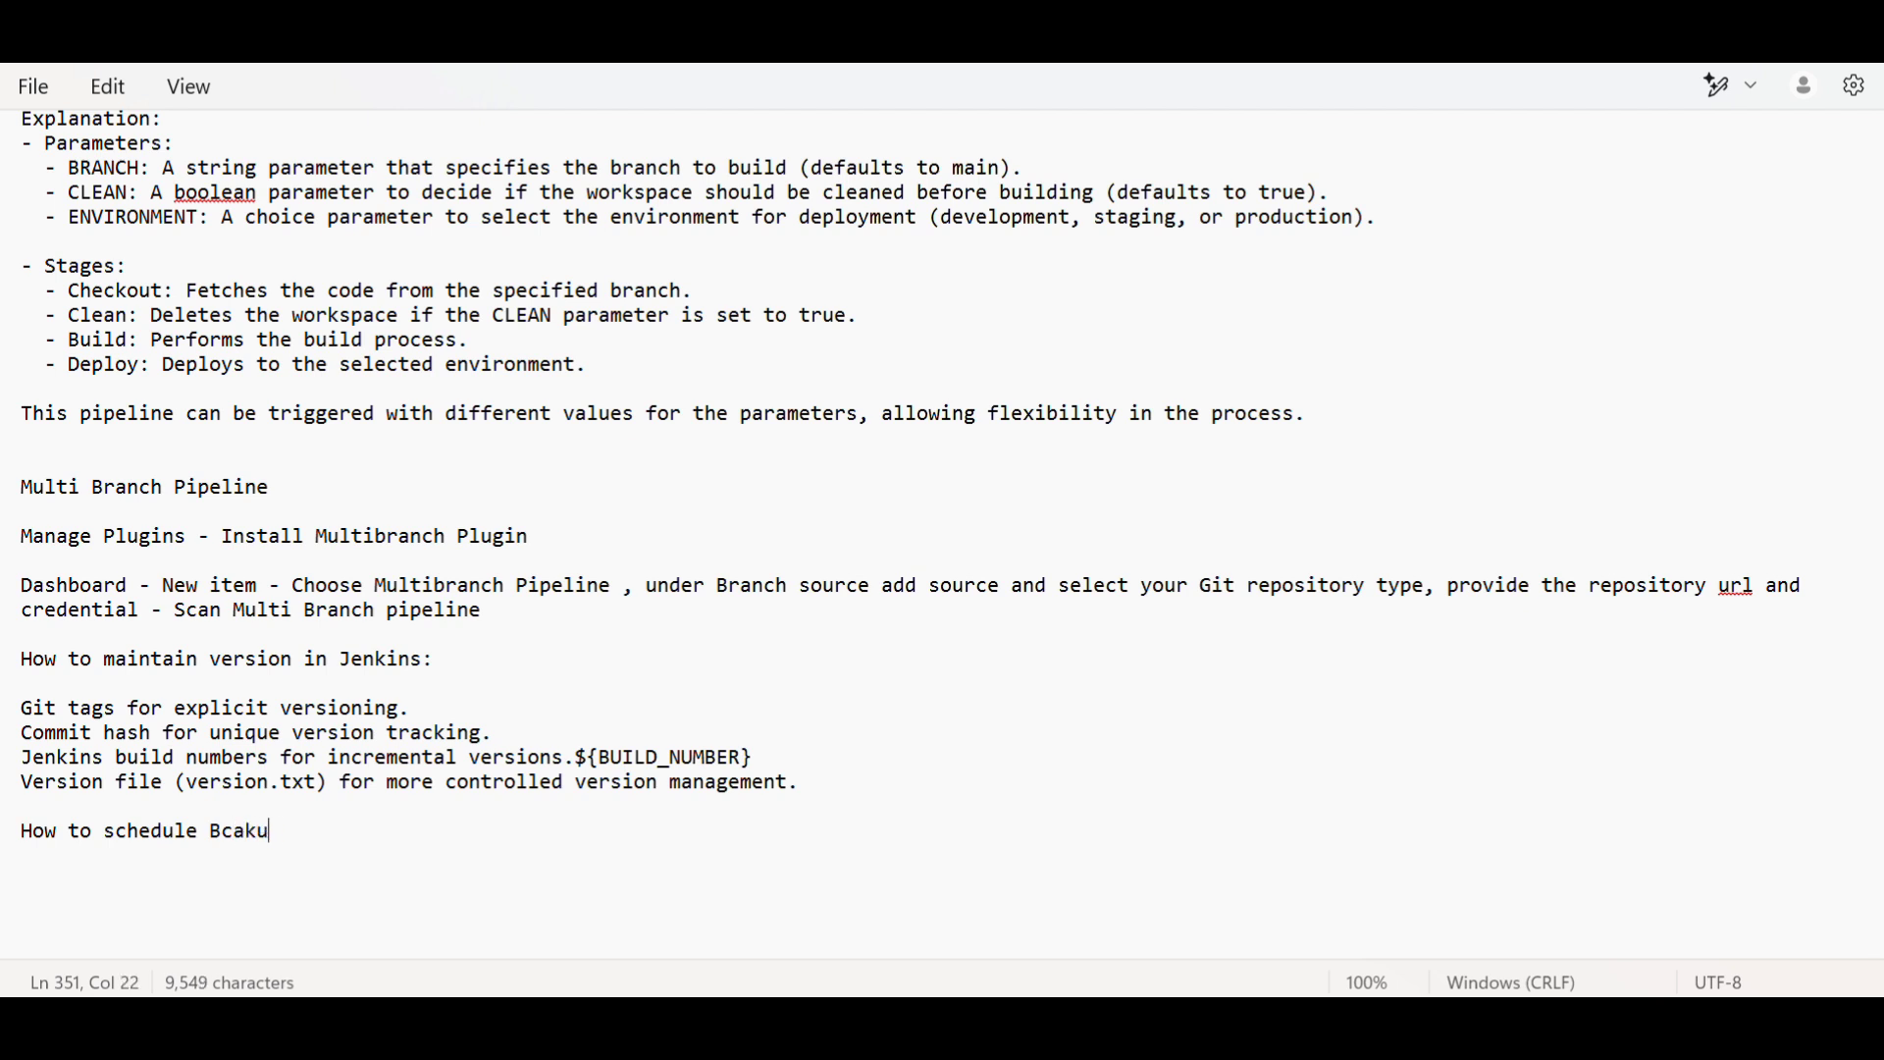
{"action": "type", "text": "p in Jrn"}
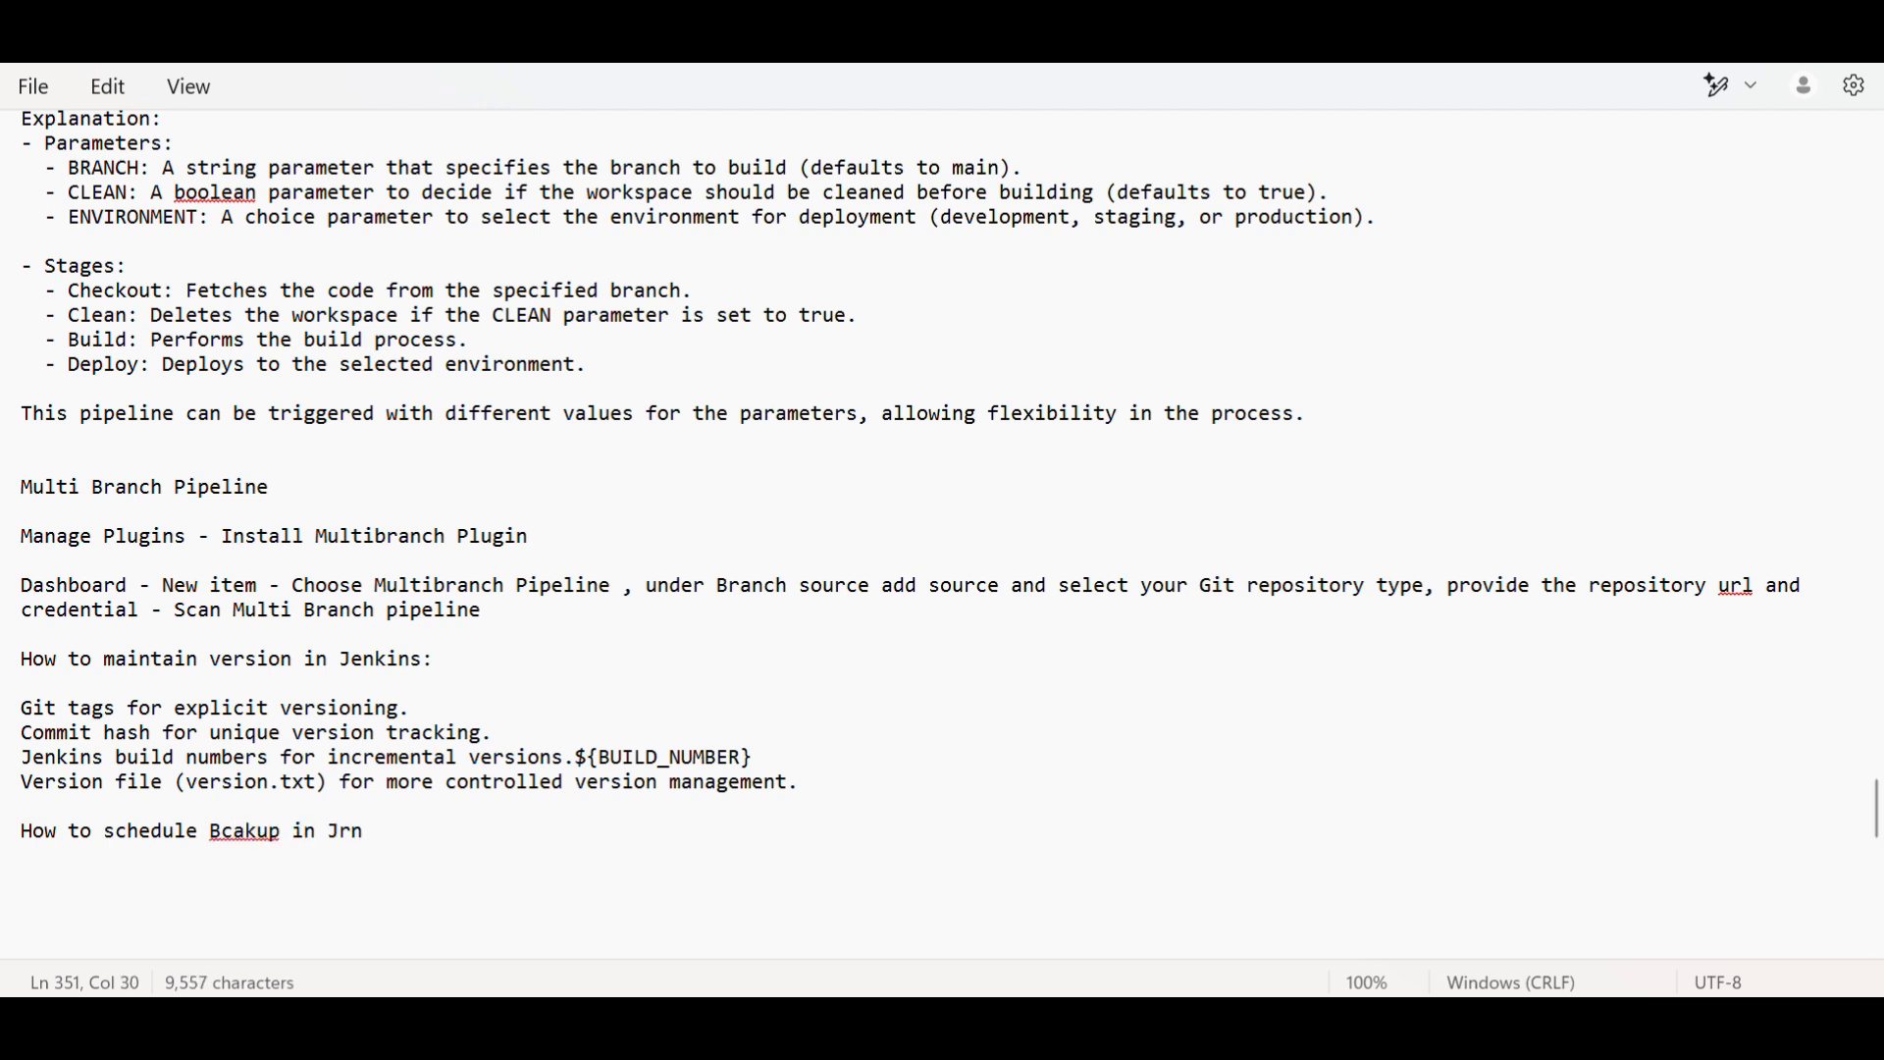
{"action": "type", "text": "enkins"}
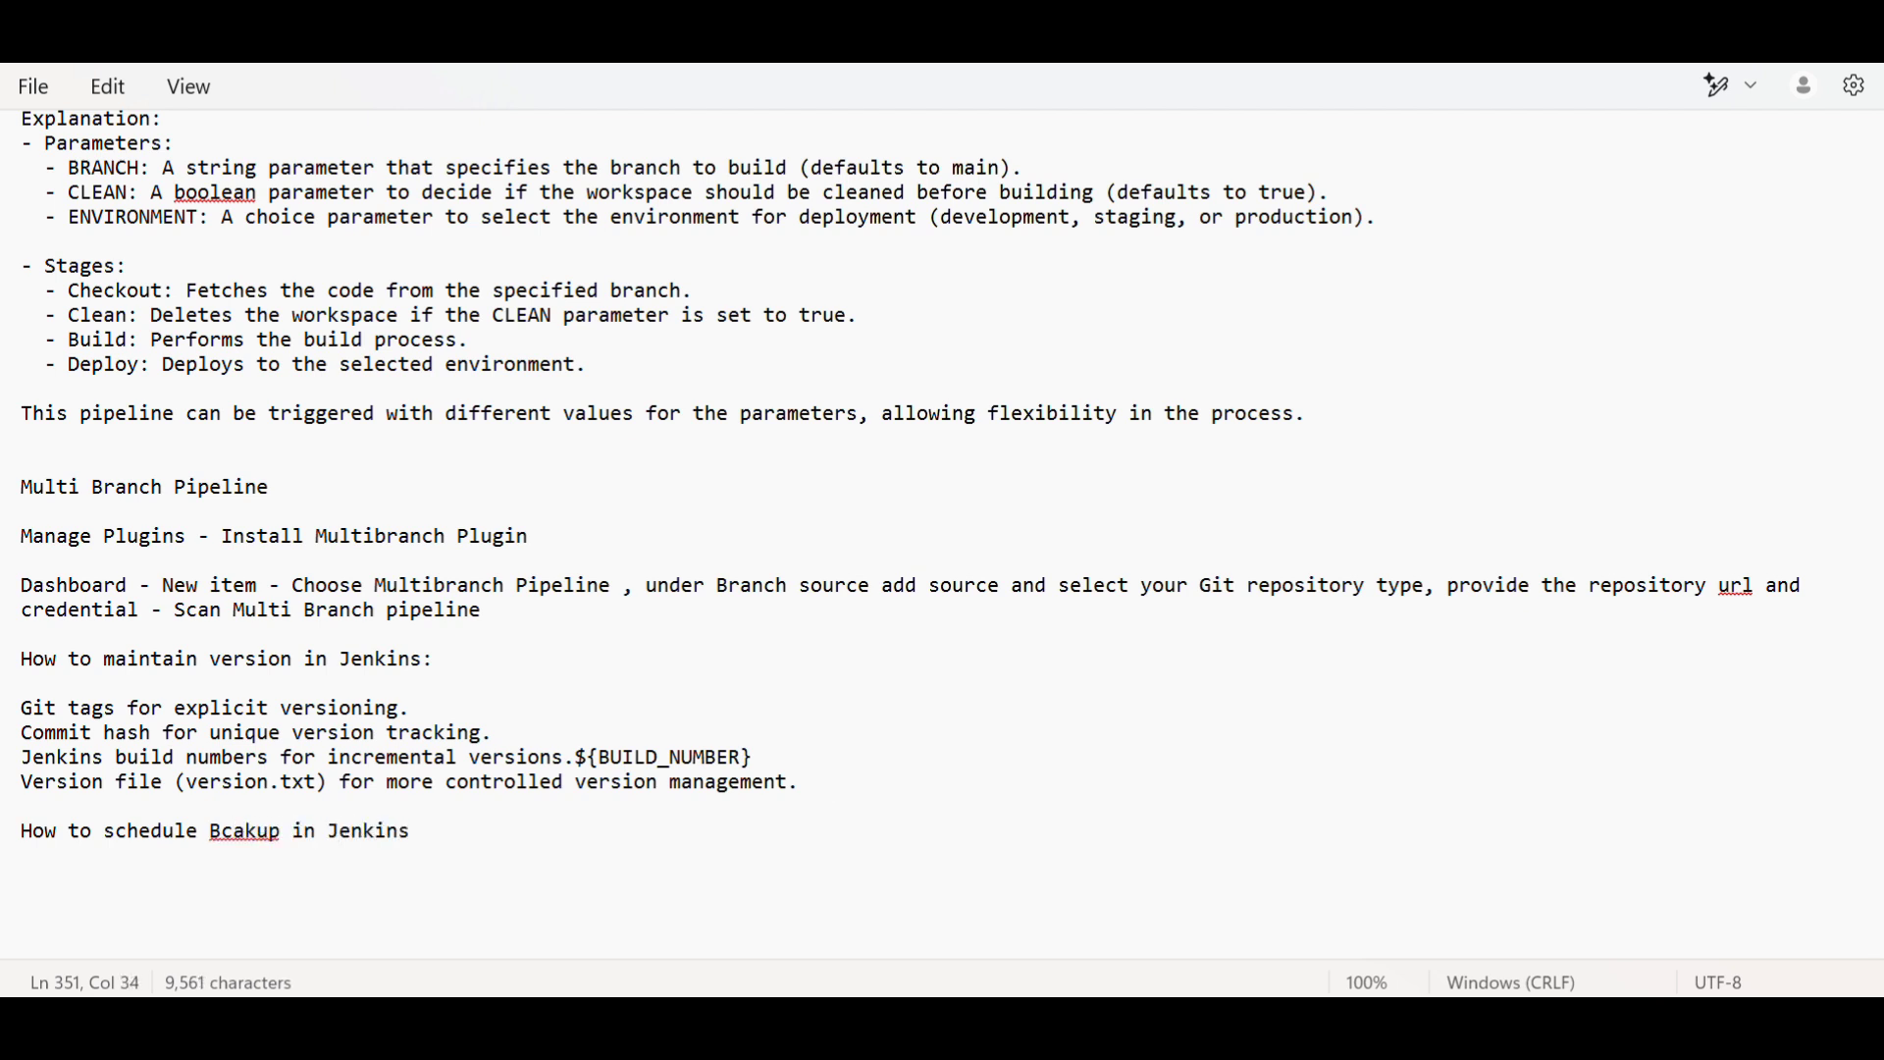